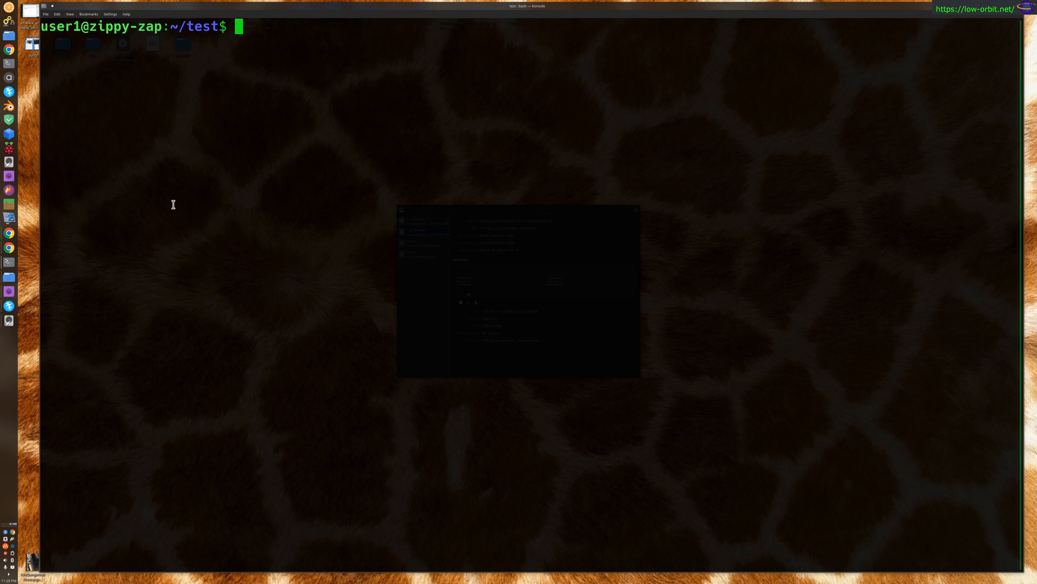
Run du -sh * to show per-item sizes: python3 550M, jdk-15.0.2 315M, scripts 4.0K each.
{"action": "type", "text": "du -sh"}
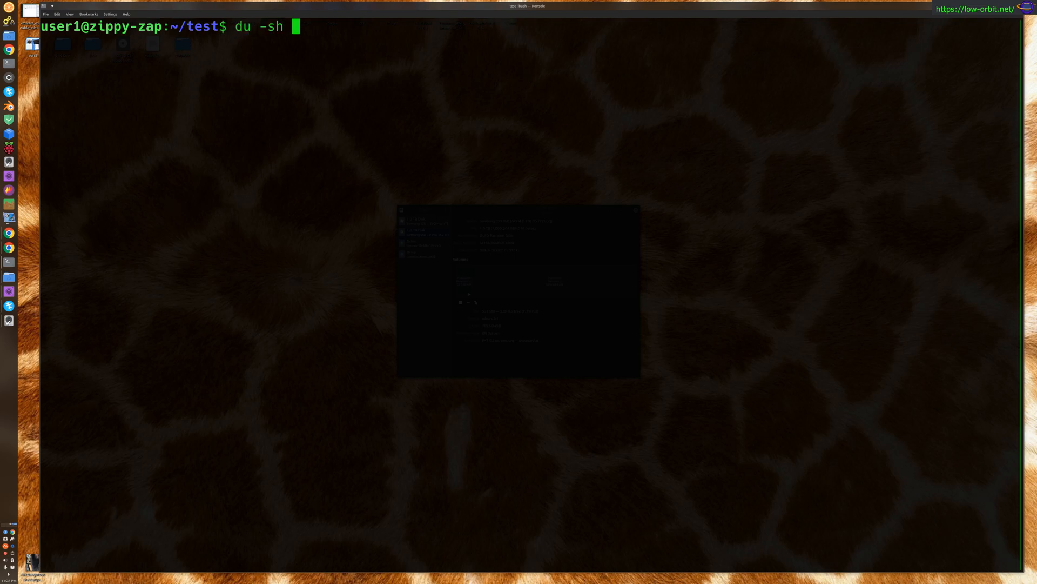
{"action": "type", "text": "*"}
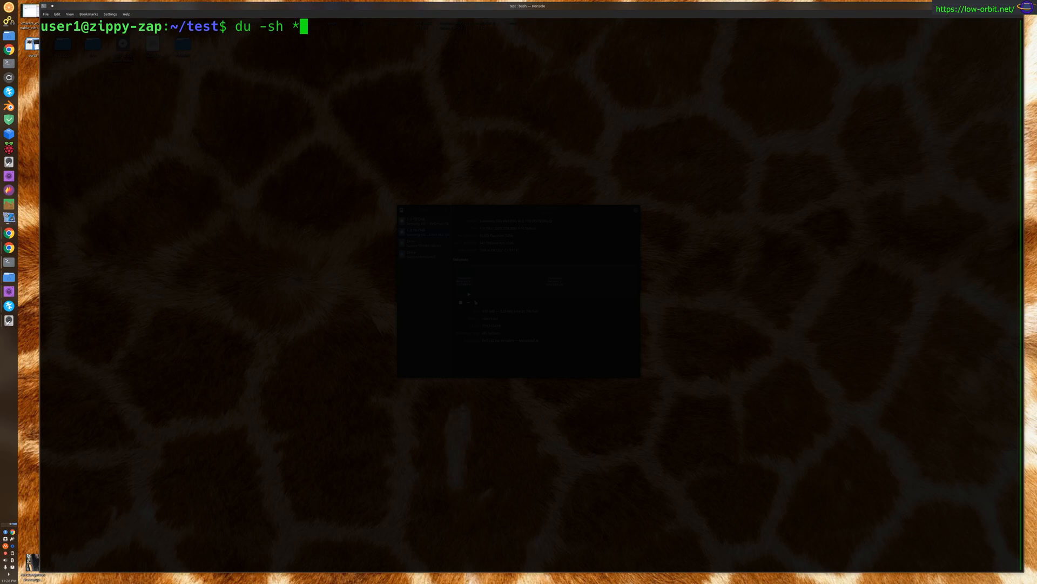
{"action": "key", "text": "Return"}
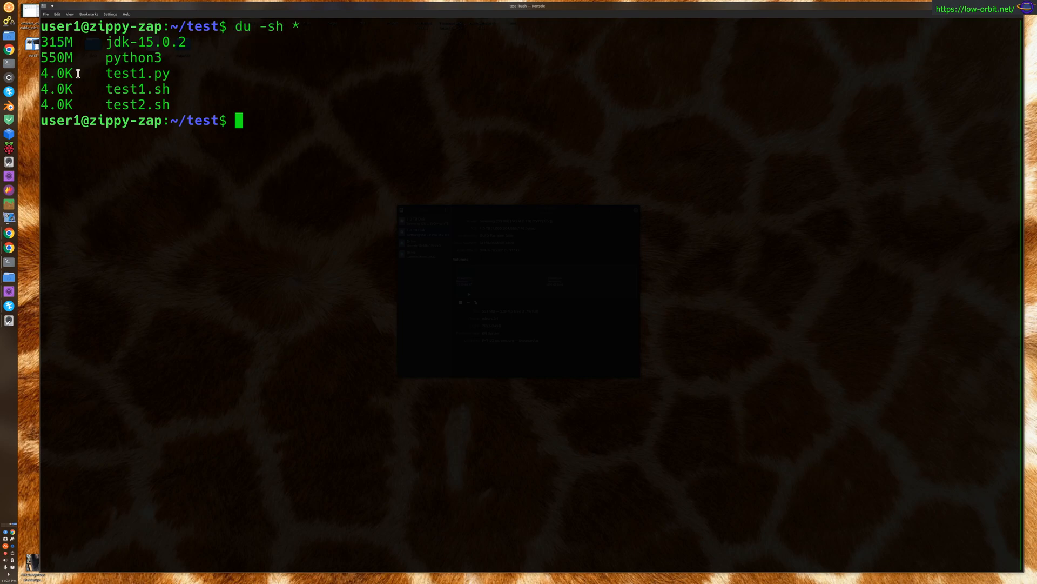
{"action": "mouse_move", "coordinate": [95, 149]}
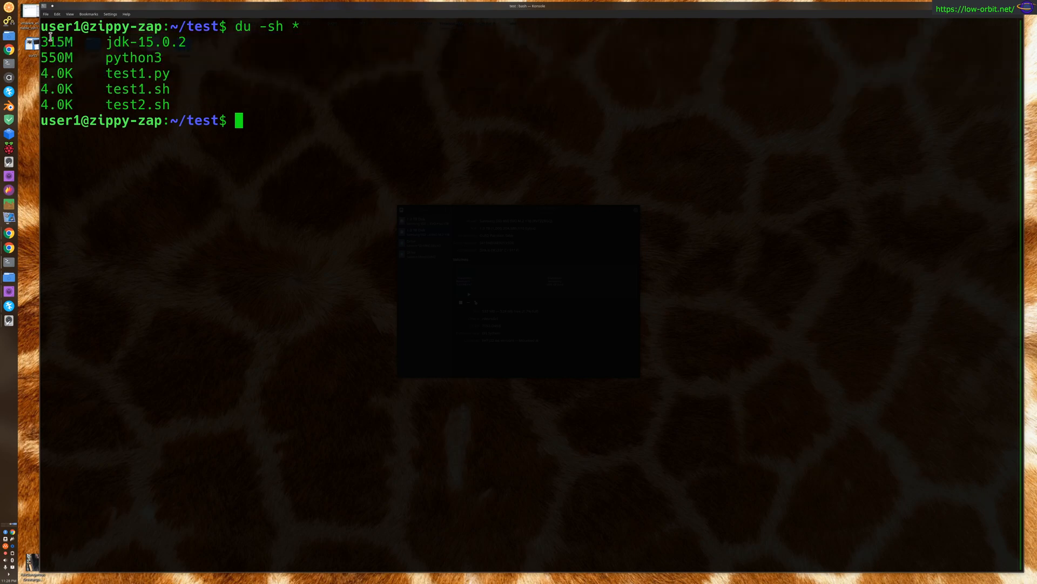
{"action": "double_click", "coordinate": [57, 74]}
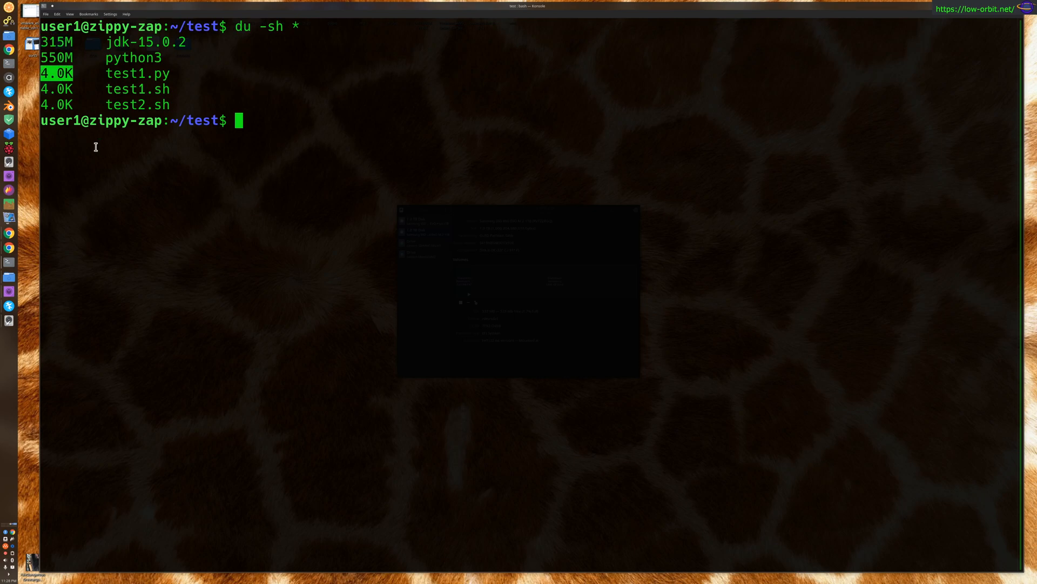
{"action": "mouse_move", "coordinate": [145, 183]}
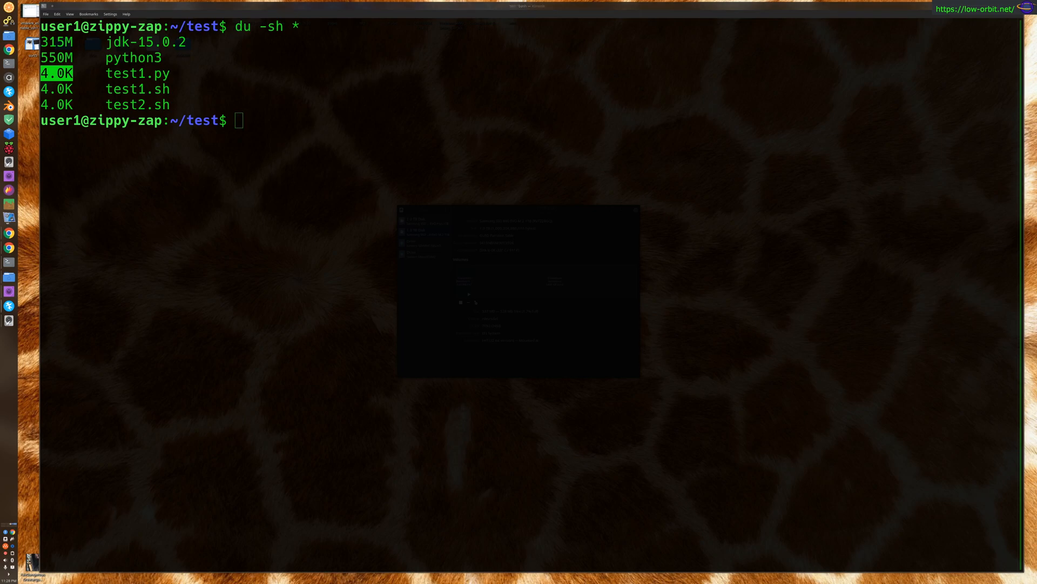
Run du -a | sort -nr to list all entries sorted largest first.
{"action": "left_click", "coordinate": [323, 287]}
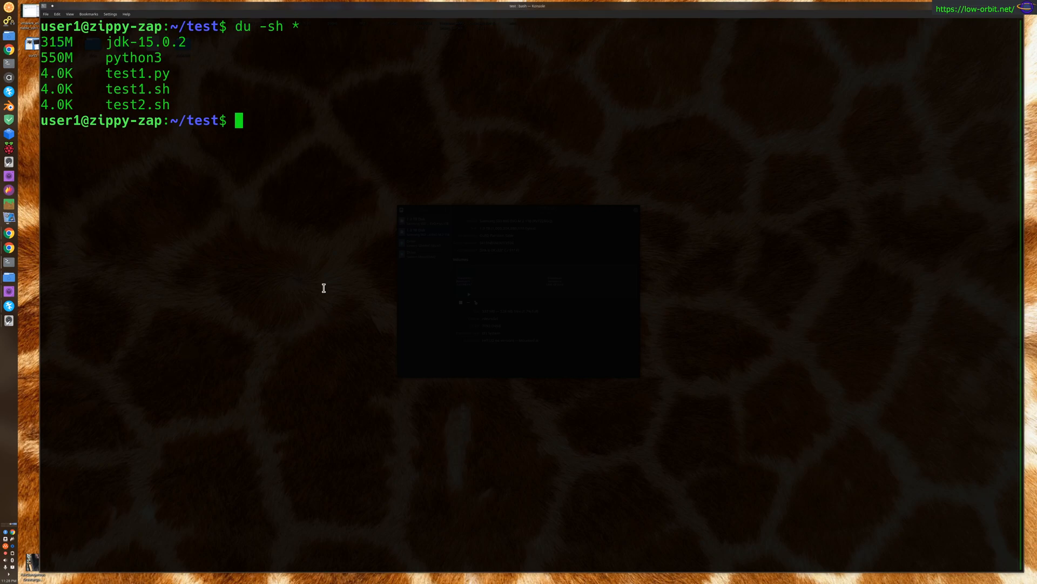
{"action": "type", "text": "du"}
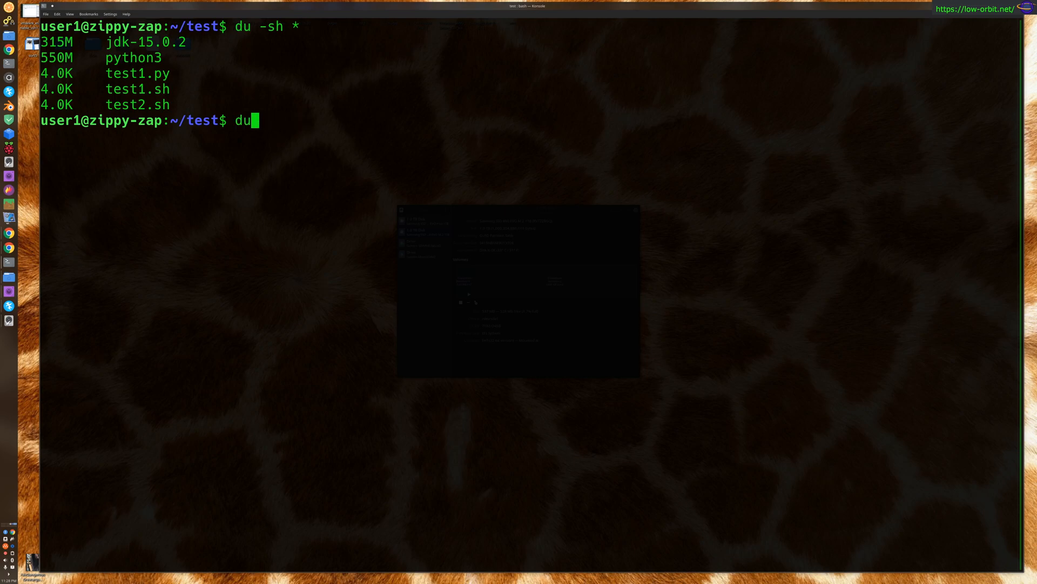
{"action": "type", "text": "-a |"}
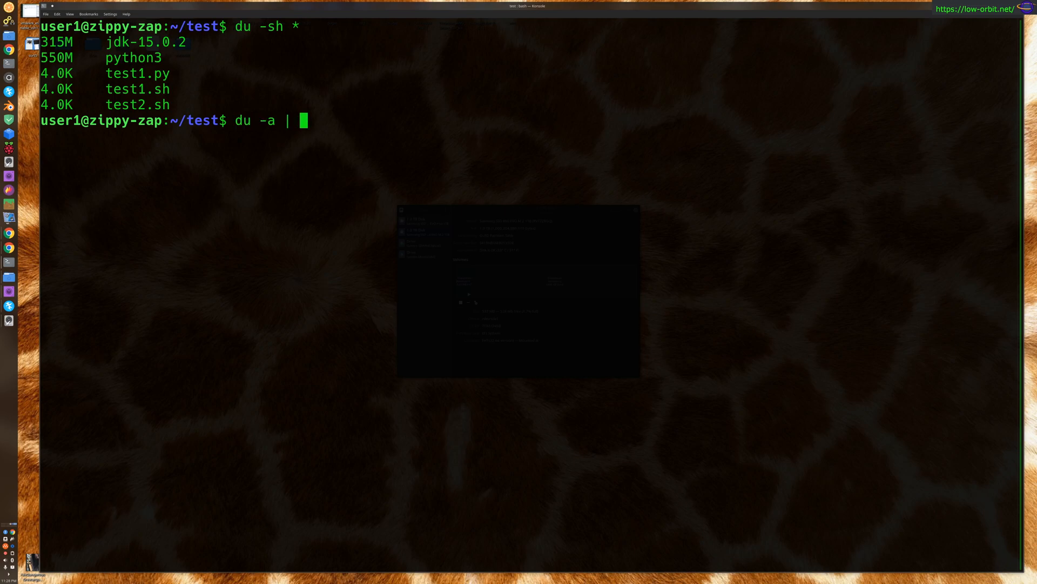
{"action": "type", "text": "sort"}
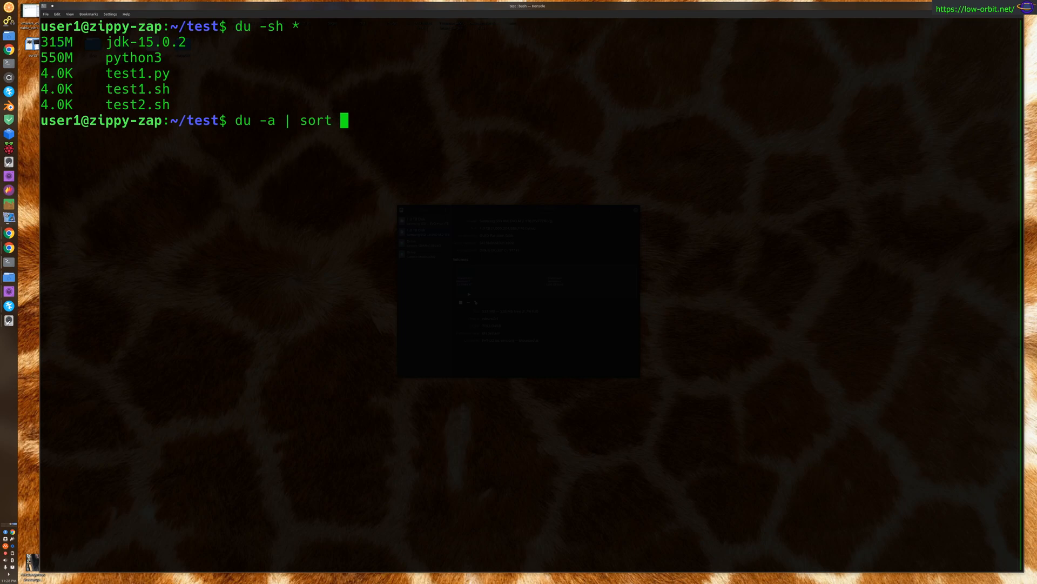
{"action": "type", "text": "-nr"}
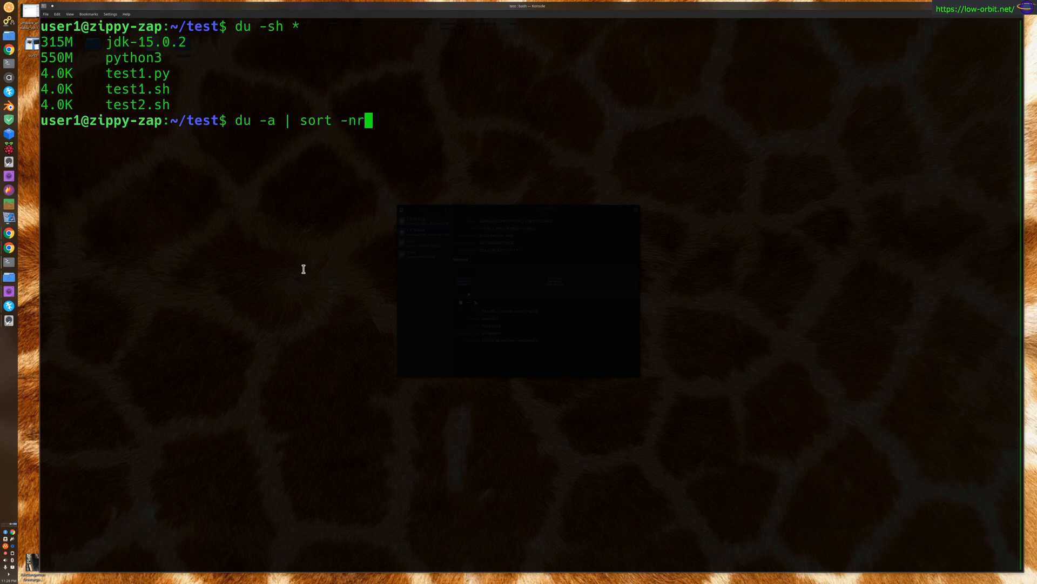
{"action": "double_click", "coordinate": [250, 119]}
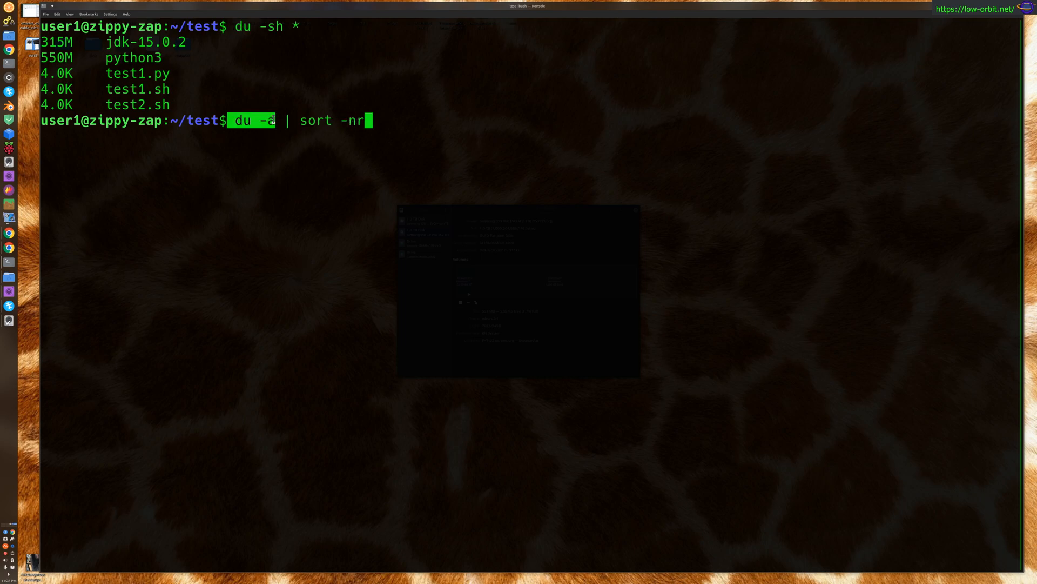
{"action": "mouse_move", "coordinate": [281, 191]}
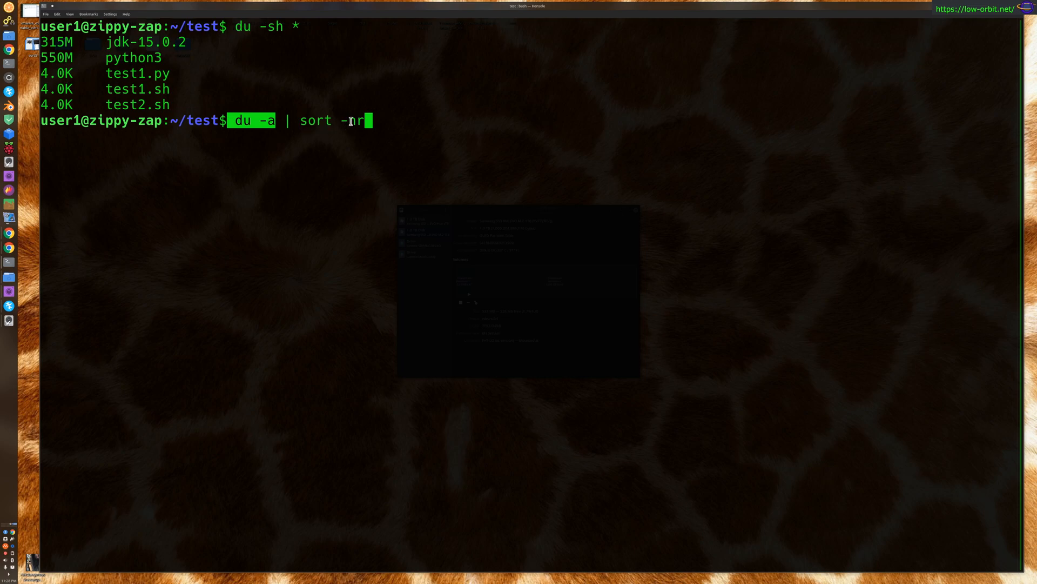
{"action": "key", "text": "BackSpace"}
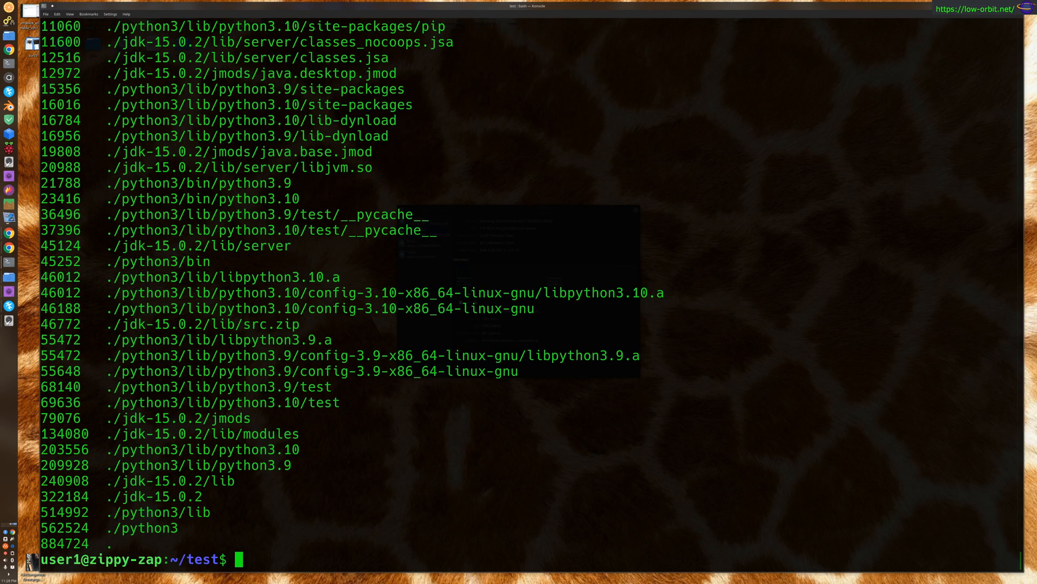
Run du -a | sort -nr | head to show only the ten largest entries, led by ./python3 at 562524.
{"action": "type", "text": "du -a | sort -nr"}
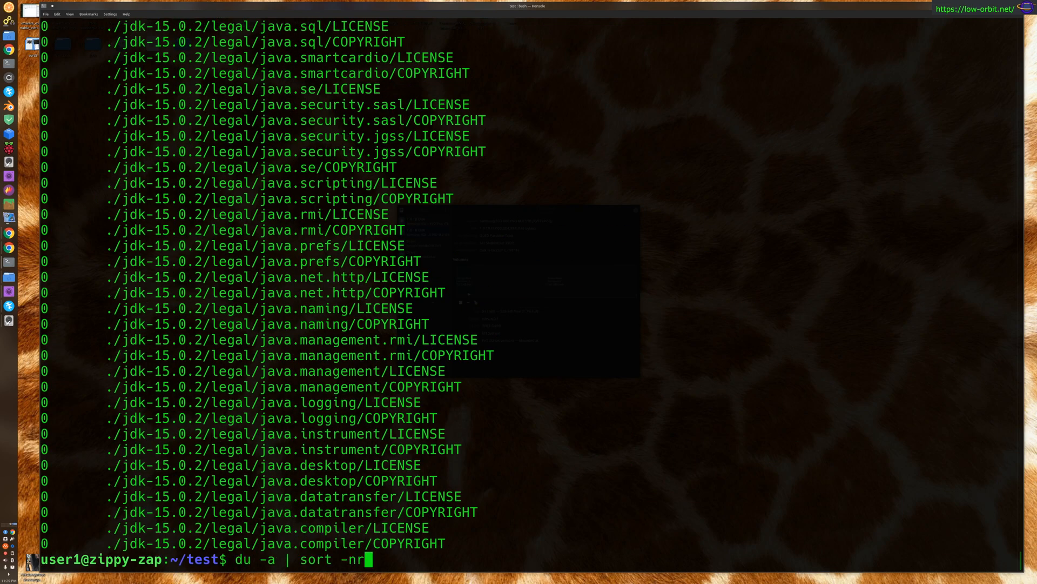
{"action": "type", "text": "|head"}
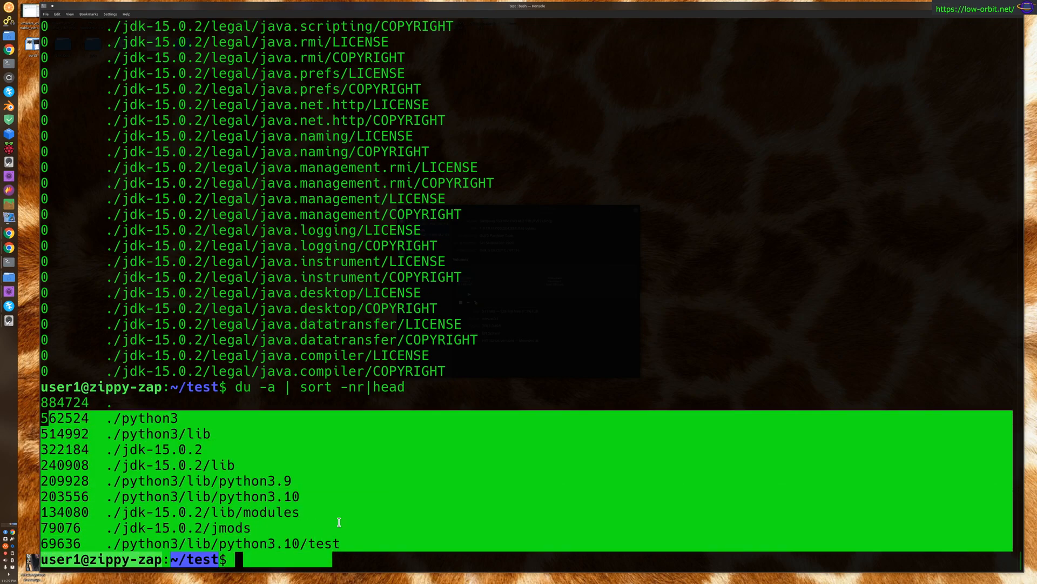
{"action": "mouse_move", "coordinate": [334, 443]}
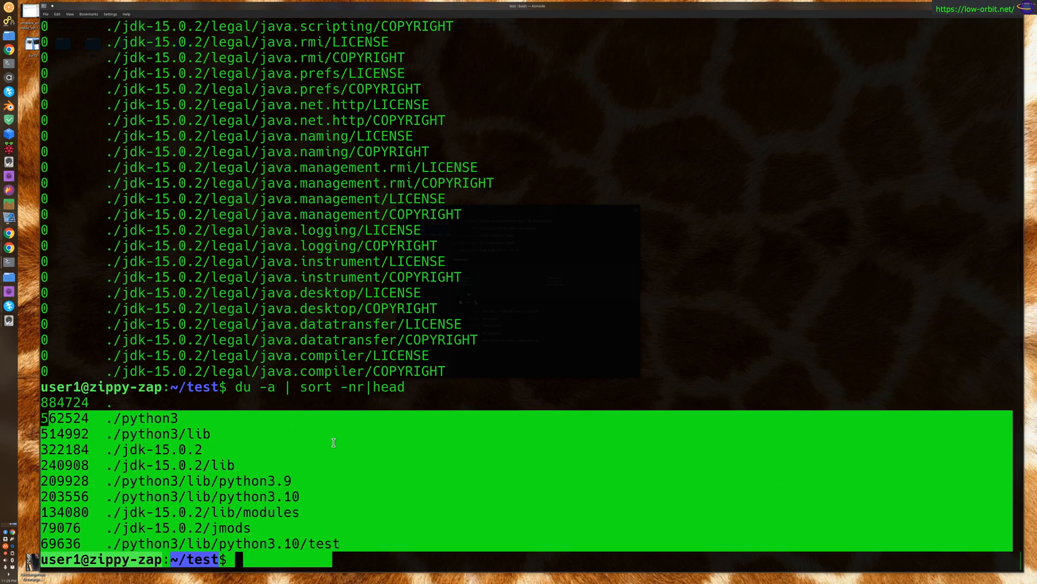
{"action": "mouse_move", "coordinate": [140, 329]}
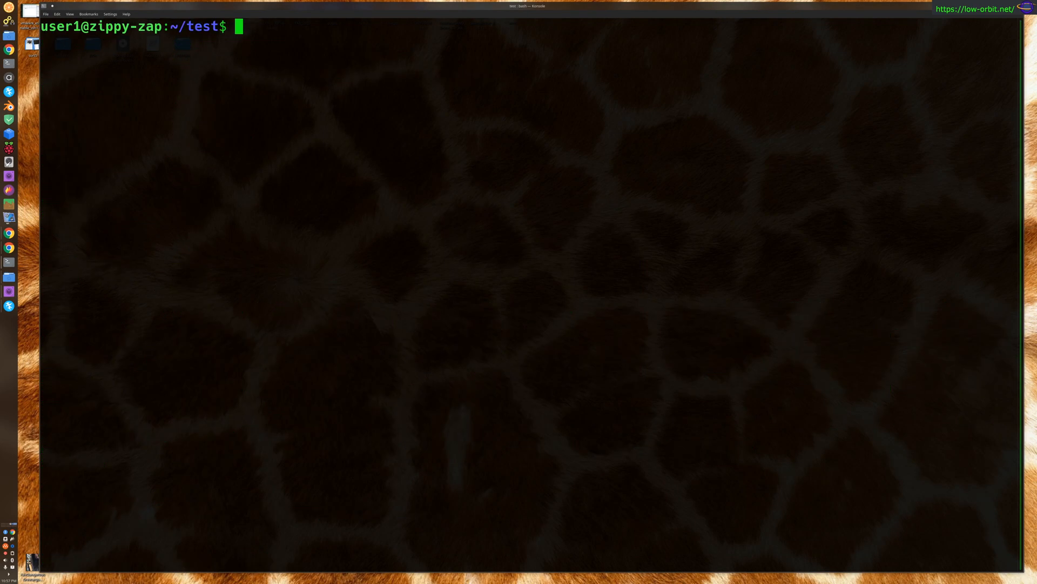
Run ls to list jdk-15.0.2, python3, test1.py, test1.sh and test2.sh, then start a df command.
{"action": "type", "text": "ls"}
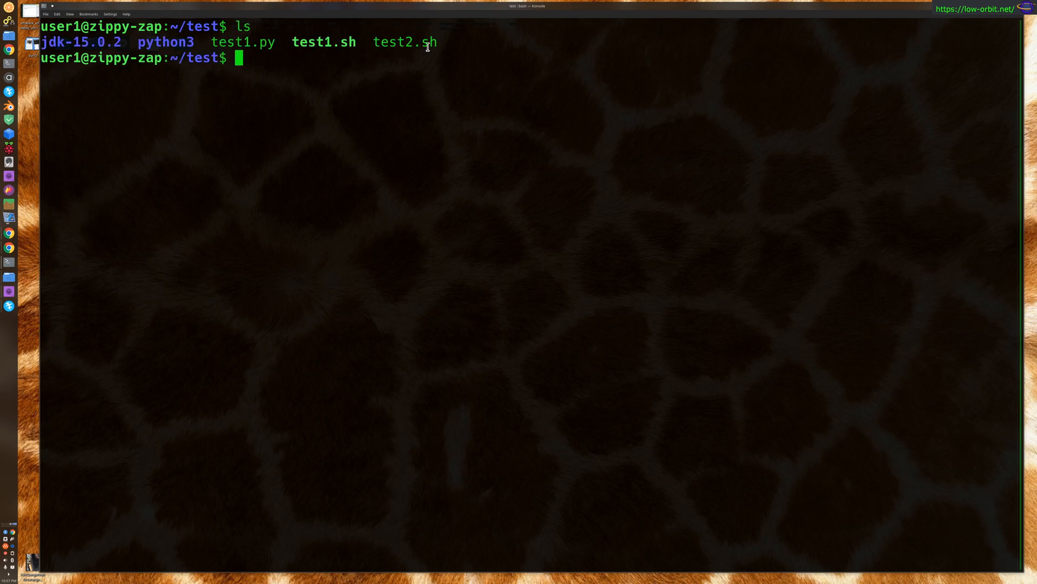
{"action": "mouse_move", "coordinate": [359, 125]}
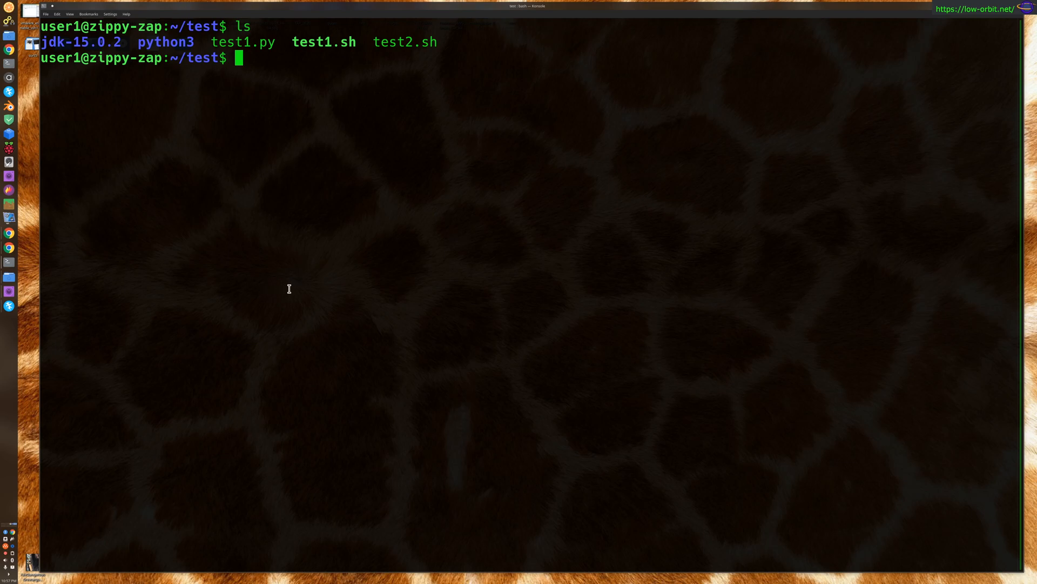
{"action": "type", "text": "df"}
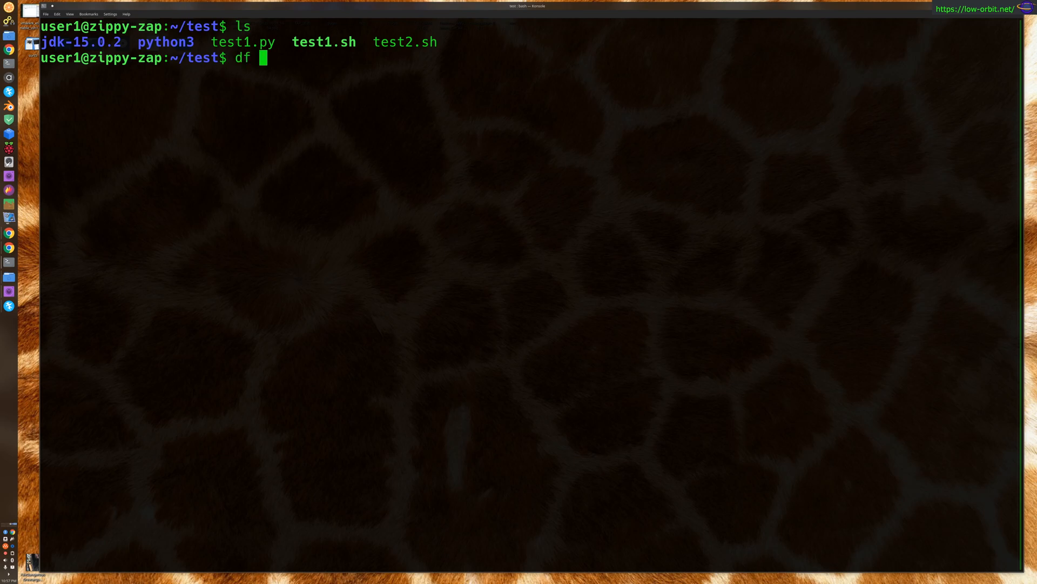
Run df -h showing the root filesystem /dev/nvme0n1p5 at 916G total, 515G used, 60%.
{"action": "type", "text": "-h"}
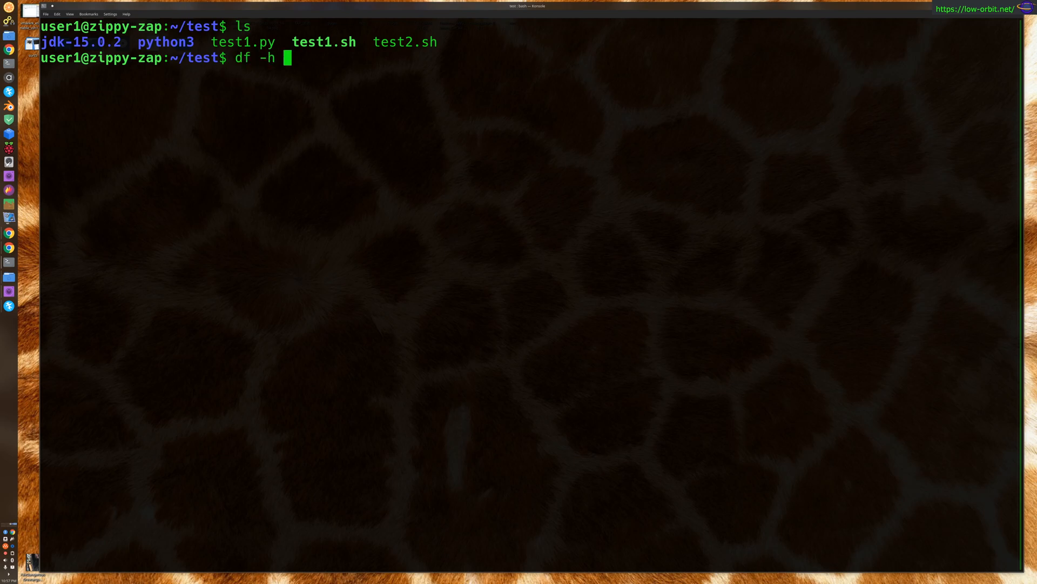
{"action": "key", "text": "Return"}
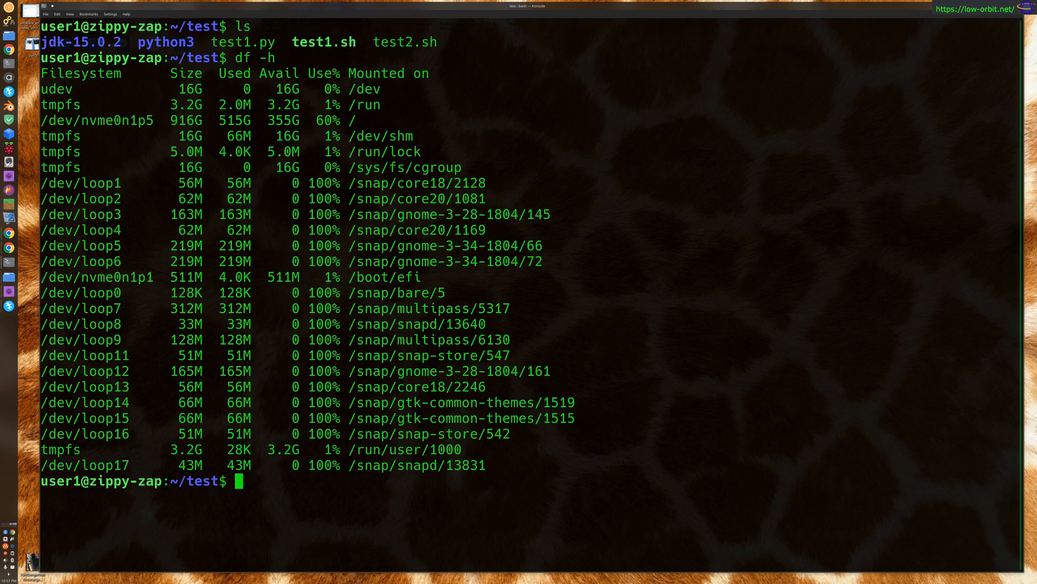
{"action": "mouse_move", "coordinate": [129, 176]}
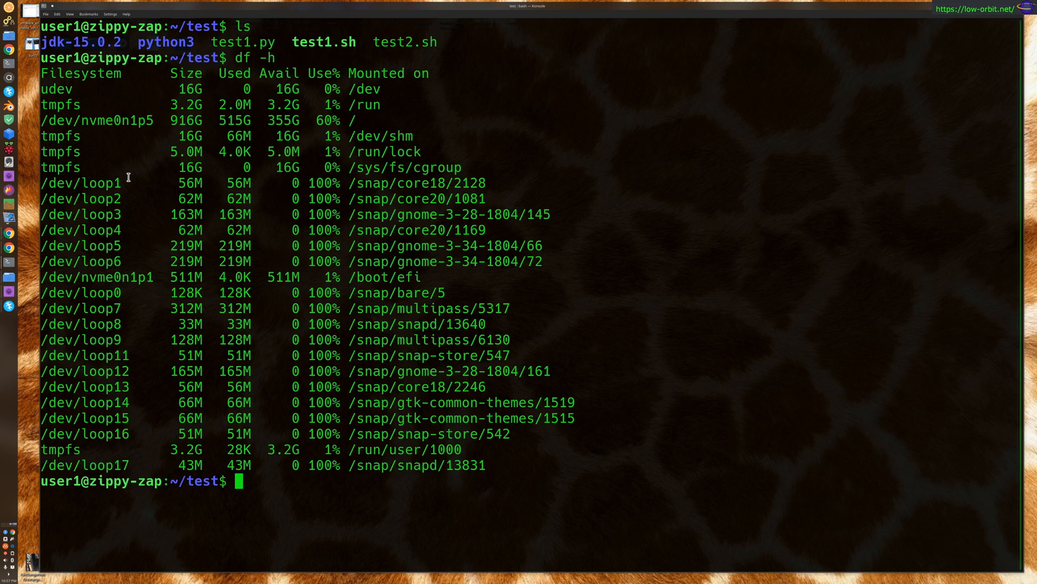
{"action": "mouse_move", "coordinate": [392, 290]}
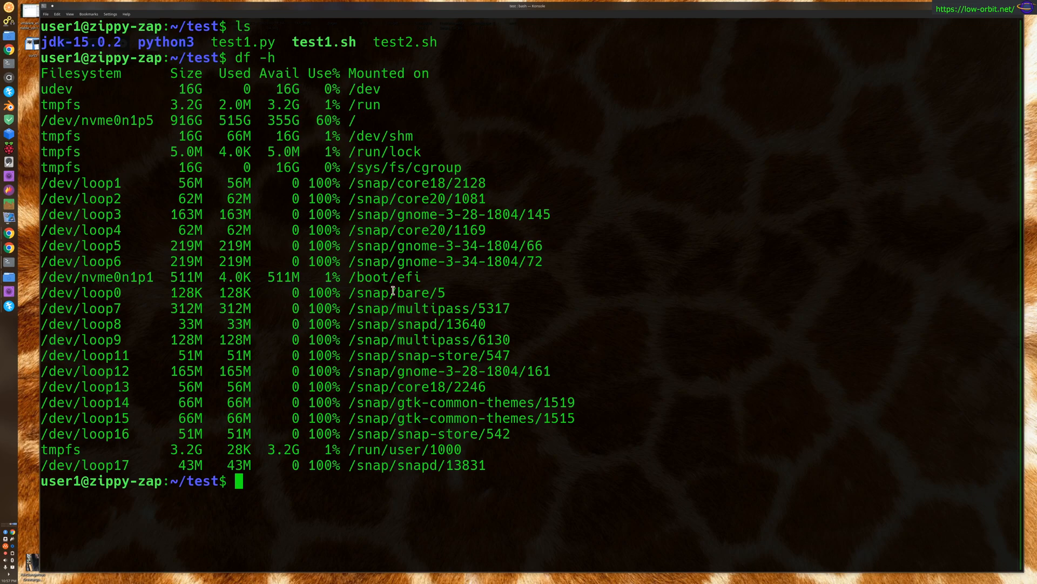
{"action": "mouse_move", "coordinate": [79, 213]}
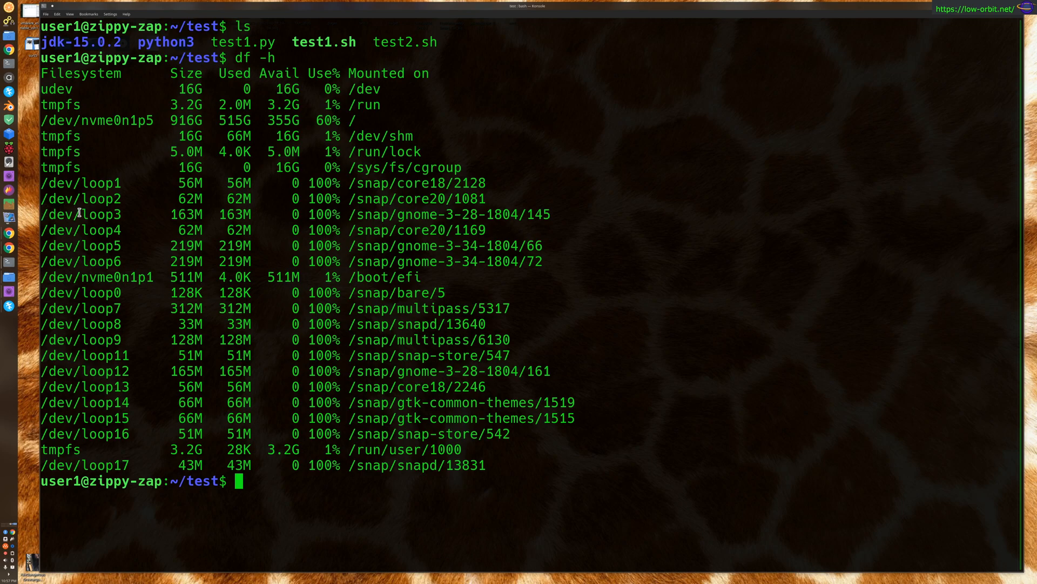
{"action": "left_click_drag", "start_coordinate": [66, 199], "coordinate": [449, 260]}
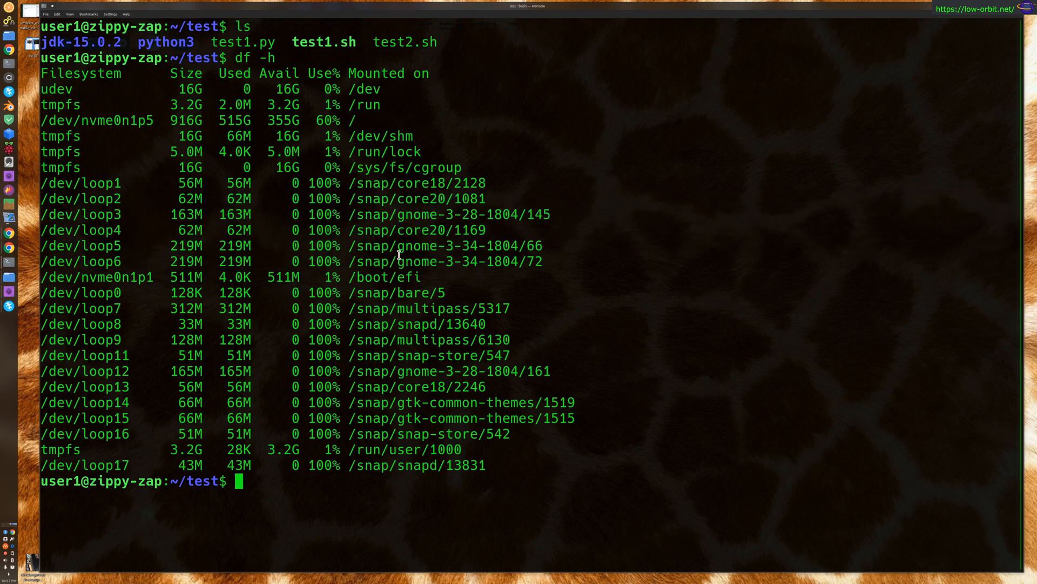
{"action": "mouse_move", "coordinate": [263, 407]}
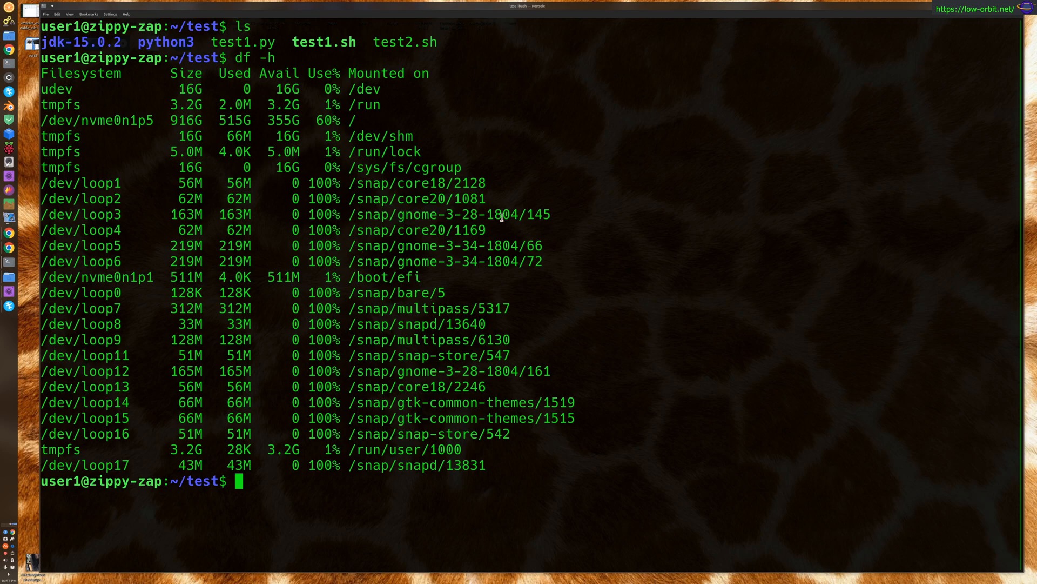
Run df -h |grep -v loop|grep -v tmpfs to leave only udev, /dev/nvme0n1p5 and /boot/efi.
{"action": "type", "text": "df -h |"}
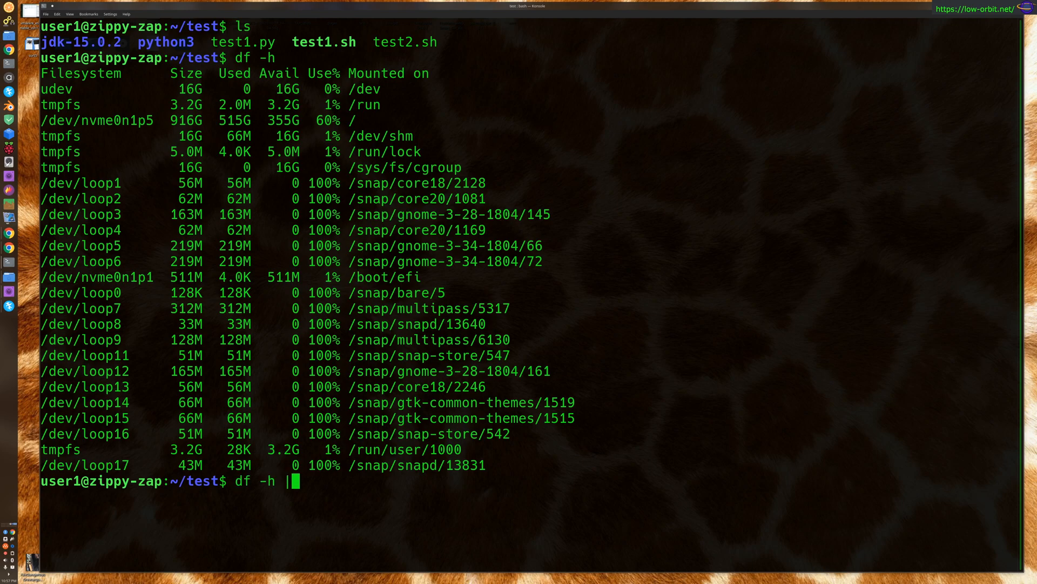
{"action": "type", "text": "grep -v loop"}
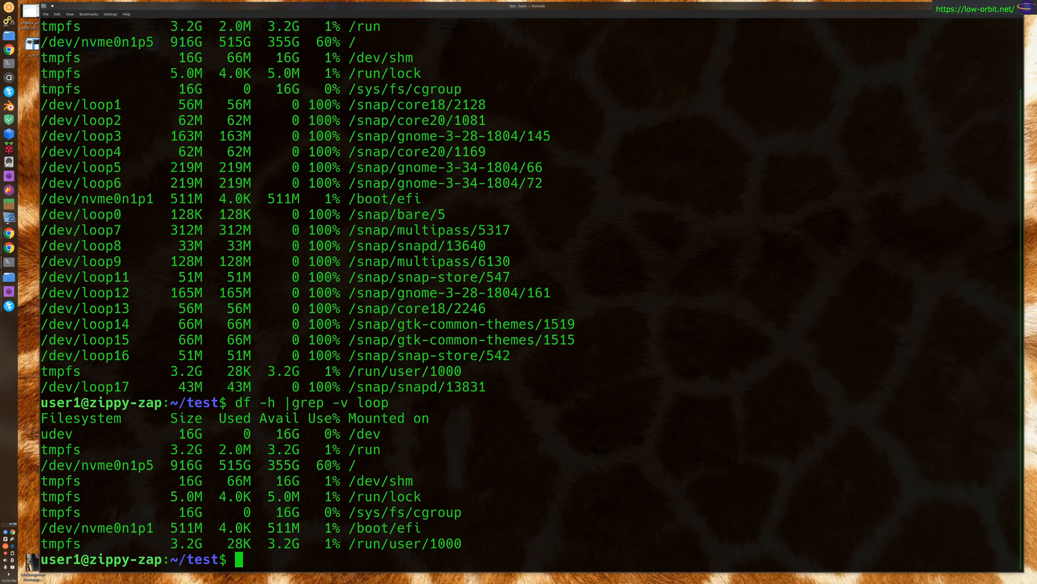
{"action": "type", "text": "|grep -v loop|grep -v tmpfs"}
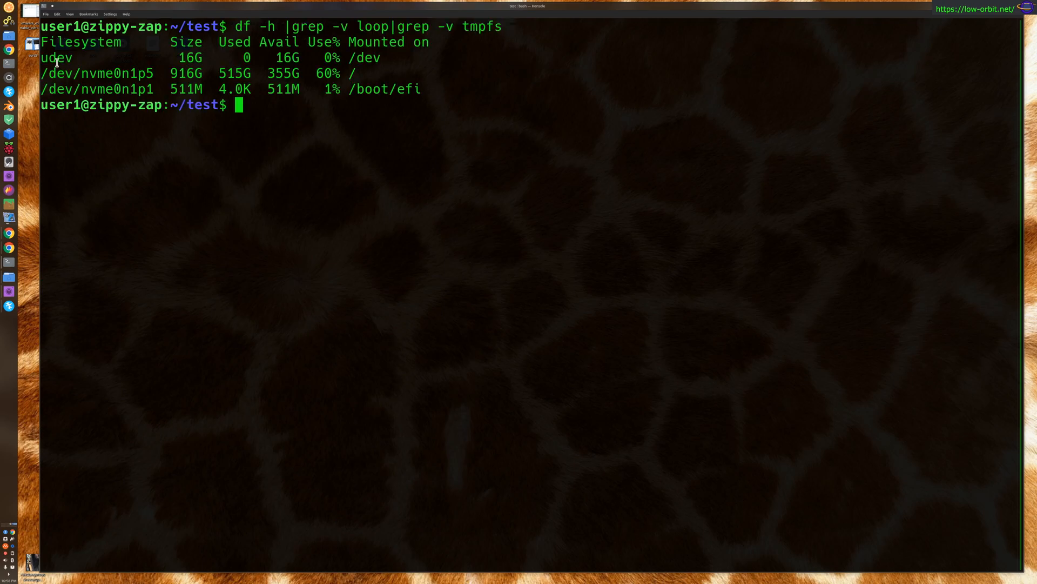
{"action": "double_click", "coordinate": [239, 26]}
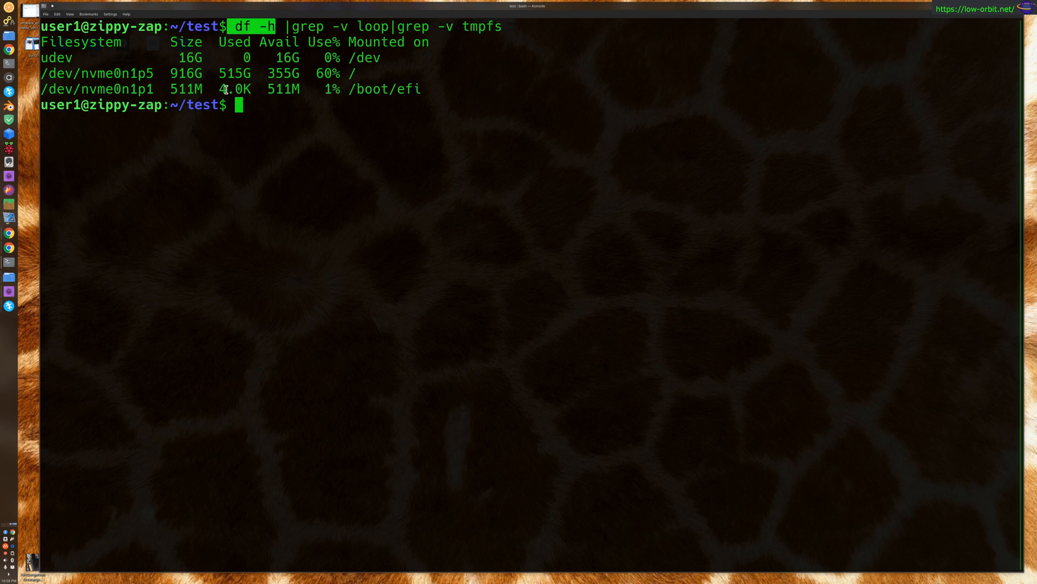
{"action": "mouse_move", "coordinate": [226, 89]}
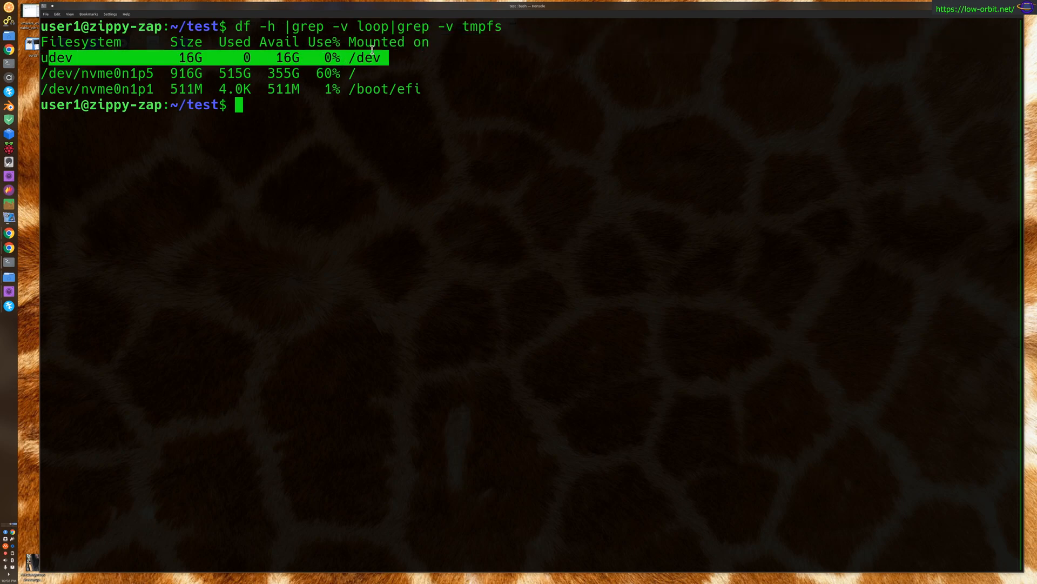
{"action": "mouse_move", "coordinate": [81, 105]}
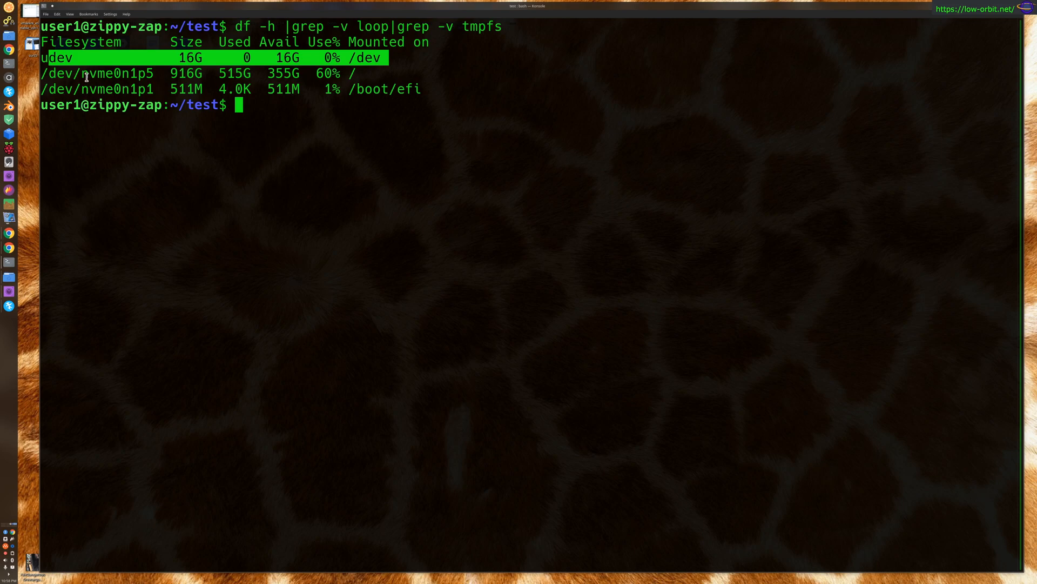
{"action": "left_click_drag", "start_coordinate": [87, 73], "coordinate": [423, 88]}
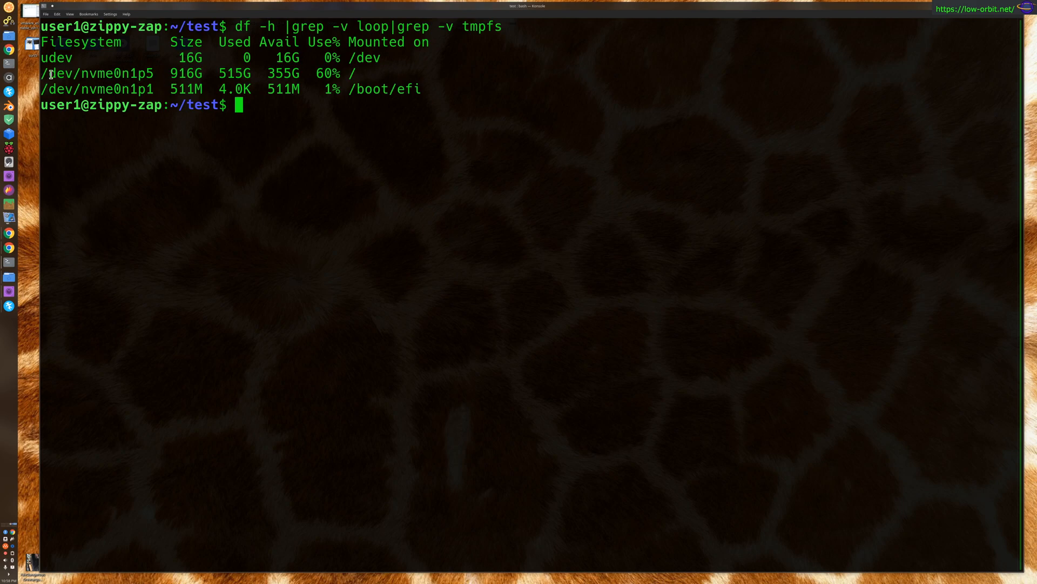
{"action": "double_click", "coordinate": [95, 74]}
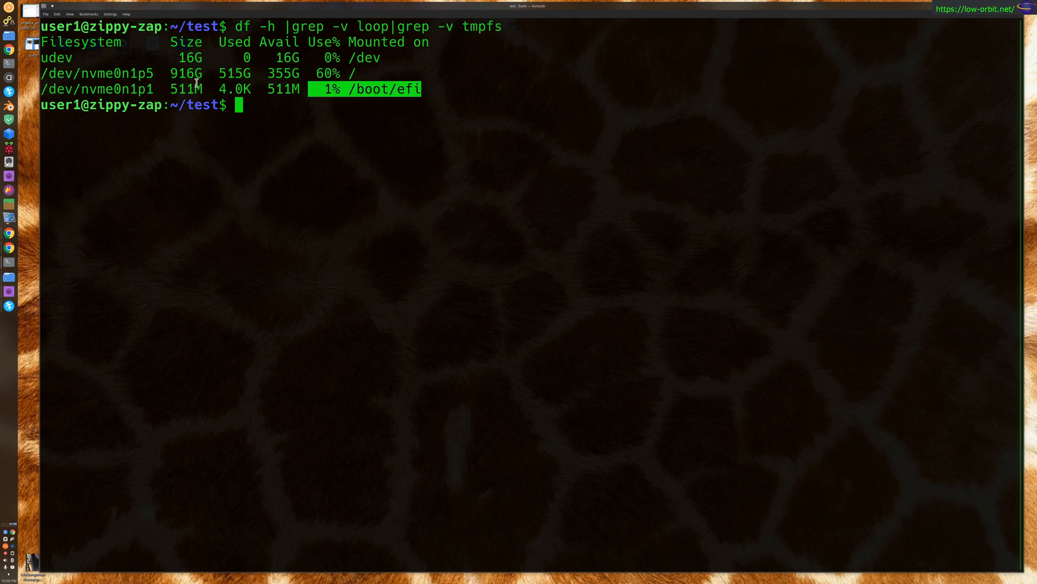
{"action": "mouse_move", "coordinate": [282, 185]}
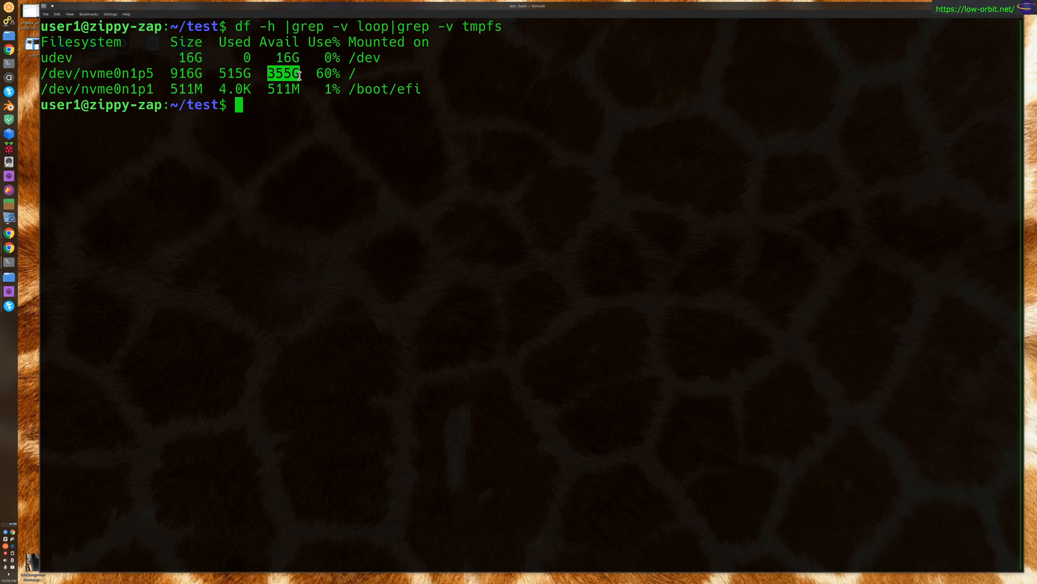
{"action": "mouse_move", "coordinate": [213, 140]}
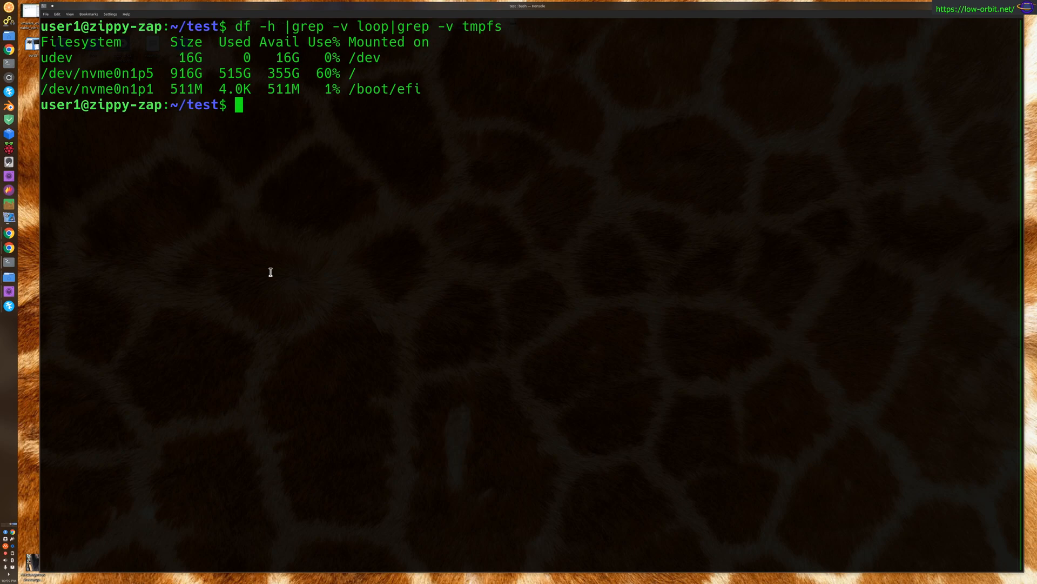
Run df -h . showing /dev/nvme0n1p5 at 60% and pwd printing /home/user1/test, marking /boot/efi.
{"action": "type", "text": "df"}
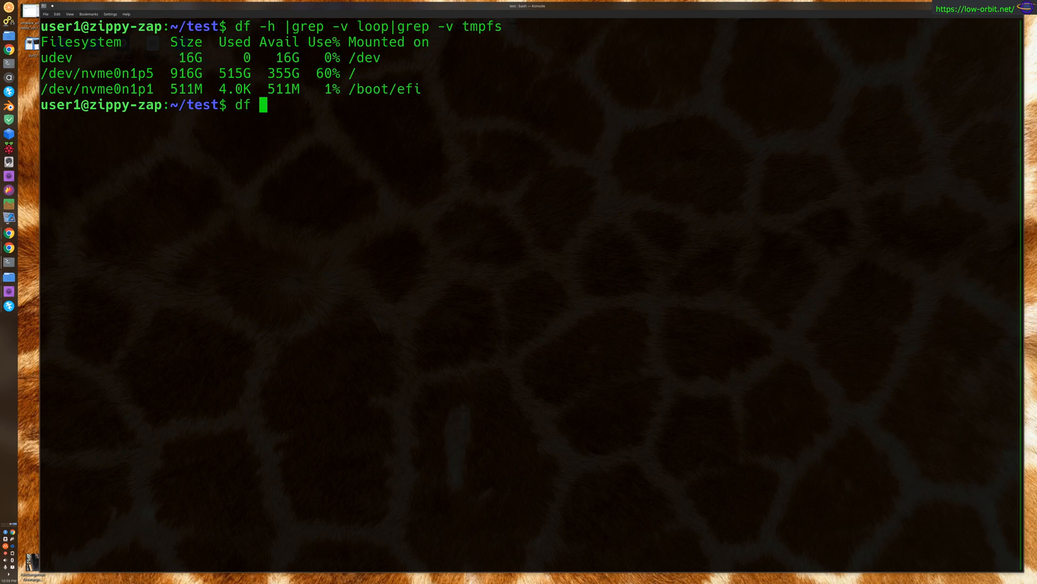
{"action": "type", "text": "-h ."}
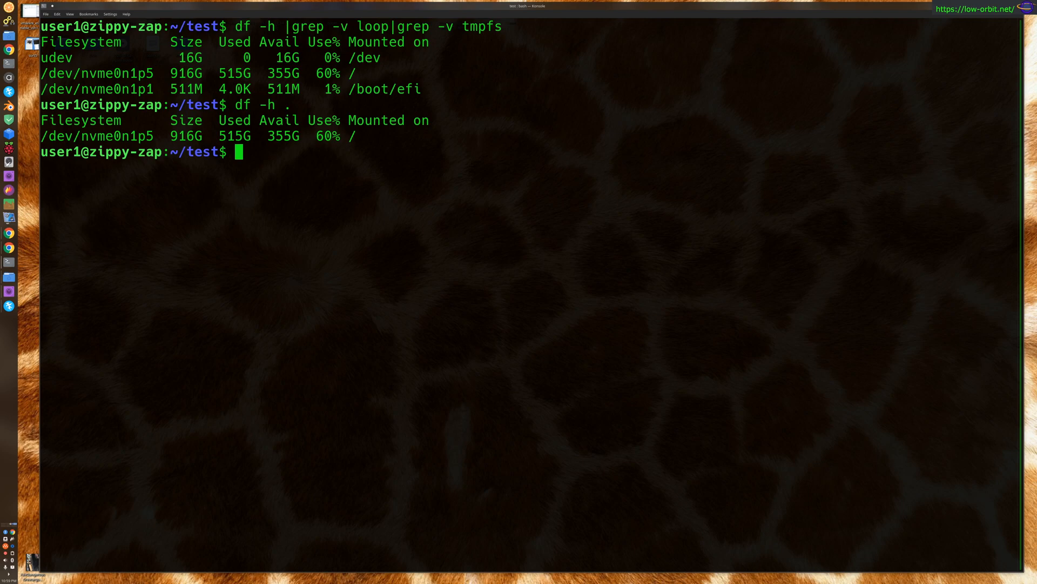
{"action": "type", "text": "pwd"}
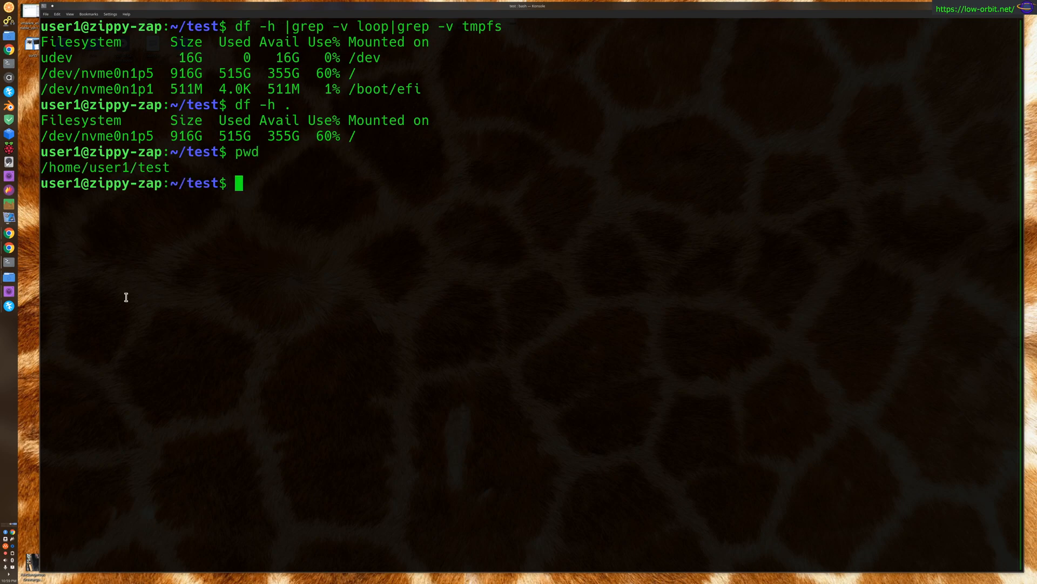
{"action": "mouse_move", "coordinate": [147, 199]}
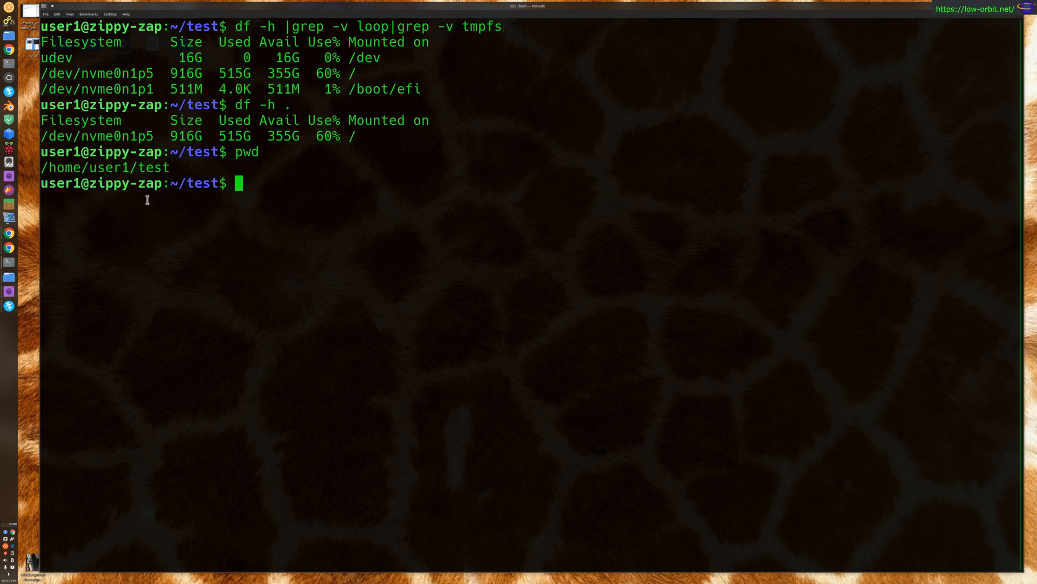
{"action": "left_click_drag", "start_coordinate": [177, 136], "coordinate": [342, 136]}
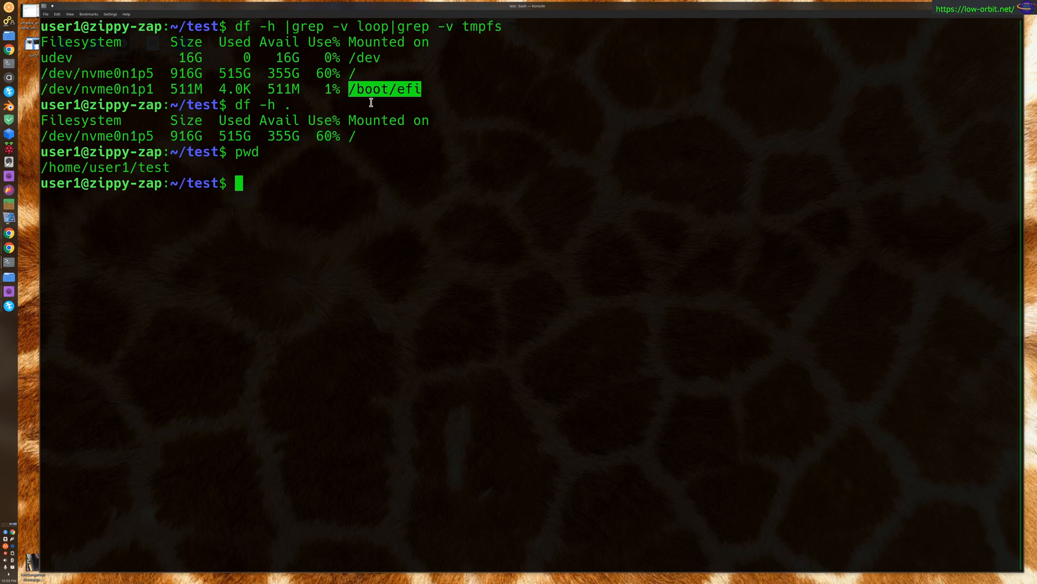
From a sudo su - root shell, cd /boot/efi and run df -h . showing /dev/nvme0n1p1 511M at 1%, then exit.
{"action": "type", "text": "ced"}
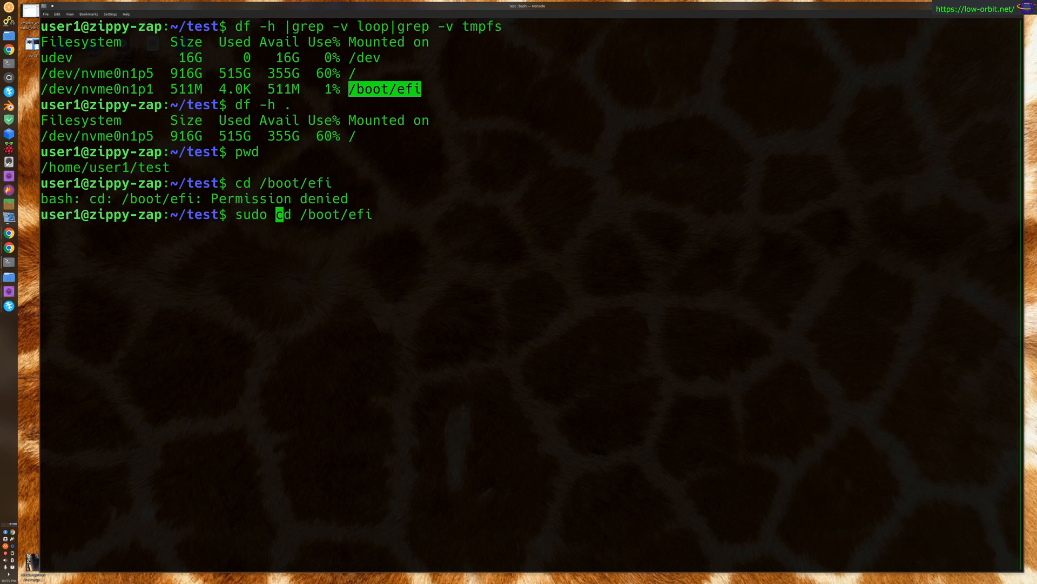
{"action": "key", "text": "Return"}
{"action": "type", "text": "cd /"}
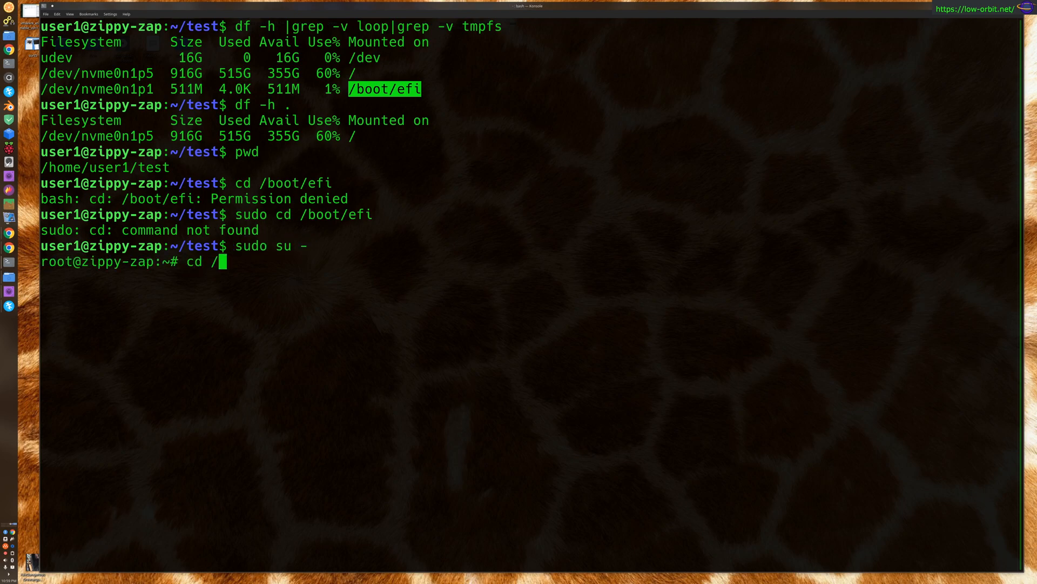
{"action": "type", "text": "boot/efi"}
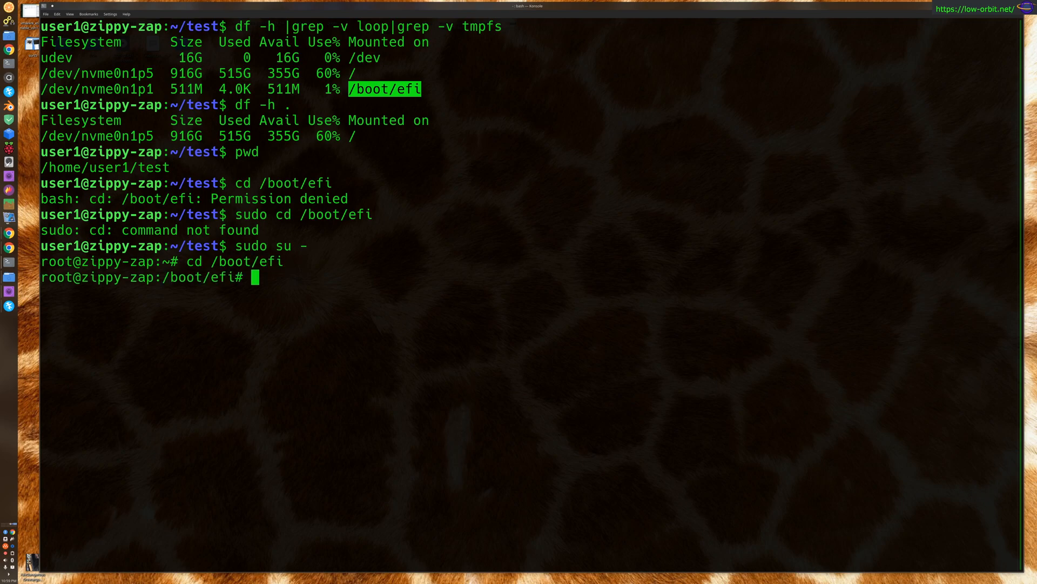
{"action": "type", "text": "df -h ."}
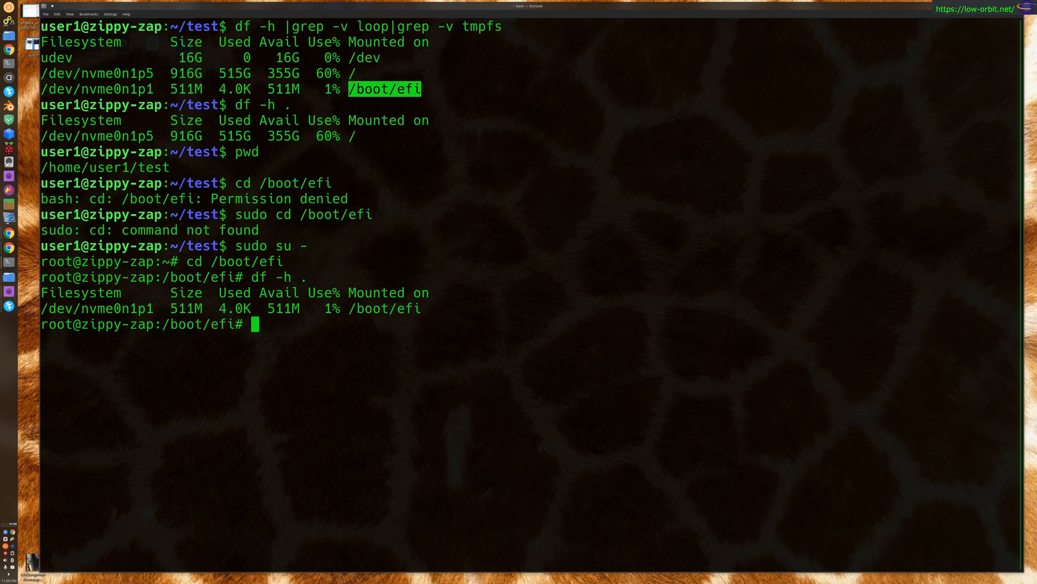
{"action": "mouse_move", "coordinate": [345, 298]}
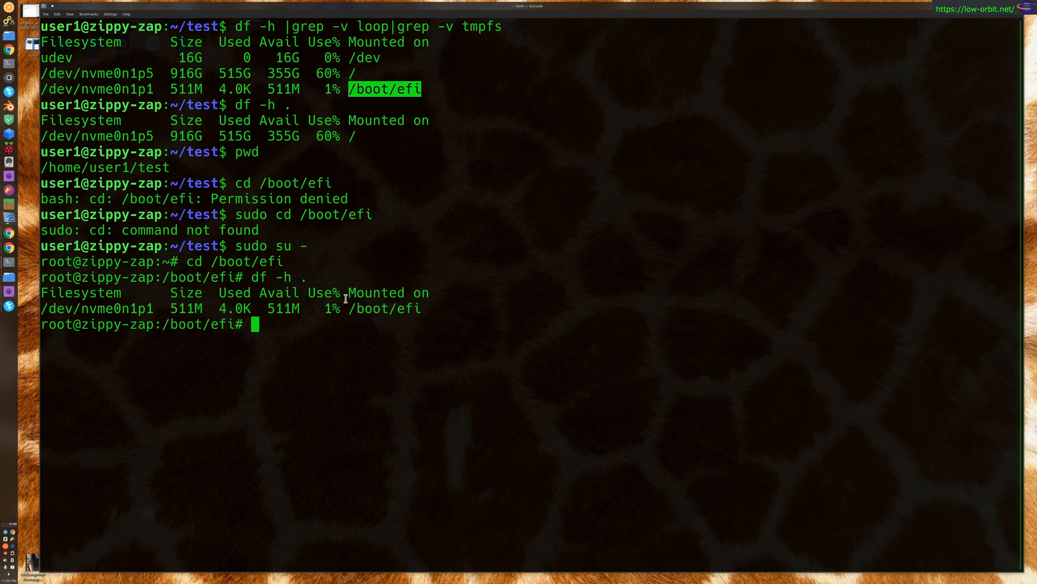
{"action": "type", "text": "exit"}
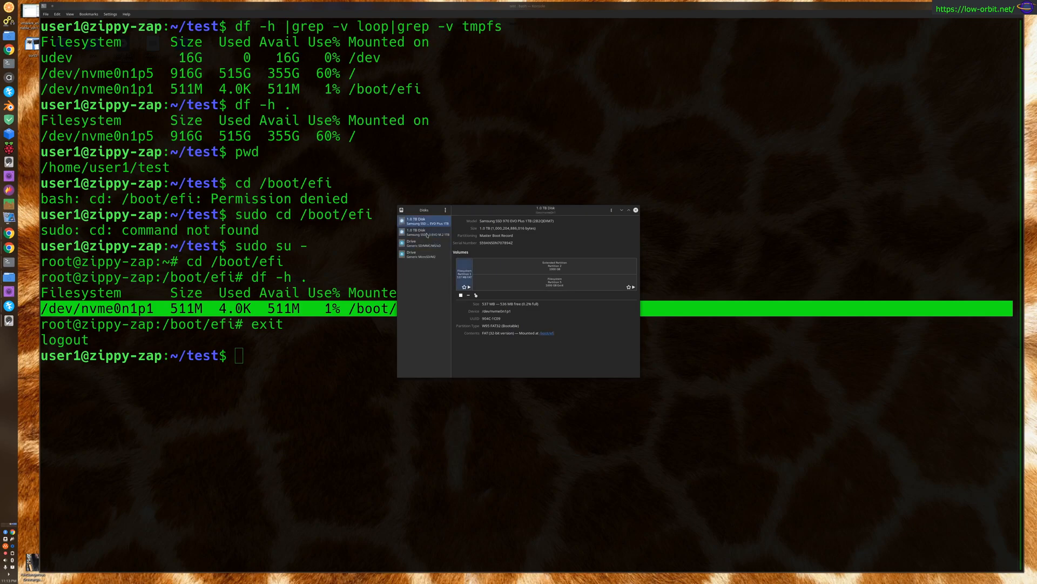
Inspect both drives and the second drive's large partition in GNOME Disks, then return to the terminal.
{"action": "left_click", "coordinate": [427, 232]}
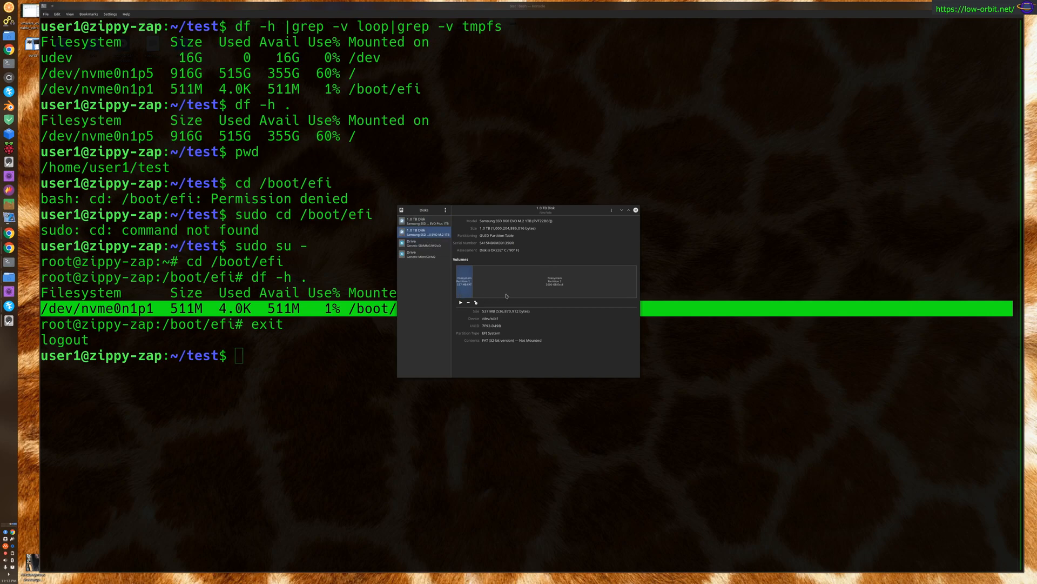
{"action": "left_click", "coordinate": [555, 281]}
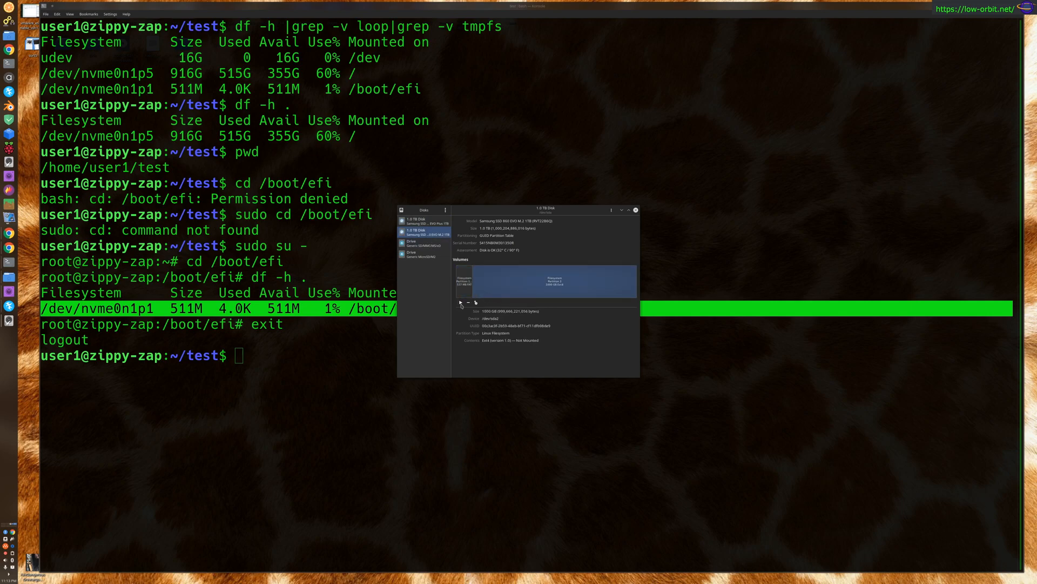
{"action": "left_click", "coordinate": [423, 220]}
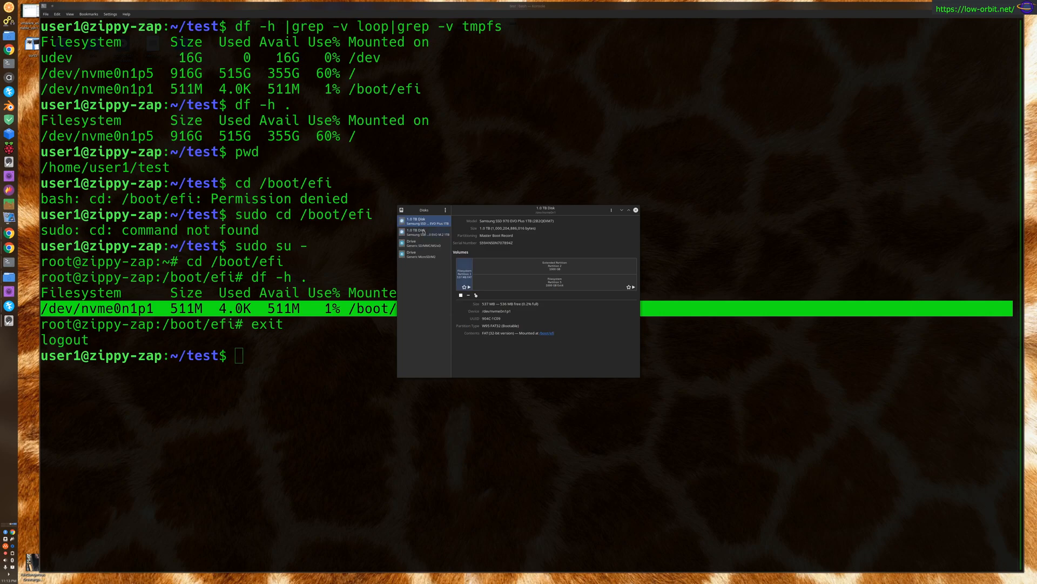
{"action": "left_click", "coordinate": [423, 233]}
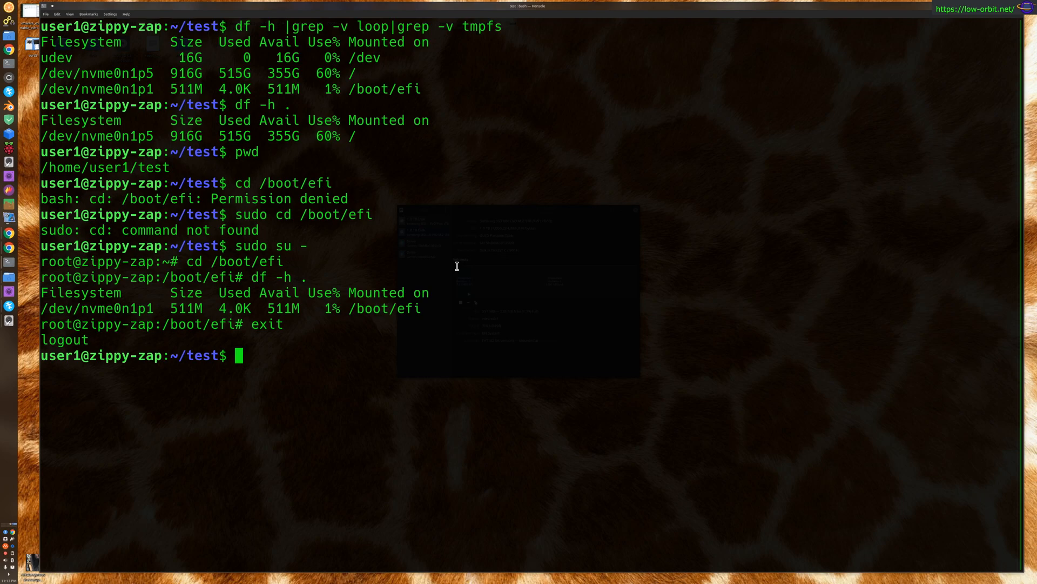
Clear, list the folder and run df -h |grep -v loop showing /dev/sda1 at /media/user1/7F92-D49B.
{"action": "type", "text": "clear"}
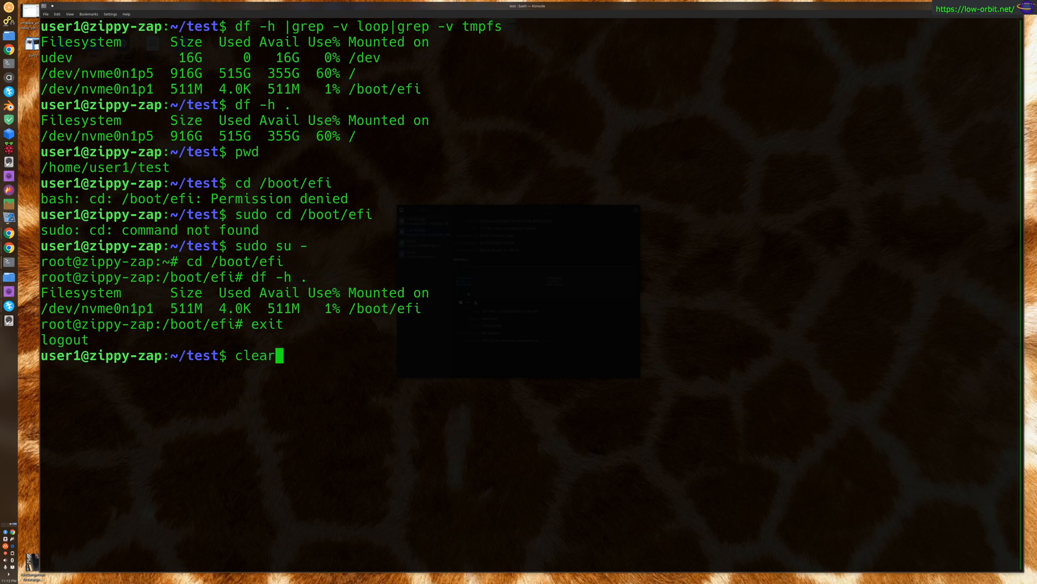
{"action": "type", "text": "ls"}
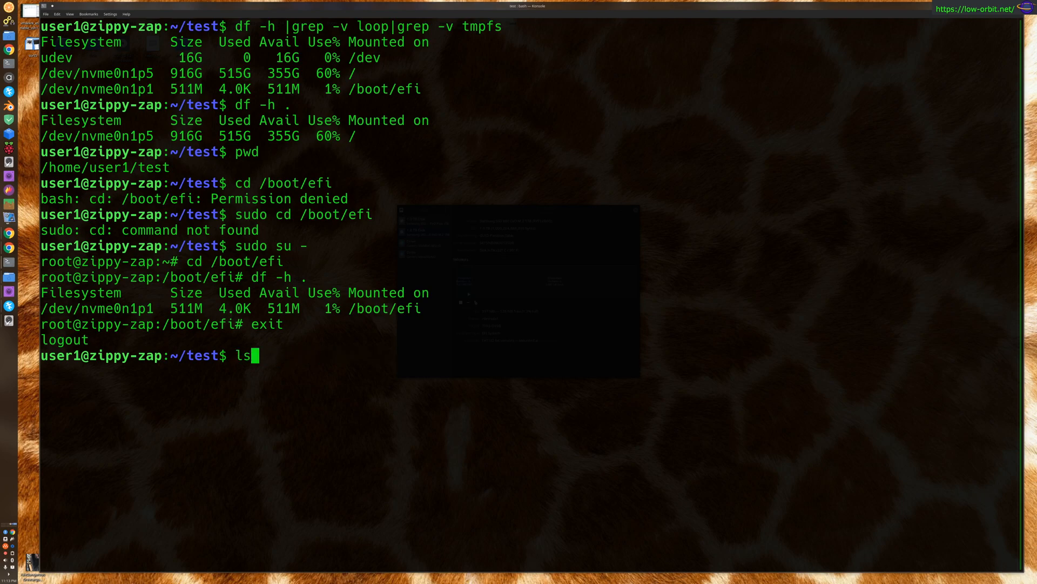
{"action": "type", "text": "df -h |grep -v loop|grep -v tmpf"}
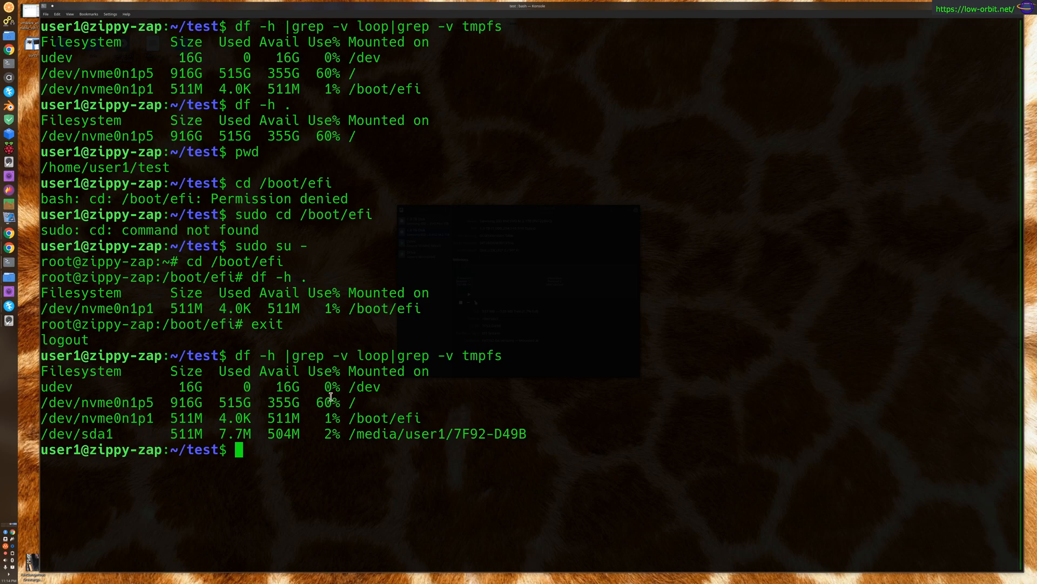
{"action": "mouse_move", "coordinate": [159, 383]}
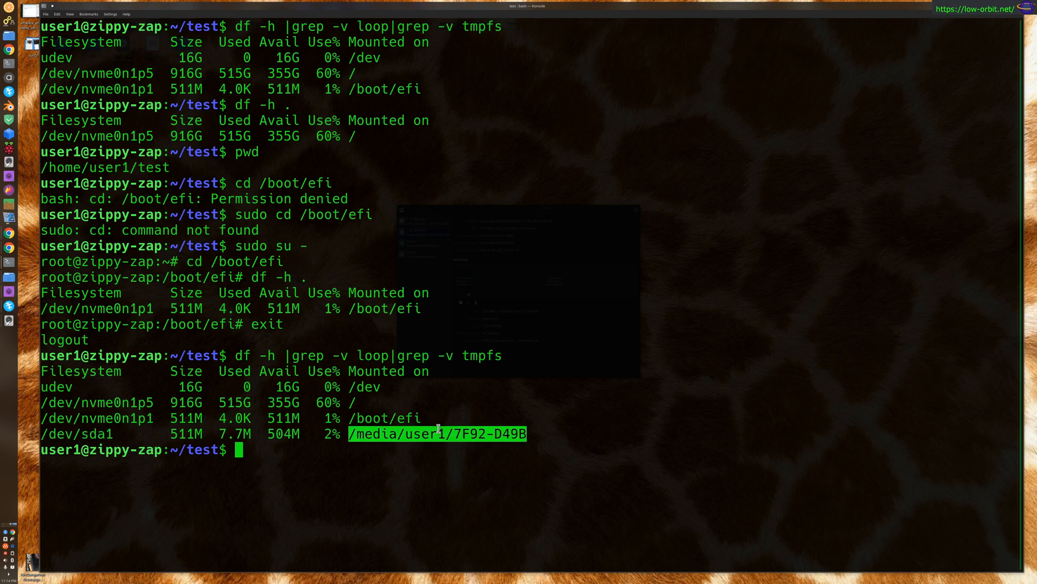
Inside /media/user1/7F92-D49B run df -h . reporting 7.7M used, 504M free, then cd back home.
{"action": "right_click", "coordinate": [436, 434]}
{"action": "type", "text": "cd /media/user1/7F92-D49B"}
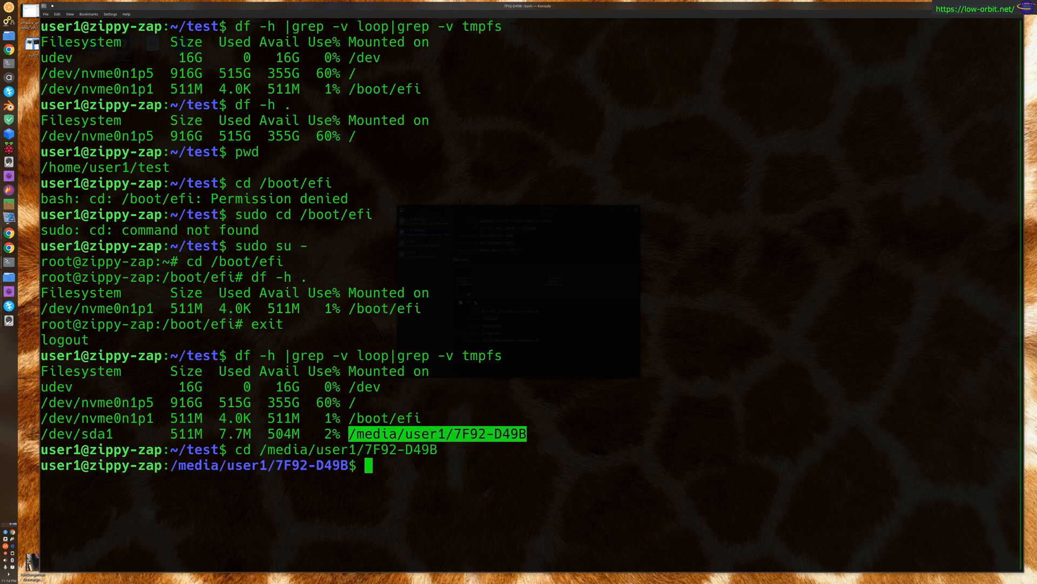
{"action": "type", "text": "df -h ."}
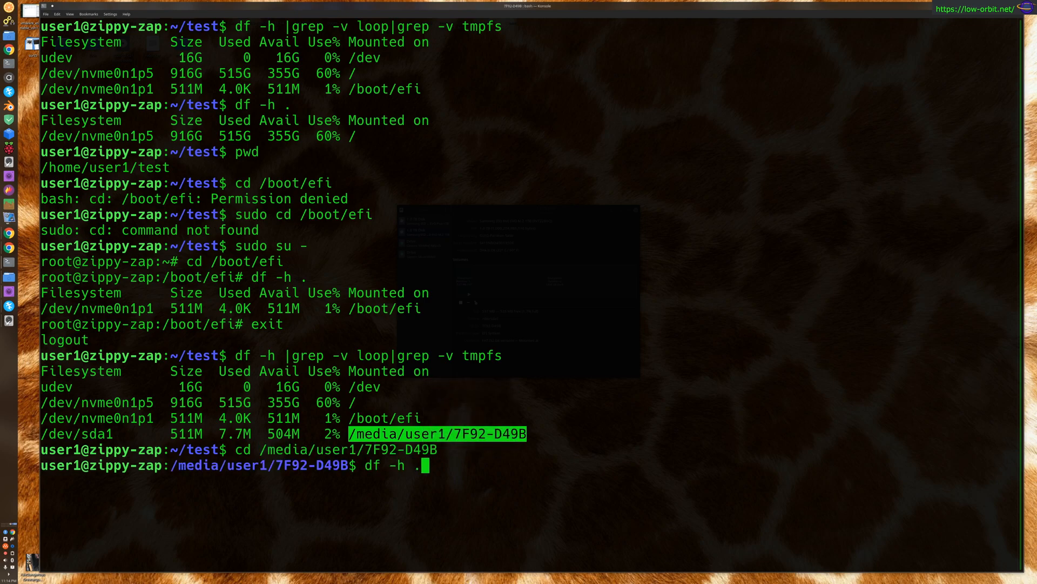
{"action": "key", "text": "Return"}
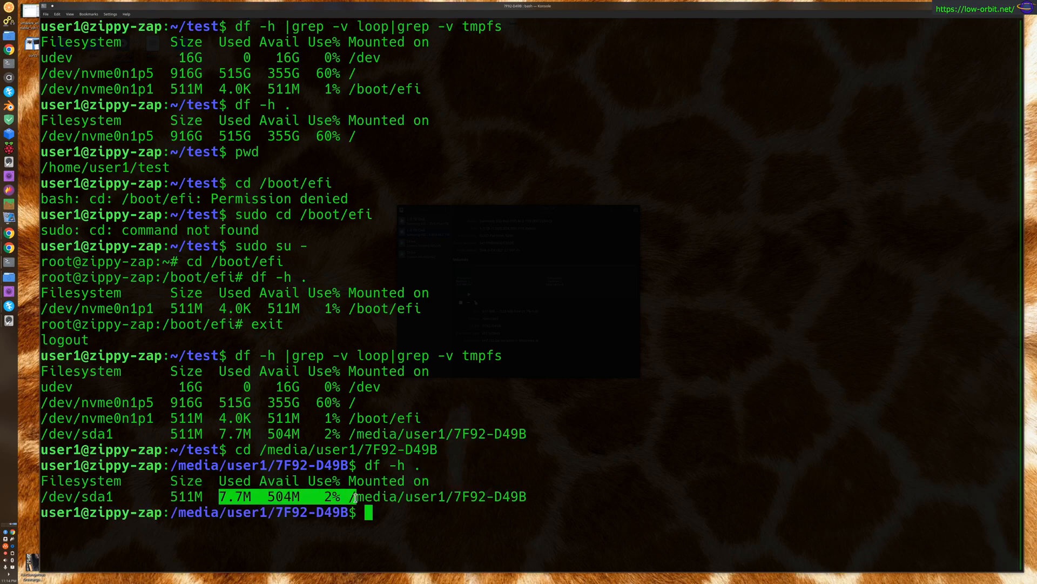
{"action": "type", "text": "cd"}
{"action": "type", "text": "df -h ."}
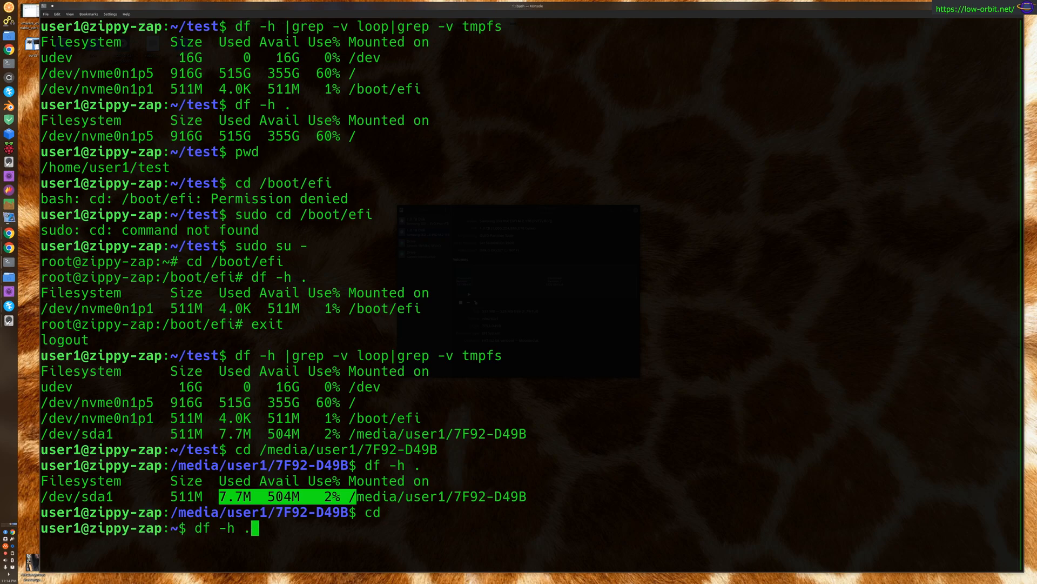
Run df -h . for the home folder and df -h / for the root filesystem.
{"action": "key", "text": "Return"}
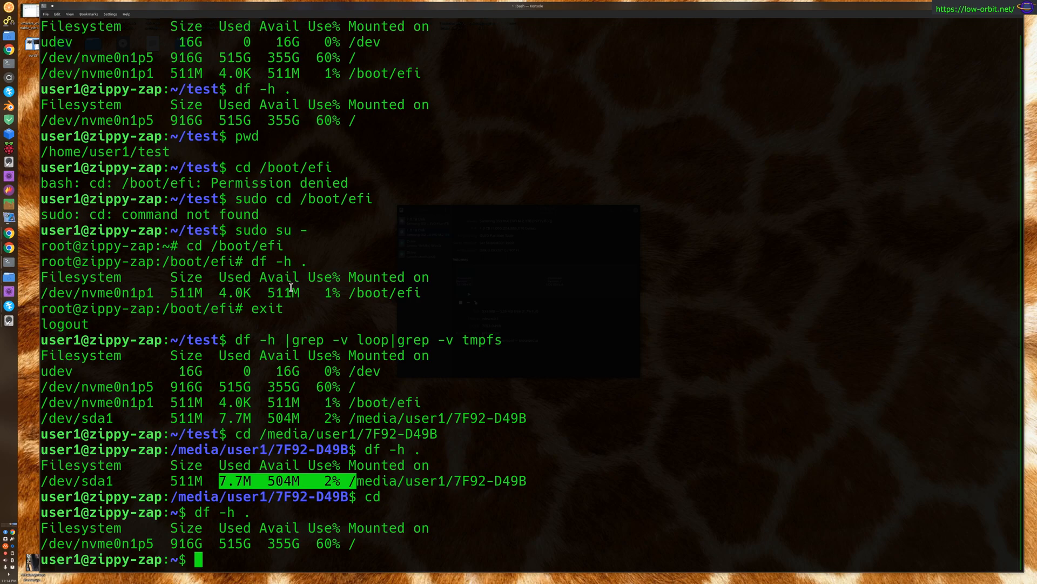
{"action": "type", "text": "df -h ."}
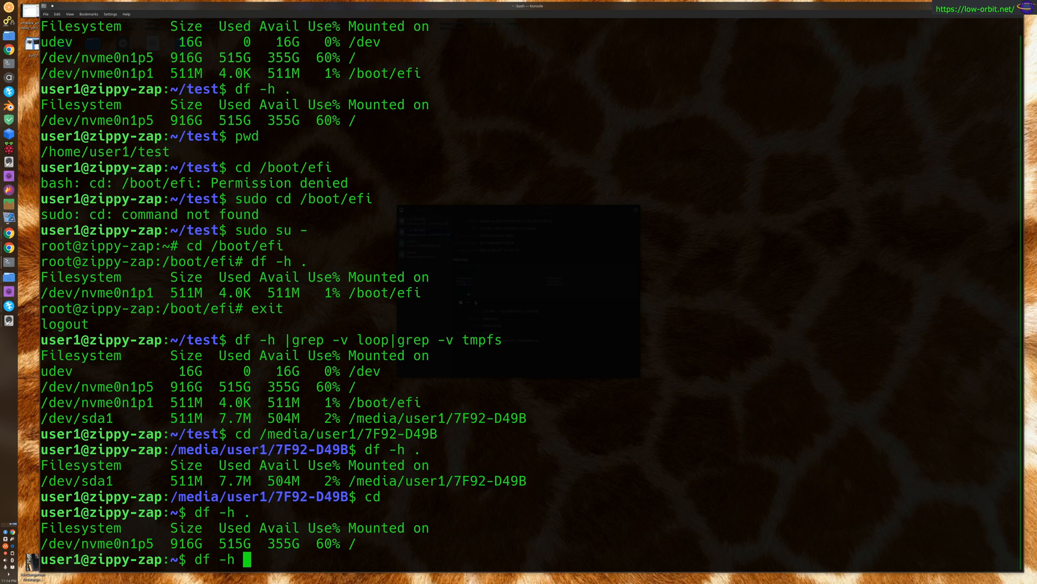
{"action": "type", "text": "/media/user1/7F92-D49B"}
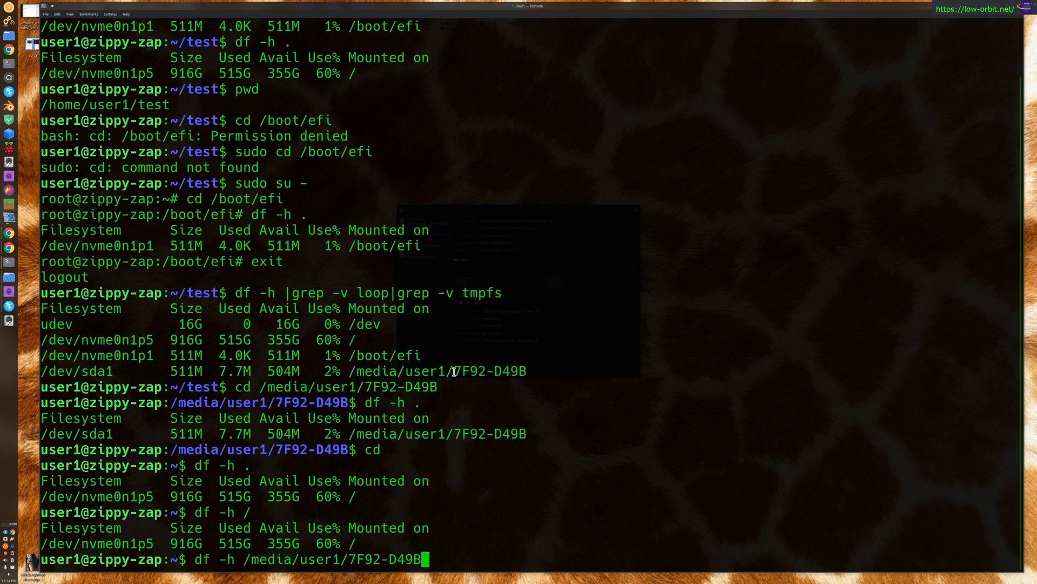
{"action": "key", "text": "Return"}
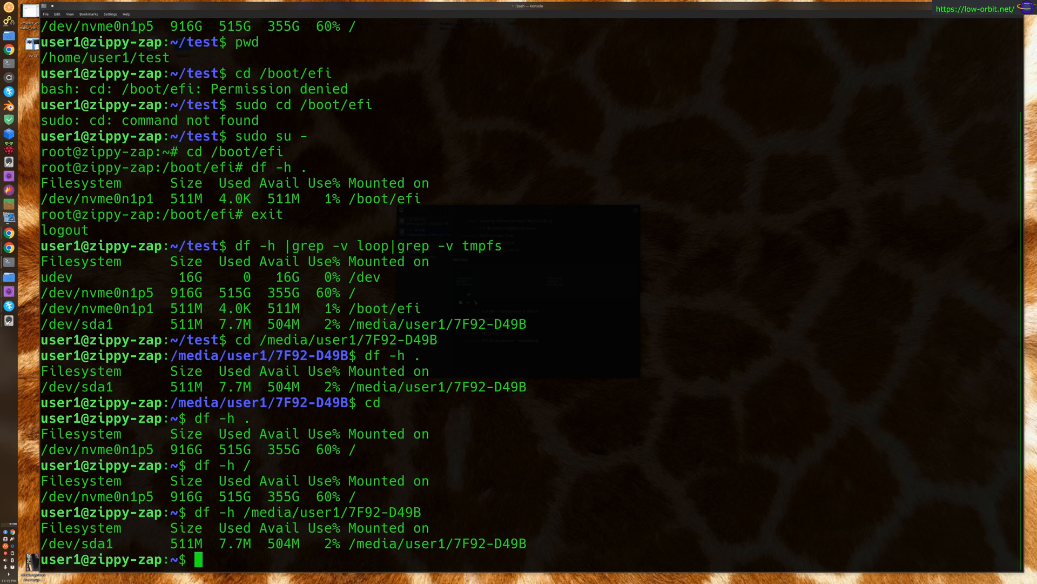
Run df -h /media/user1/7F92-D49B for the USB mount path, then df -h /dev/sda1 for the device.
{"action": "type", "text": "df -h /media/user1/7F92-D49"}
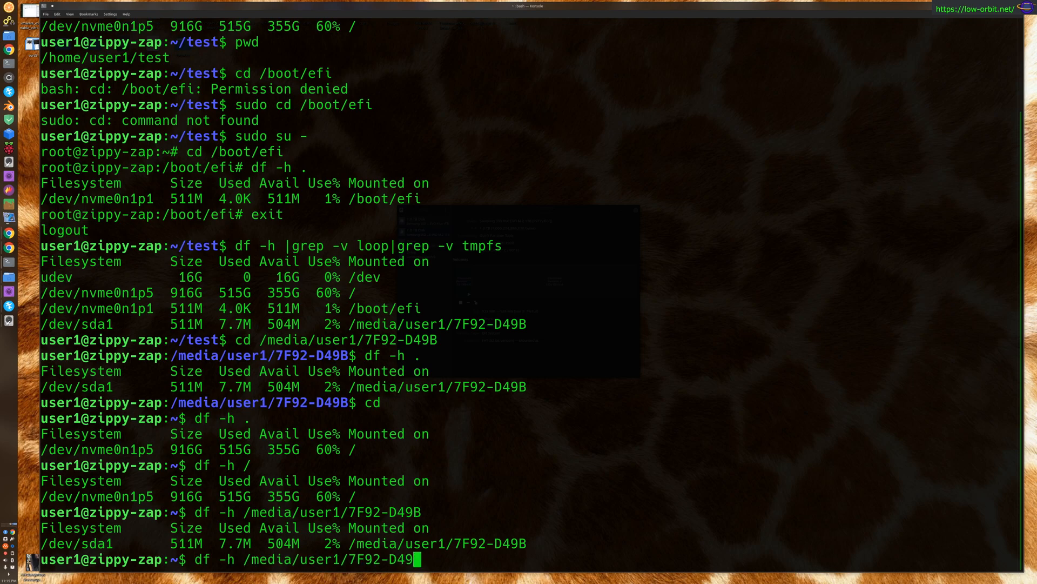
{"action": "key", "text": "BackSpace"}
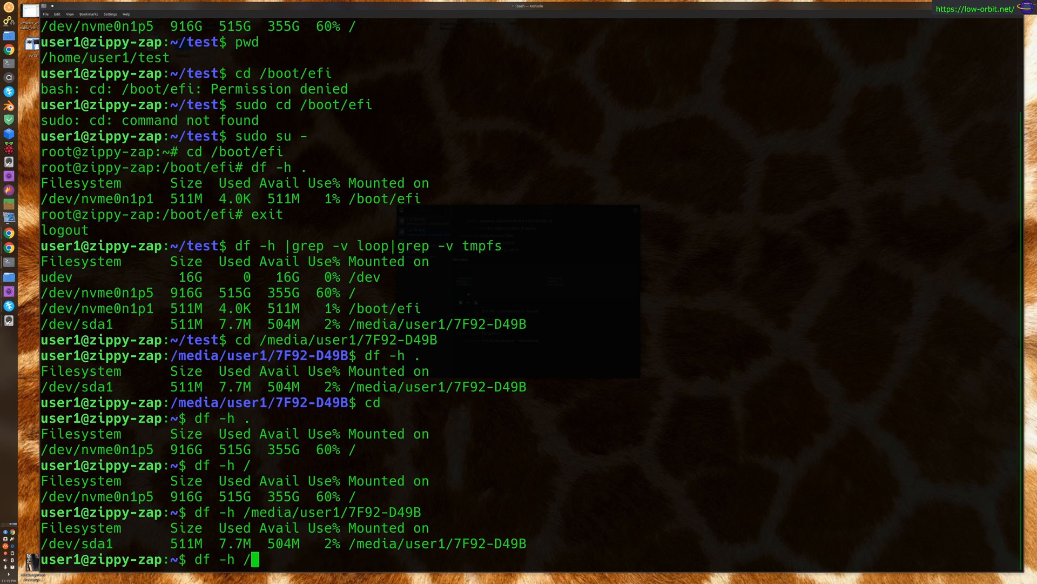
{"action": "type", "text": "dev/sda1"}
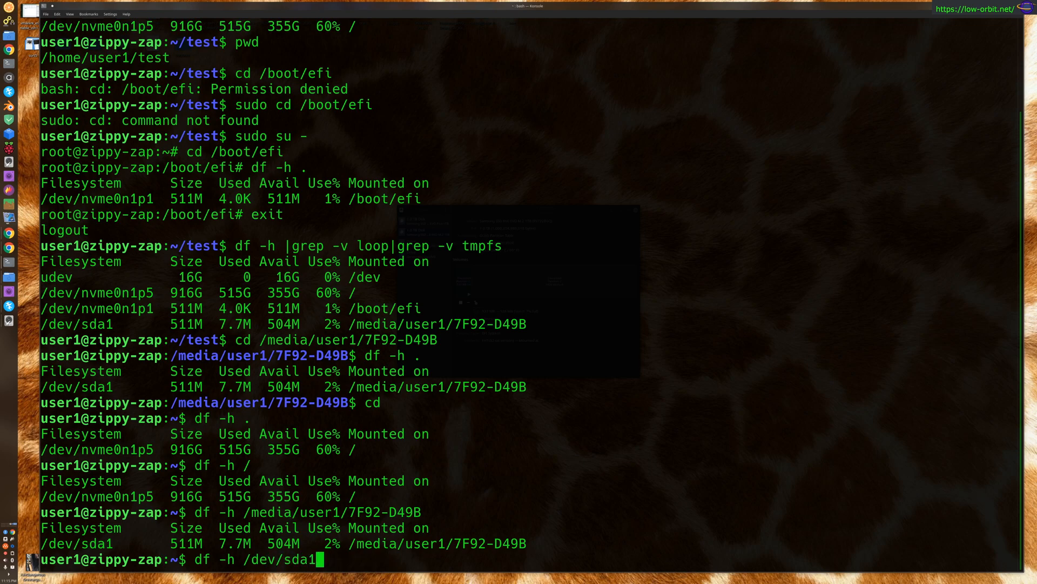
{"action": "key", "text": "Return"}
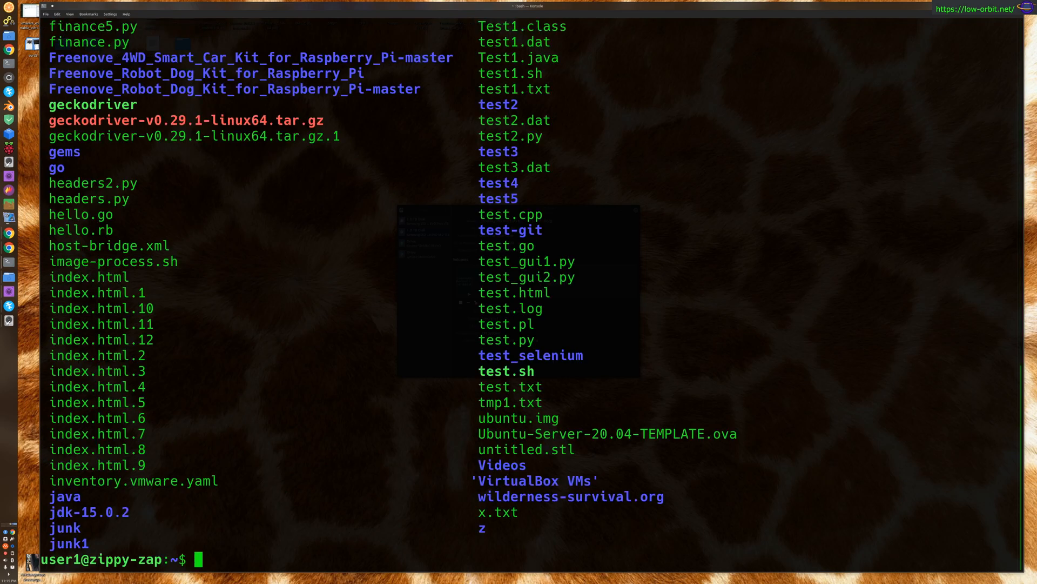
Change into the test folder with cd, list it, and clear the screen.
{"action": "type", "text": "c"}
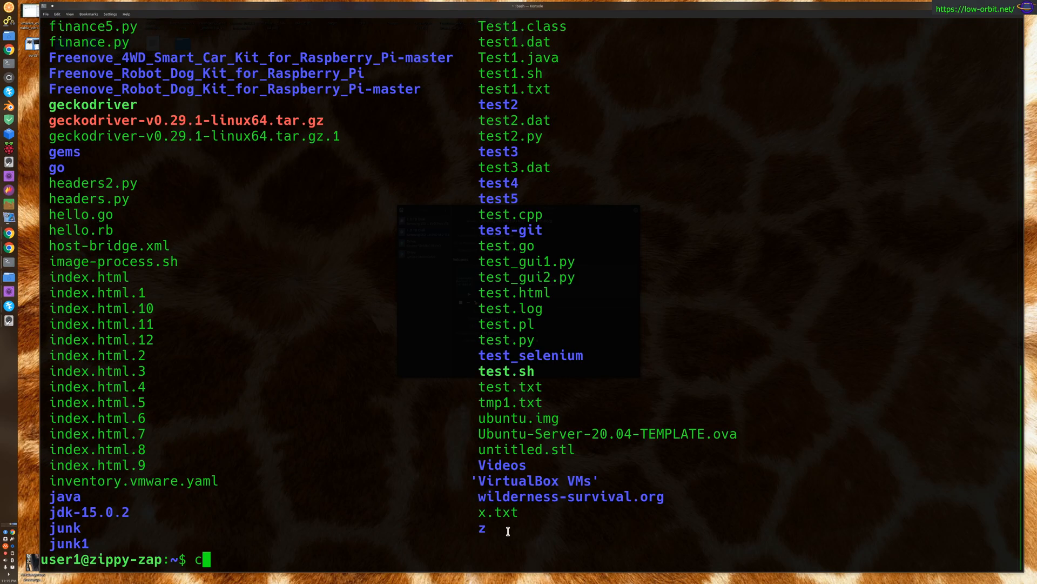
{"action": "type", "text": "d test"}
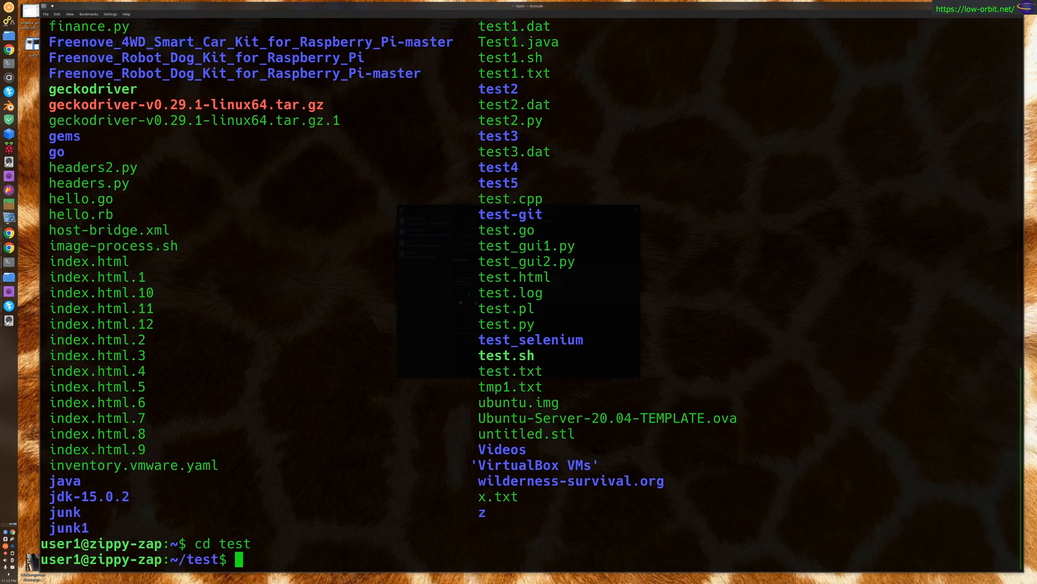
{"action": "type", "text": "ls"}
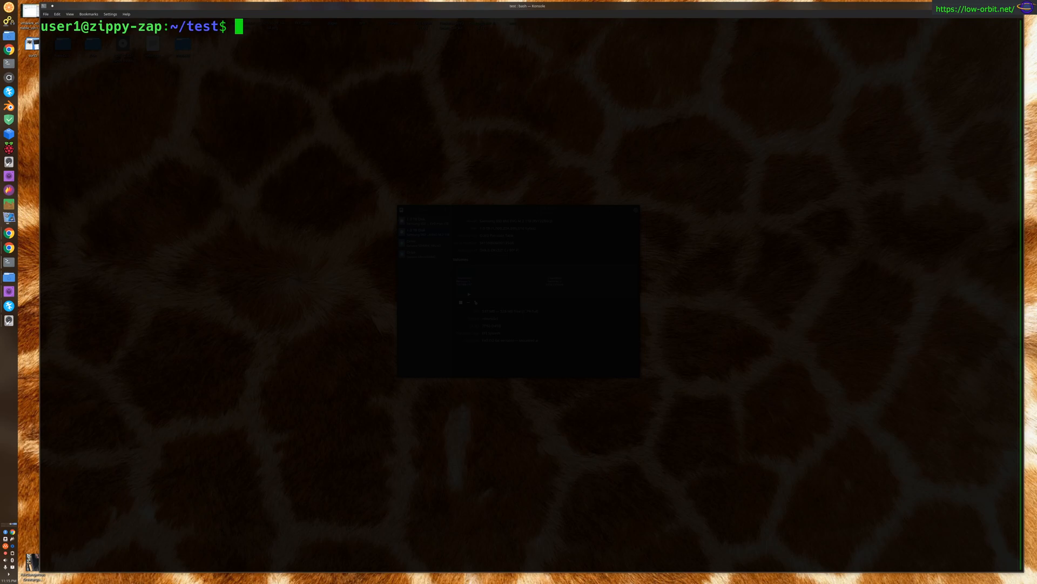
Run du, du -h and du -ah in test, noting turtledemo at 448K and the 864M total.
{"action": "type", "text": "du -h"}
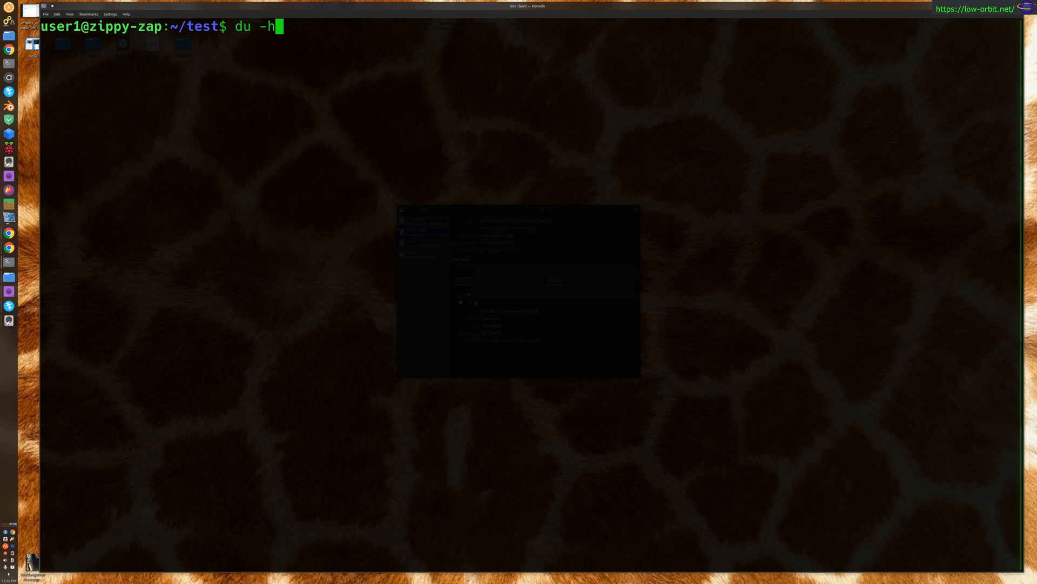
{"action": "key", "text": "BackSpace"}
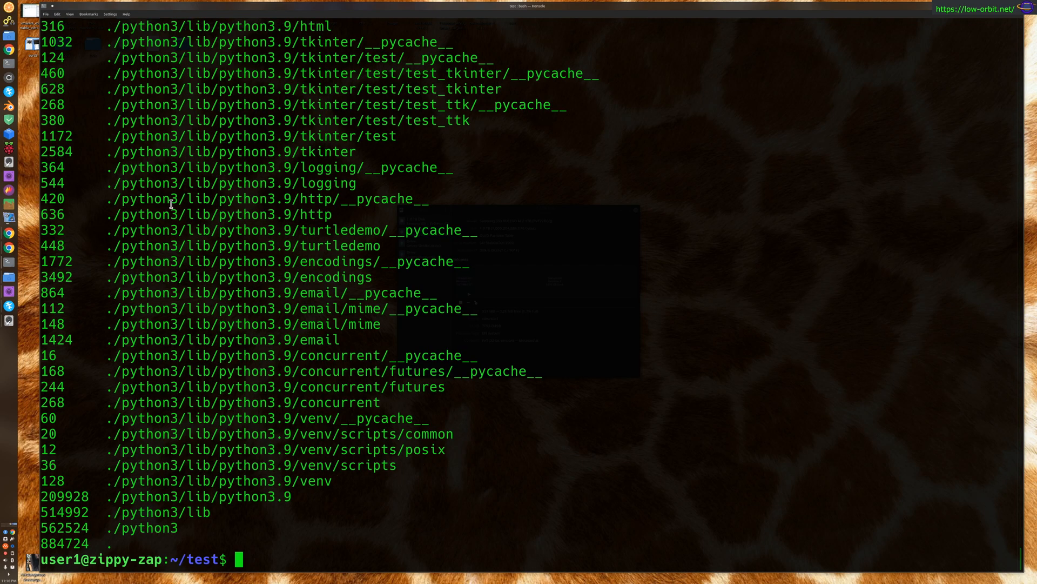
{"action": "type", "text": "du -"}
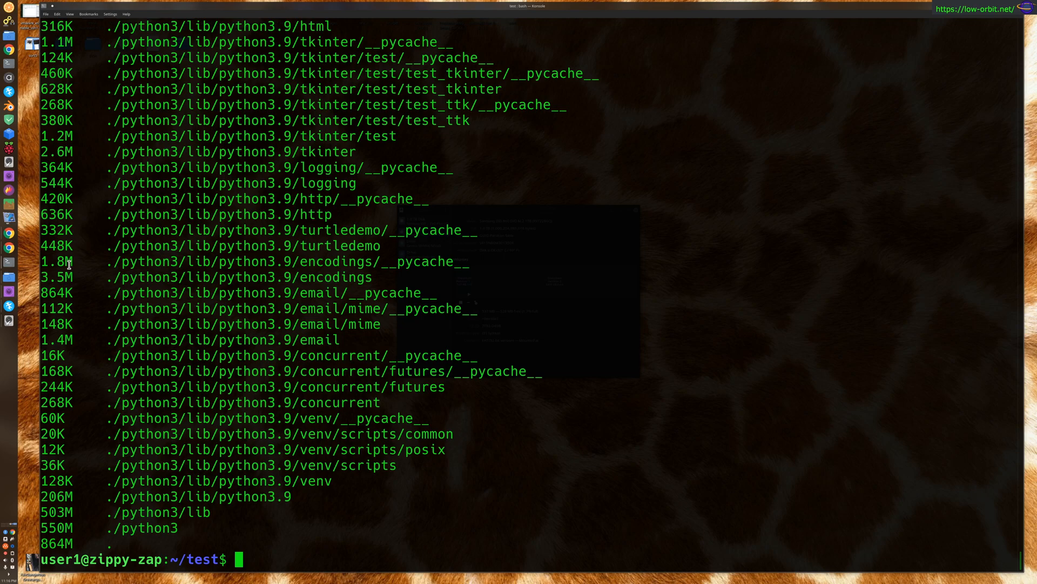
{"action": "double_click", "coordinate": [56, 245]}
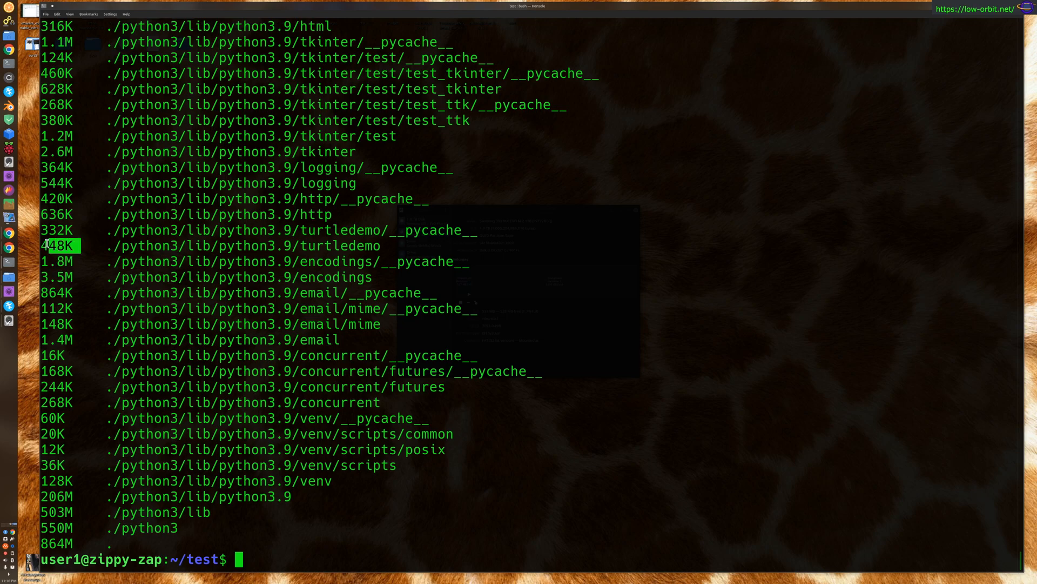
{"action": "mouse_move", "coordinate": [71, 309]}
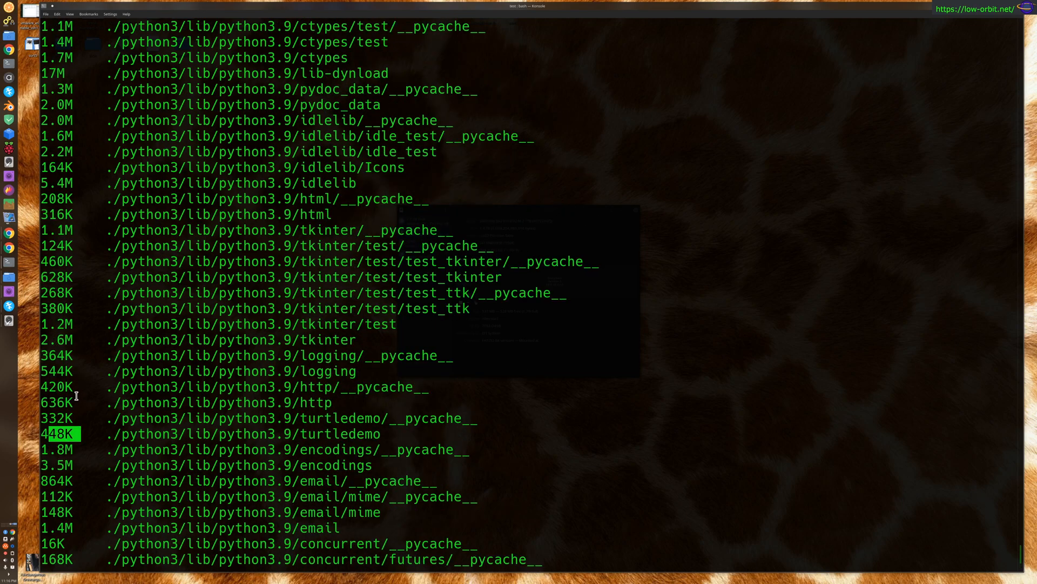
{"action": "scroll", "scroll_direction": "down", "scroll_amount": 3}
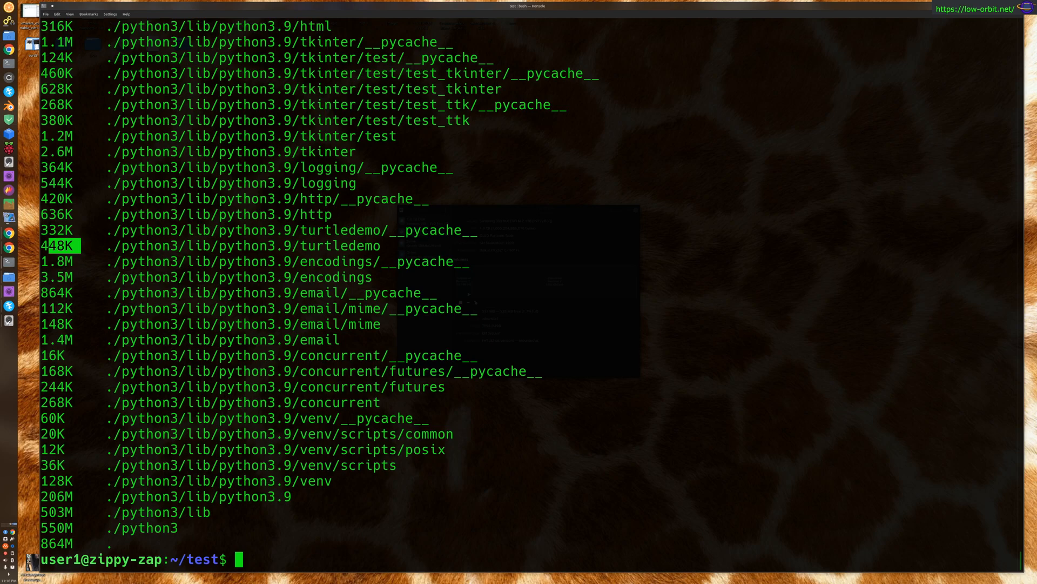
{"action": "type", "text": "du -ah"}
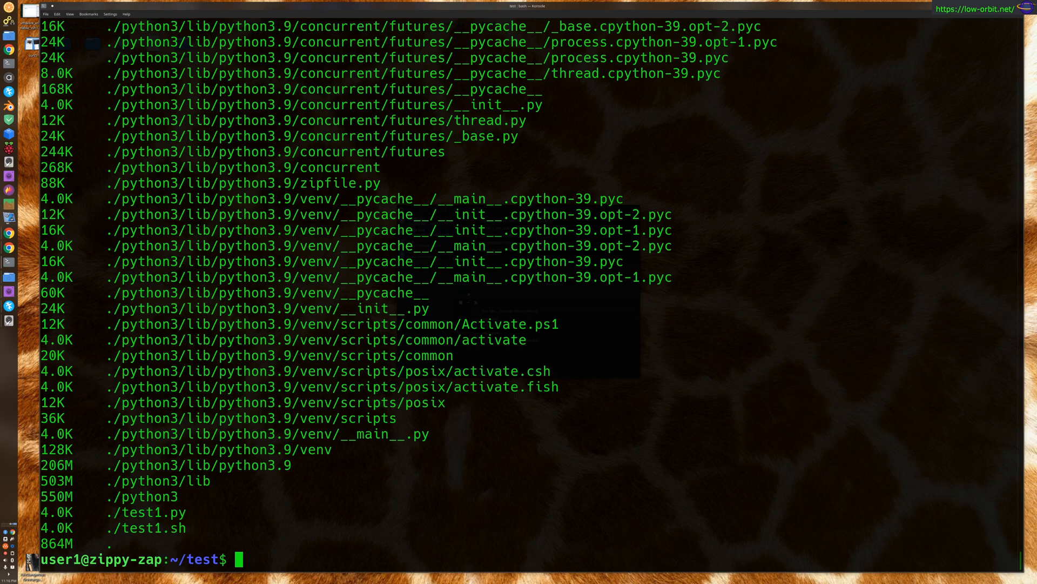
Show the 864M total of test with du -sh and du -sh ., listing the folder between.
{"action": "type", "text": "du -ah"}
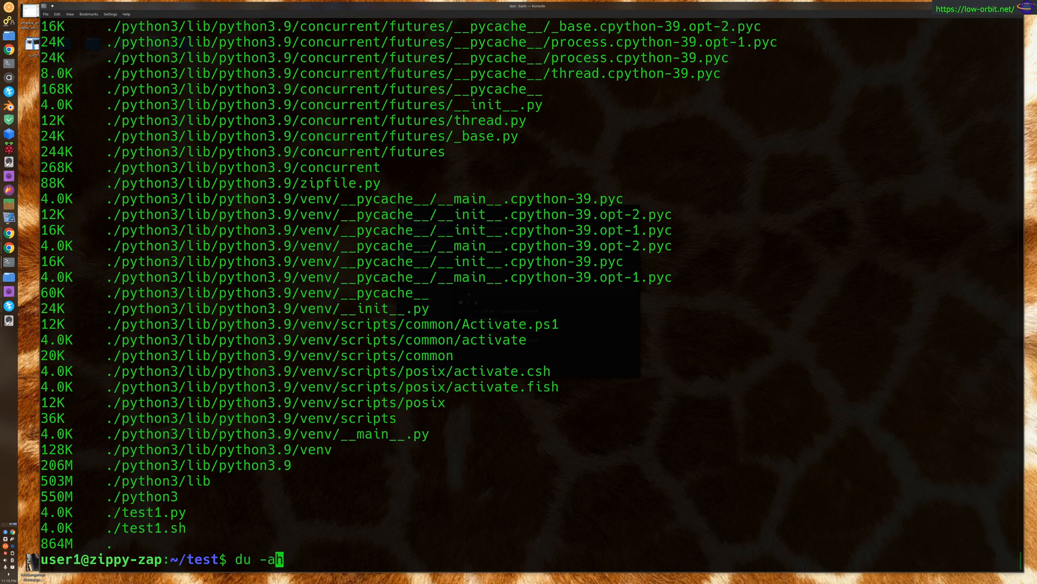
{"action": "type", "text": "s"}
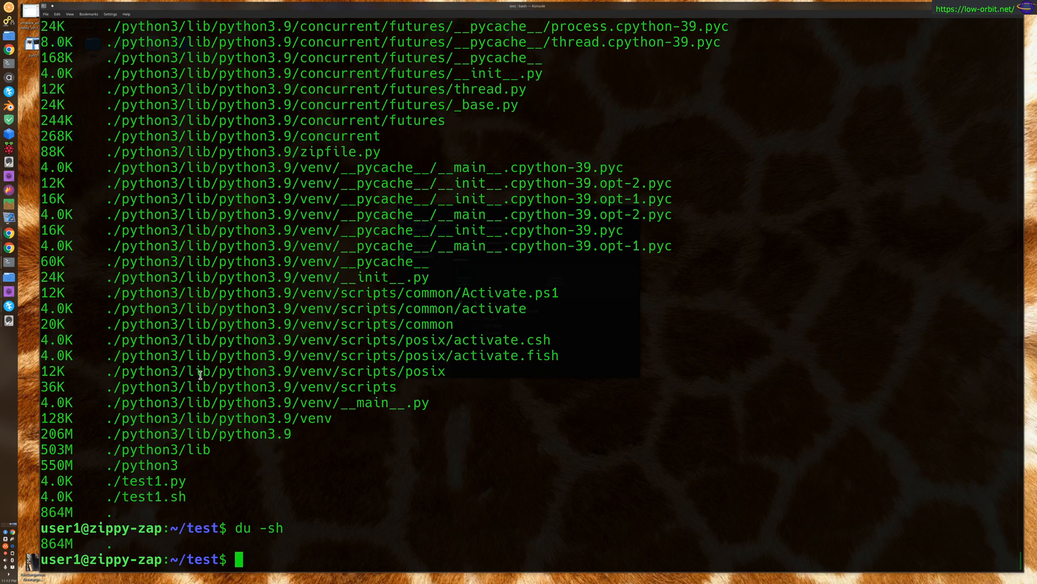
{"action": "type", "text": "ls"}
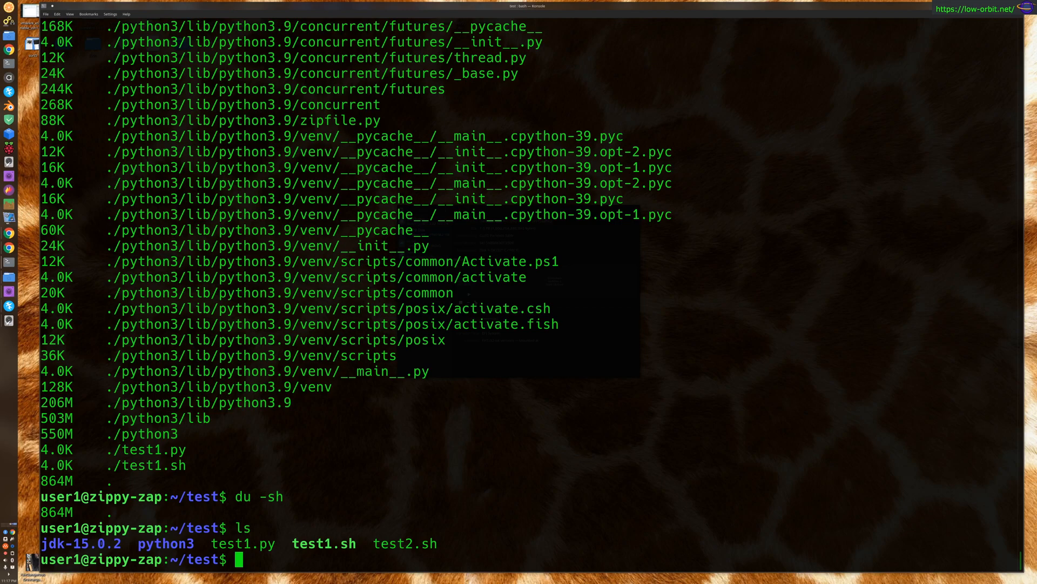
{"action": "type", "text": "du -sh"}
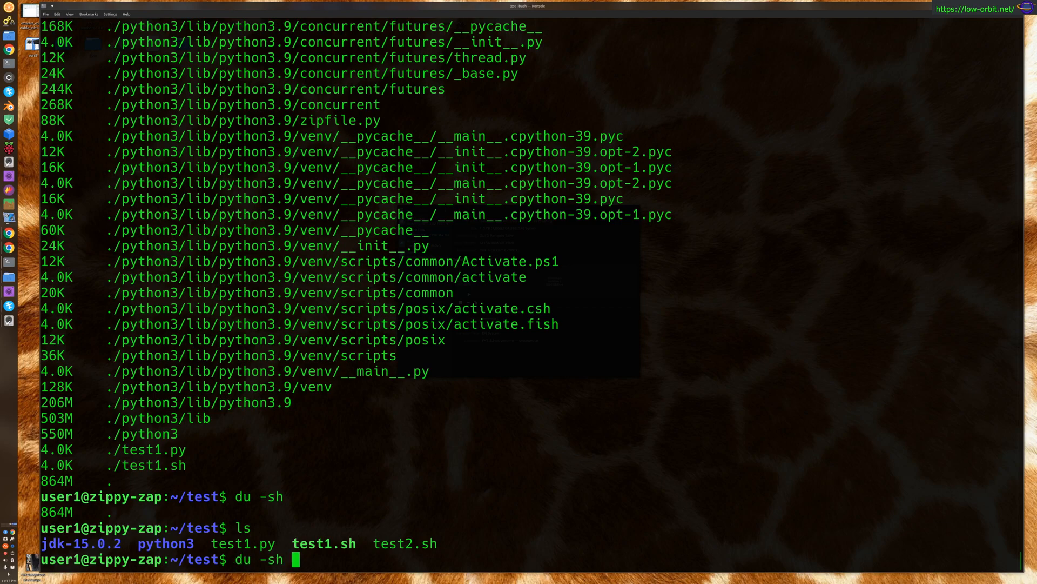
{"action": "type", "text": "."}
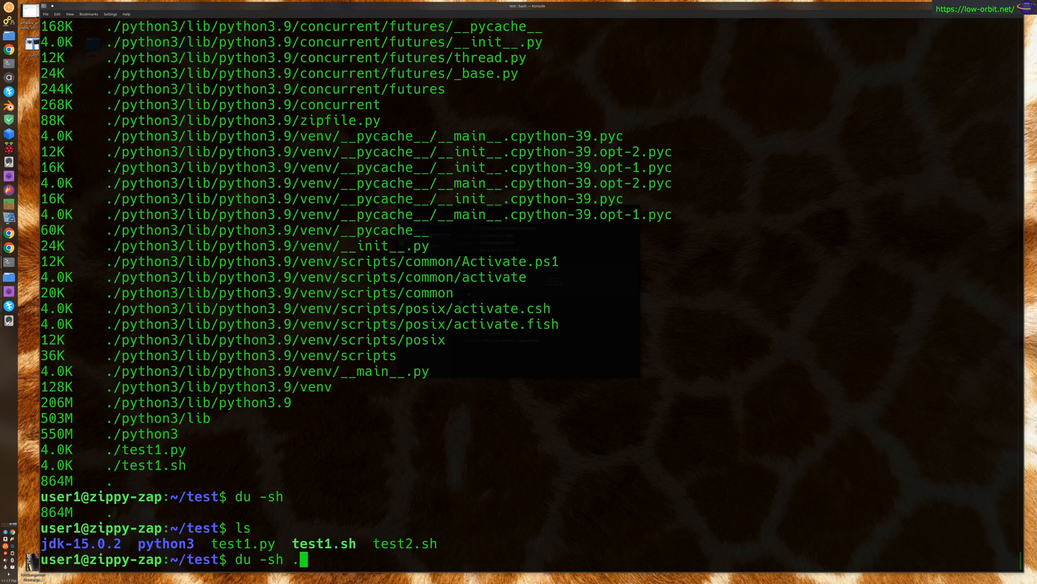
{"action": "key", "text": "Return"}
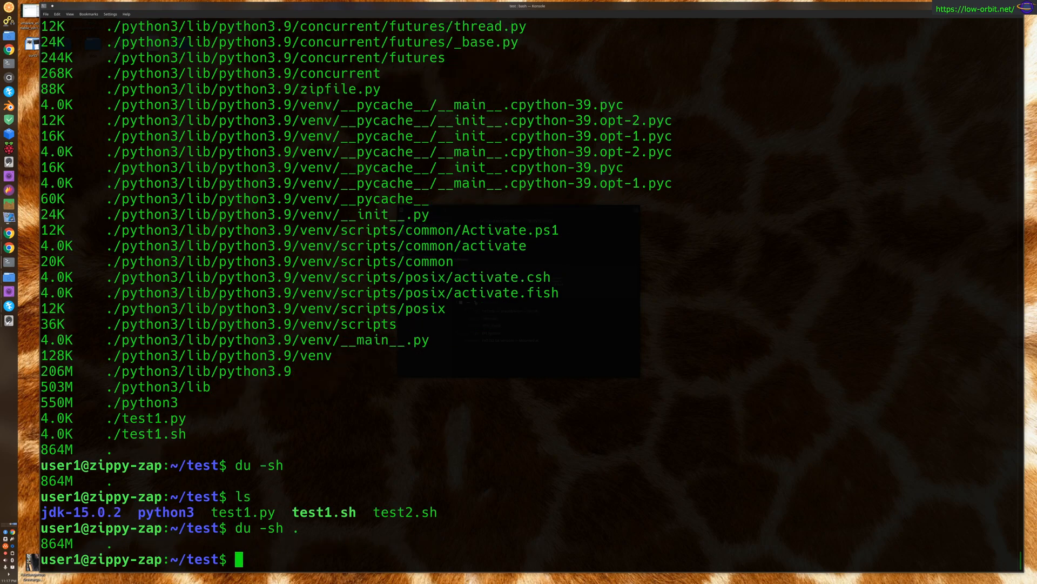
Show each item's size with du -sh *: jdk-15.0.2 315M, python3 550M, scripts 4.0K.
{"action": "type", "text": "du -sh ."}
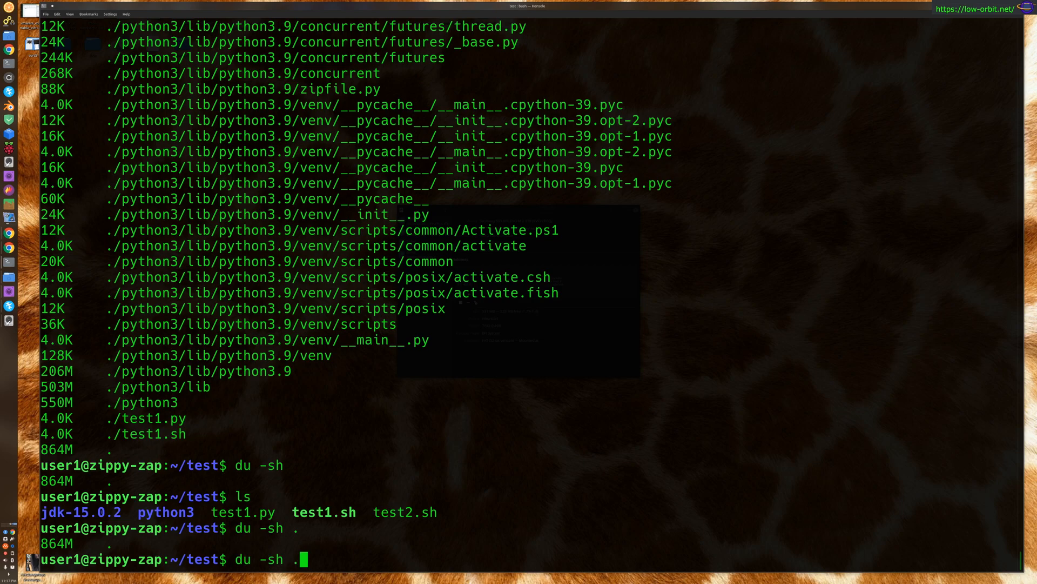
{"action": "key", "text": "BackSpace"}
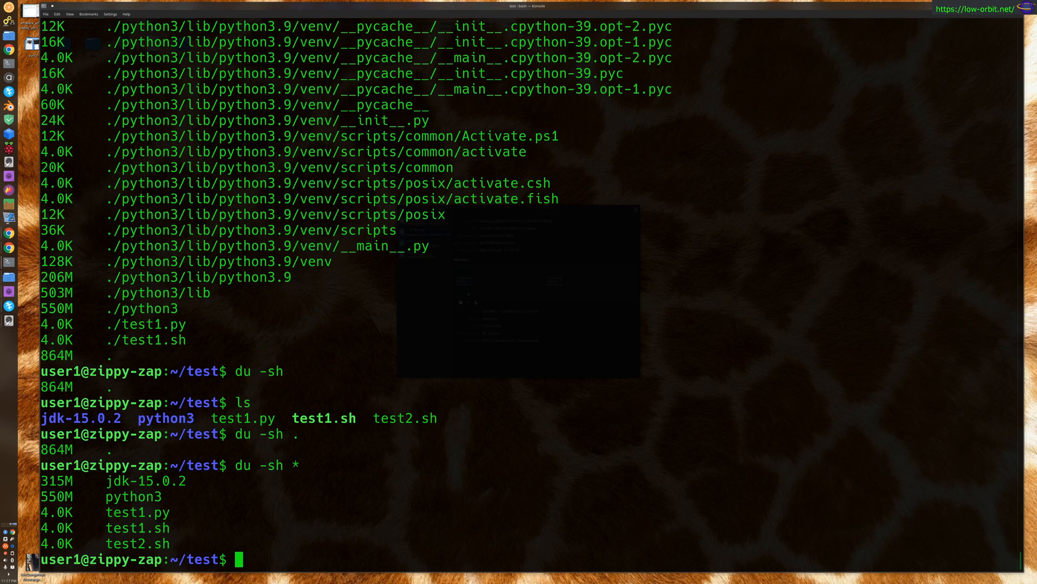
Report python3 at 550M and jdk-15.0.2 at 315M individually with du -sh.
{"action": "type", "text": "du -sh"}
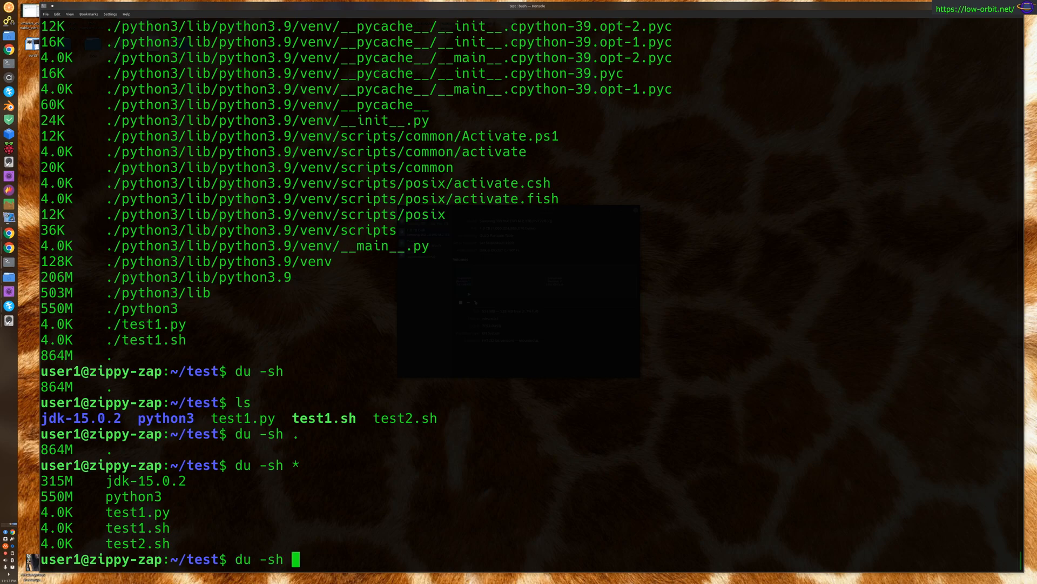
{"action": "type", "text": "python3"}
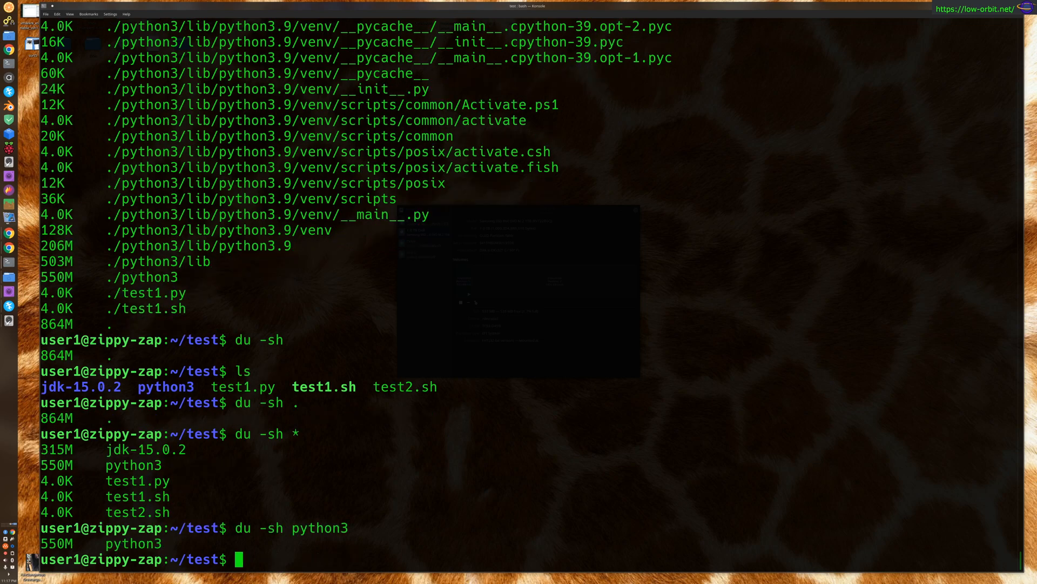
{"action": "type", "text": "du -sh python"}
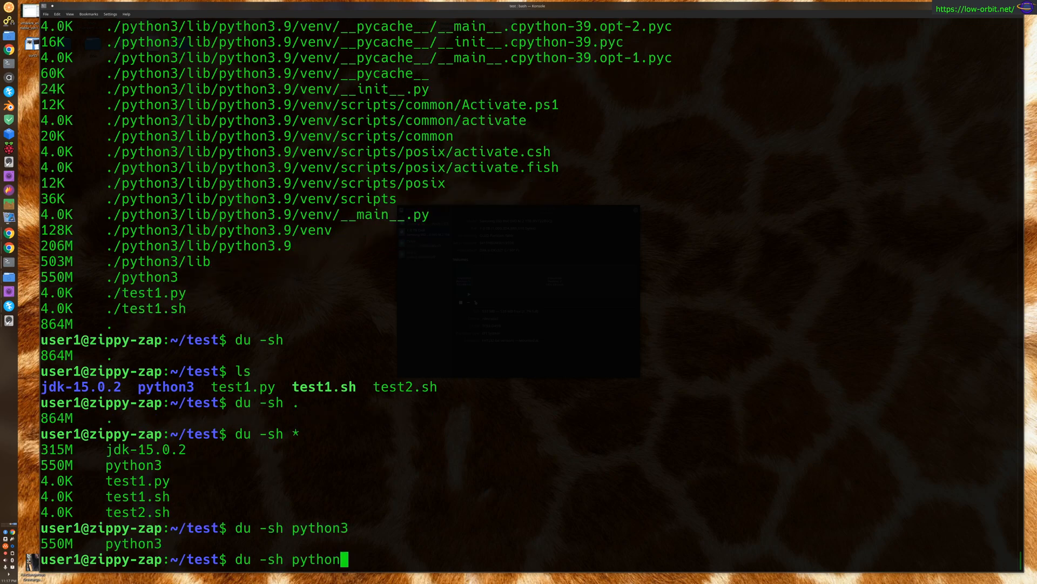
{"action": "type", "text": "jdk-15.0.2/"}
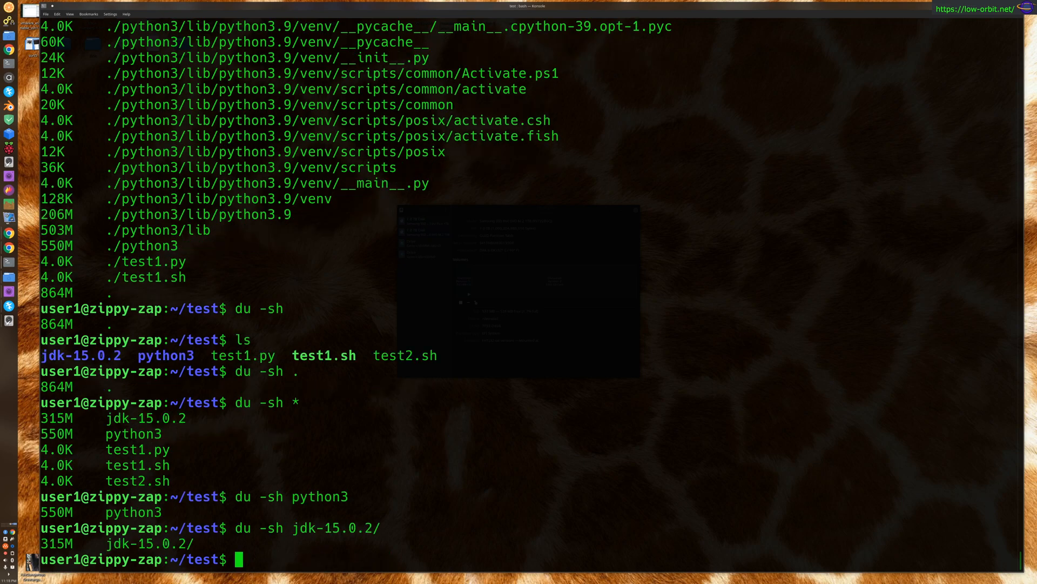
{"action": "type", "text": "du -sh jdk-15.0.2/"}
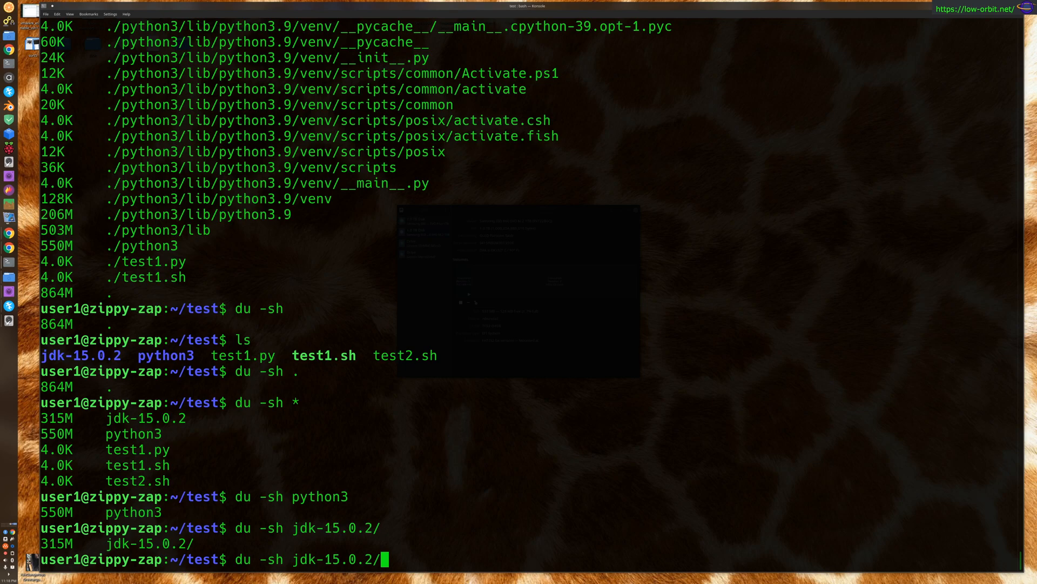
Run du -h jdk-15.0.2 for its per-subfolder listing ending at 315M, then du -sh again.
{"action": "key", "text": "BackSpace"}
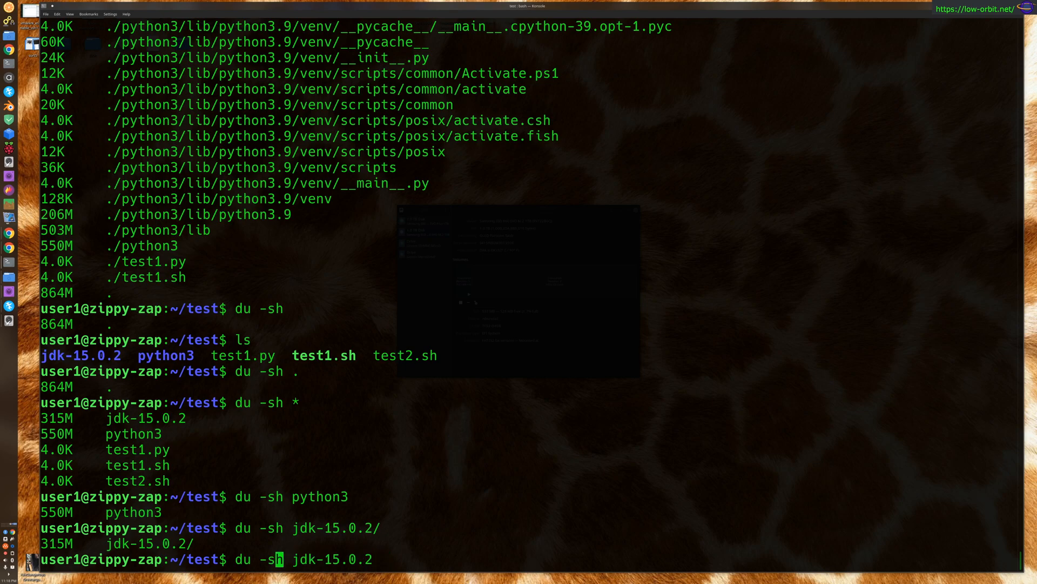
{"action": "key", "text": "Return"}
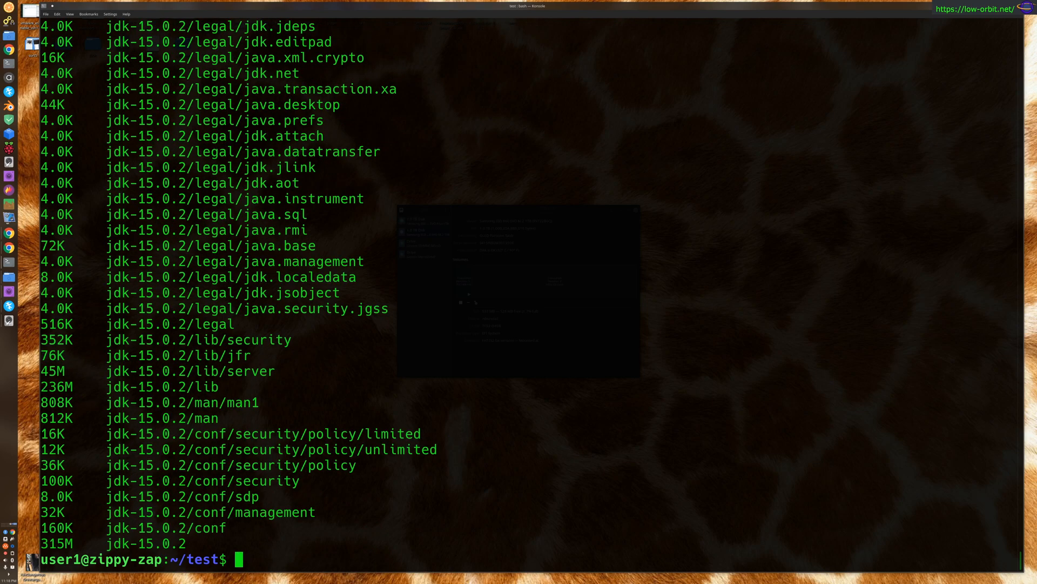
{"action": "type", "text": "du -h jdk-15.0.2"}
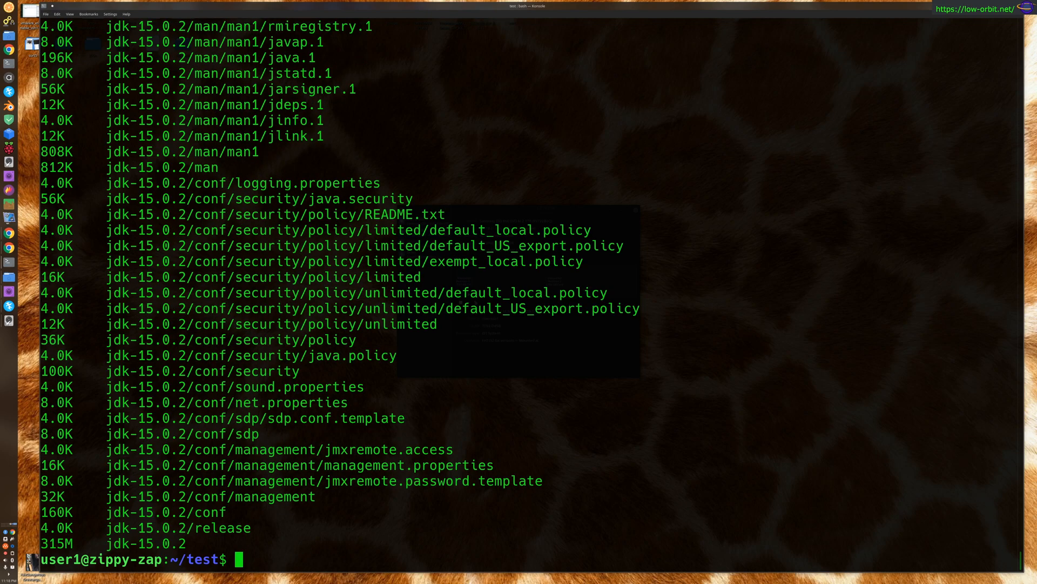
{"action": "type", "text": "du -sh jdk-15.0.2/"}
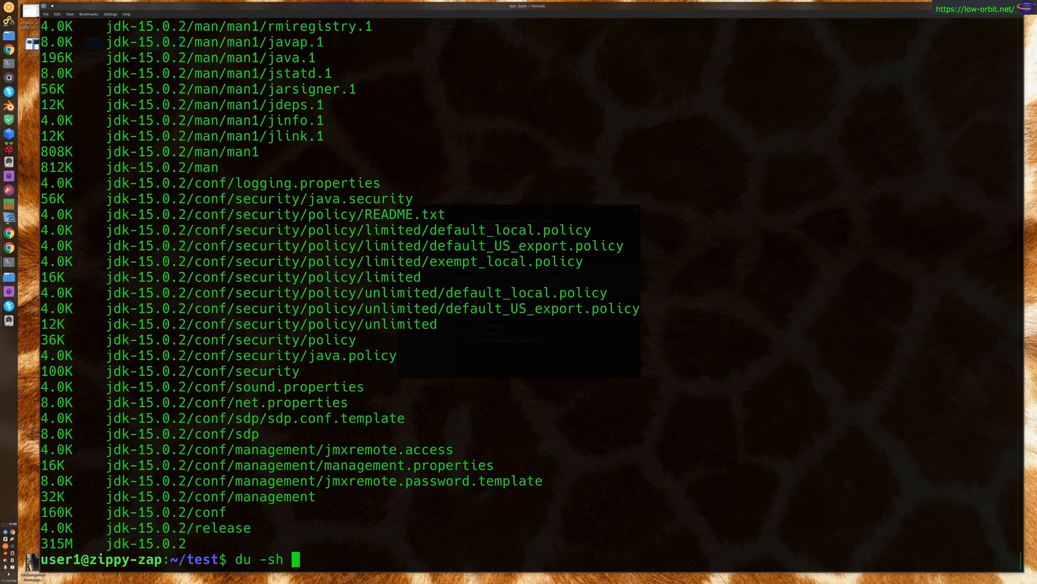
{"action": "mouse_move", "coordinate": [381, 426]}
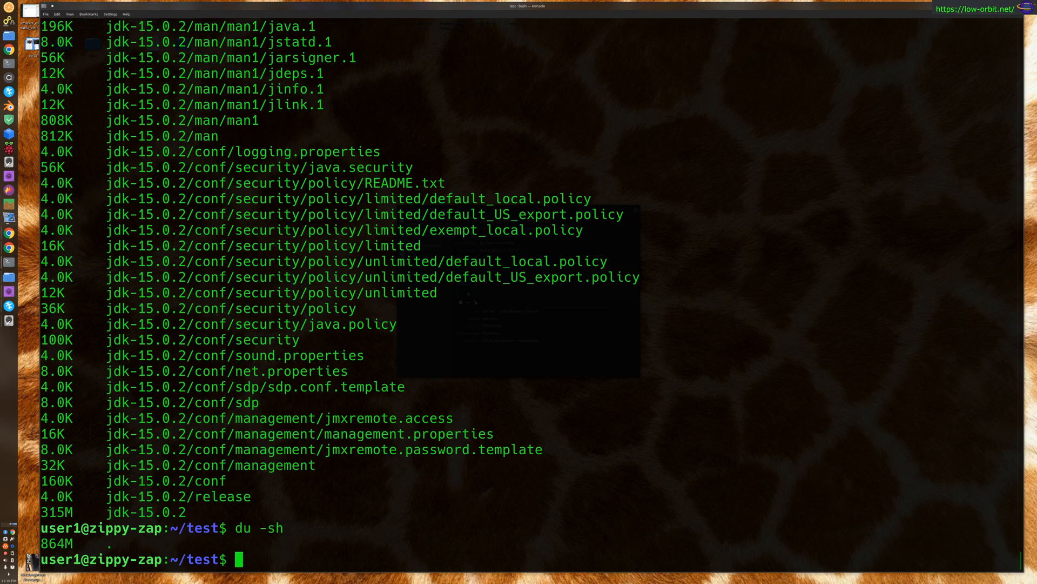
Run du -sh * in test and highlight python3 as the largest item at 550M.
{"action": "type", "text": "du -sh"}
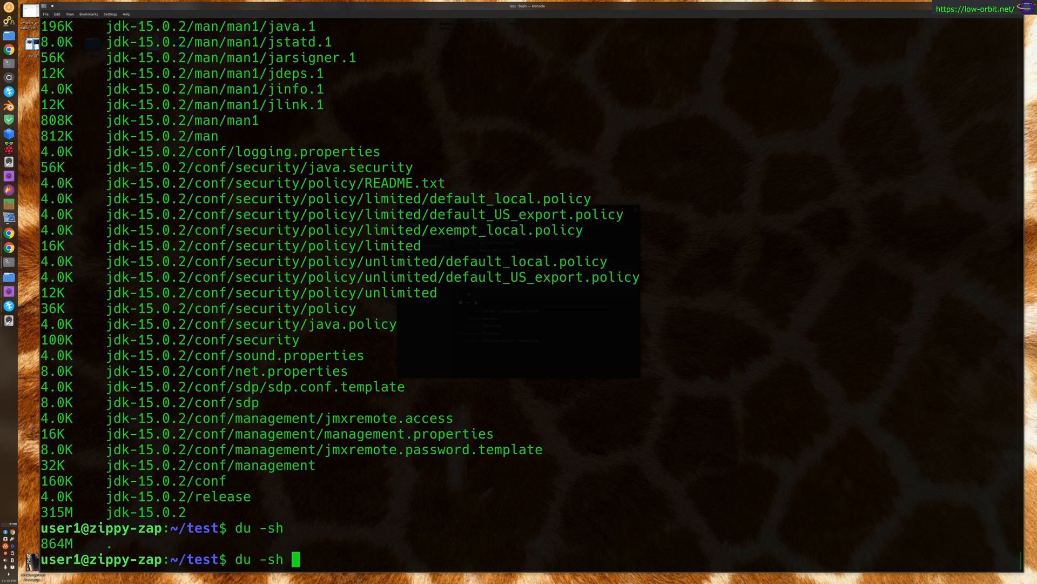
{"action": "type", "text": "*"}
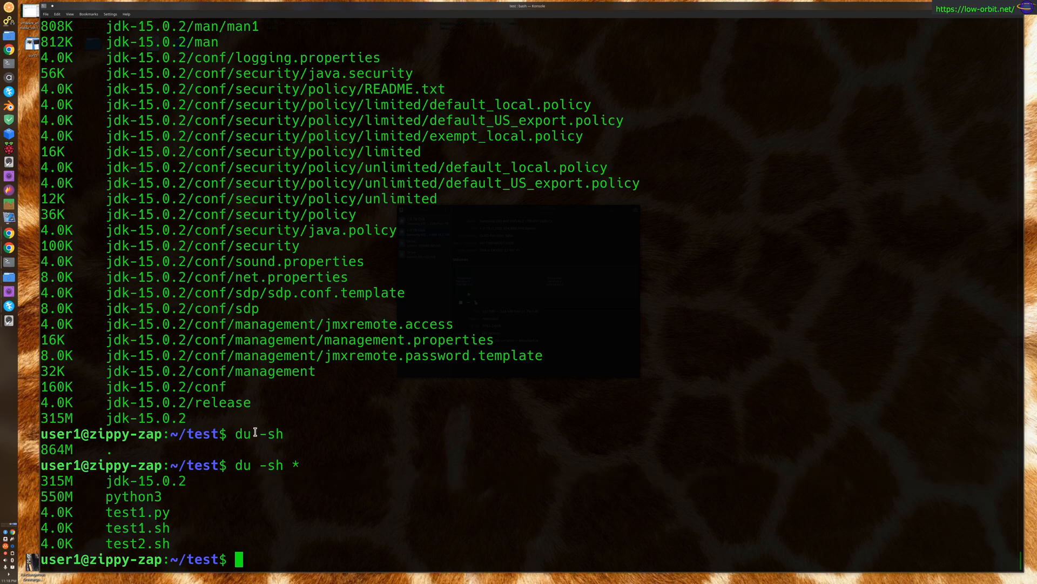
{"action": "type", "text": "du -sh *"}
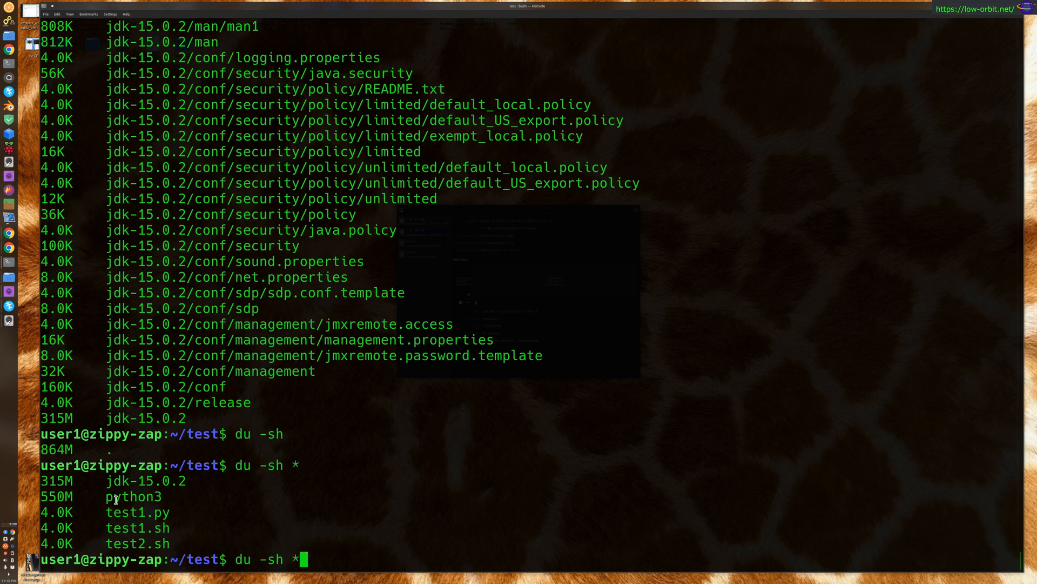
{"action": "double_click", "coordinate": [131, 497]}
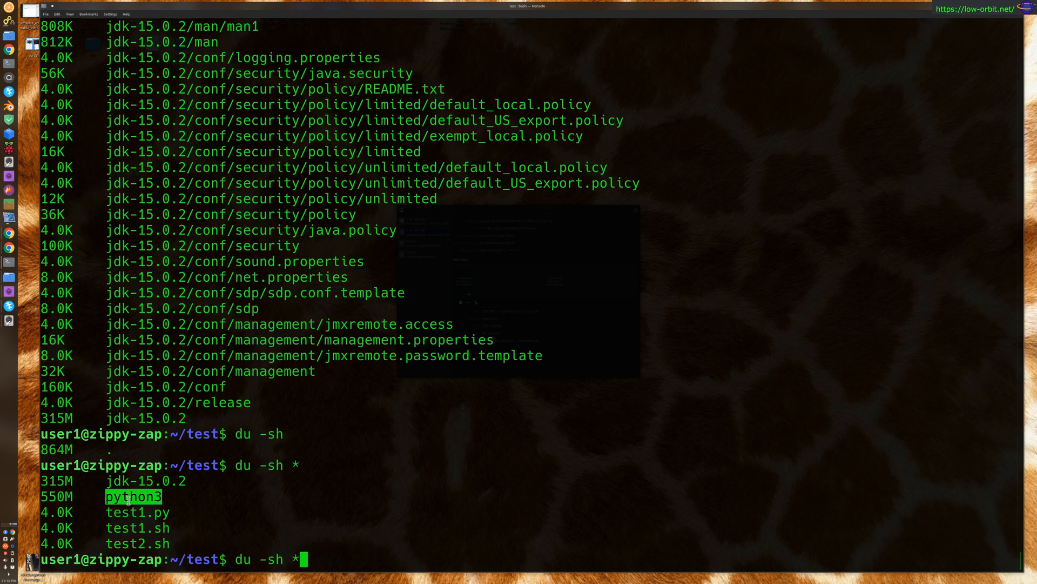
{"action": "mouse_move", "coordinate": [262, 465]}
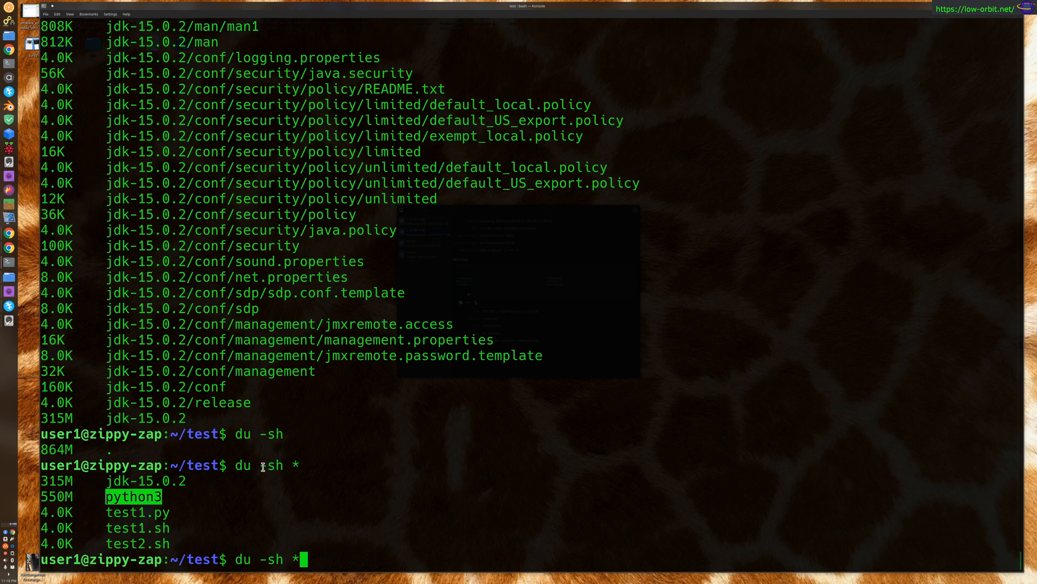
{"action": "mouse_move", "coordinate": [195, 521]}
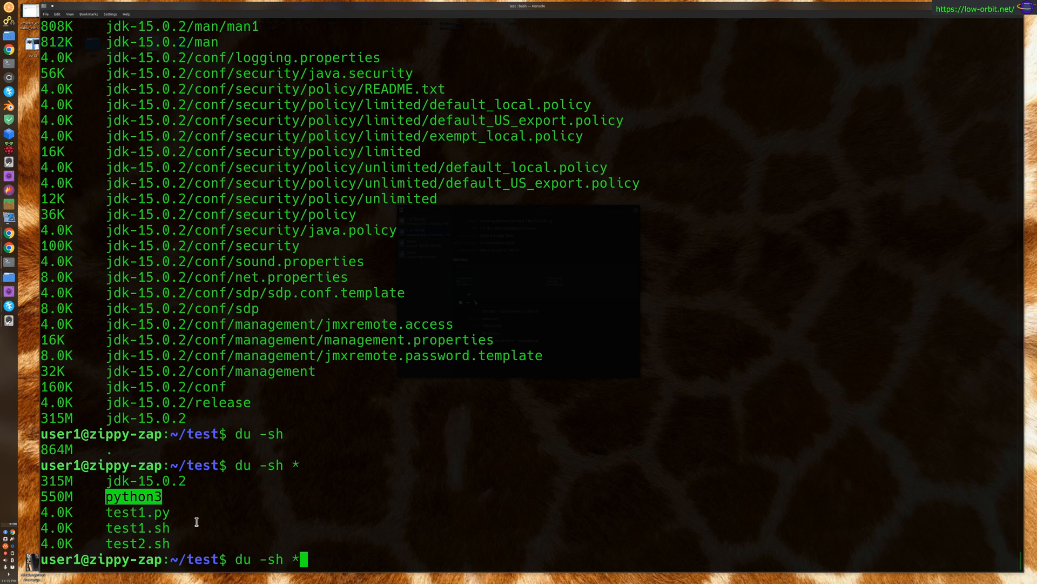
Break python3 down with du -sh python3/*, picking out lib at 503M as biggest.
{"action": "type", "text": "python3/"}
{"action": "type", "text": "du -sh python3"}
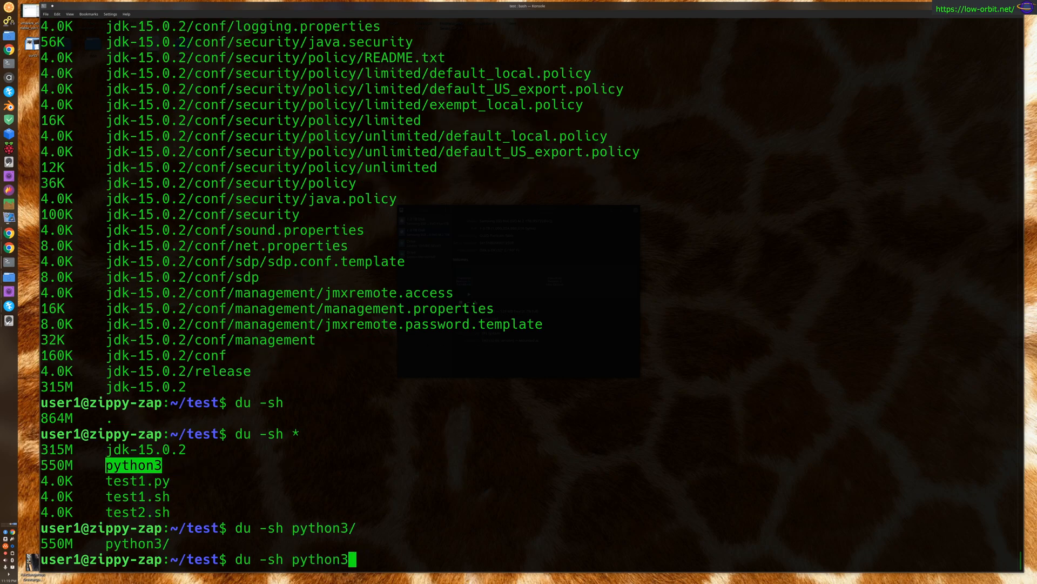
{"action": "type", "text": "/"}
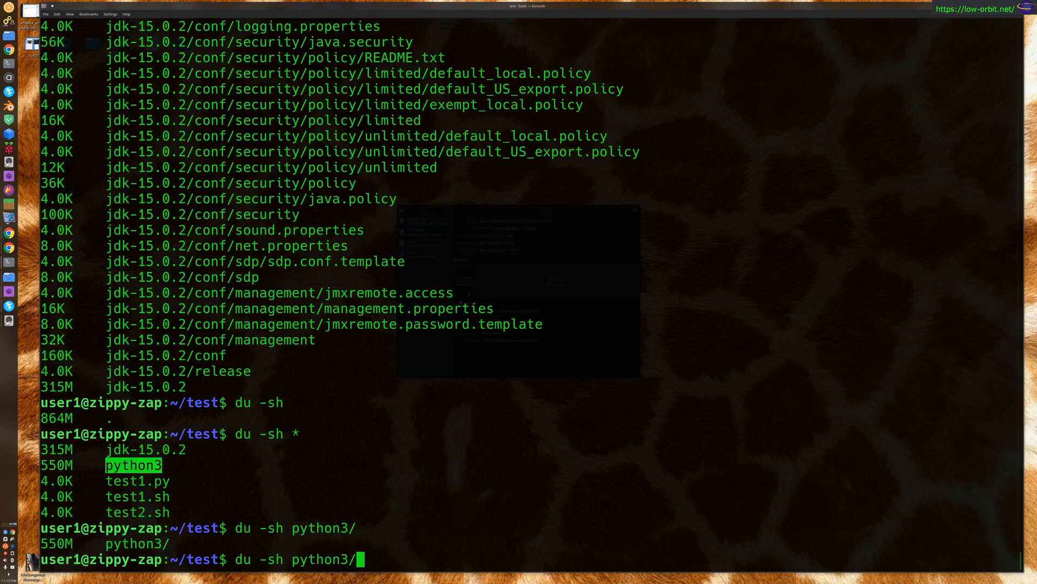
{"action": "type", "text": "*"}
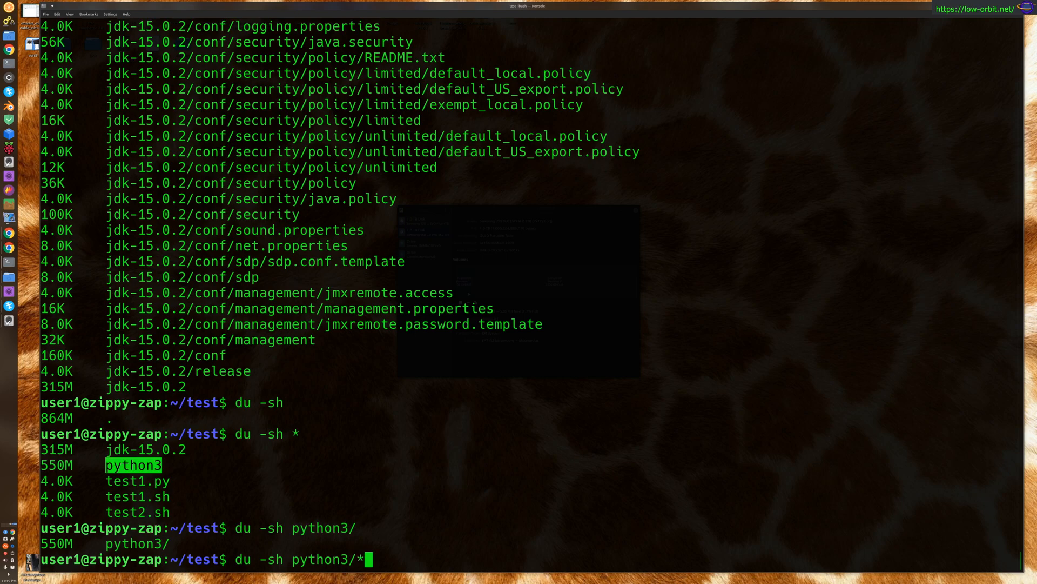
{"action": "key", "text": "Return"}
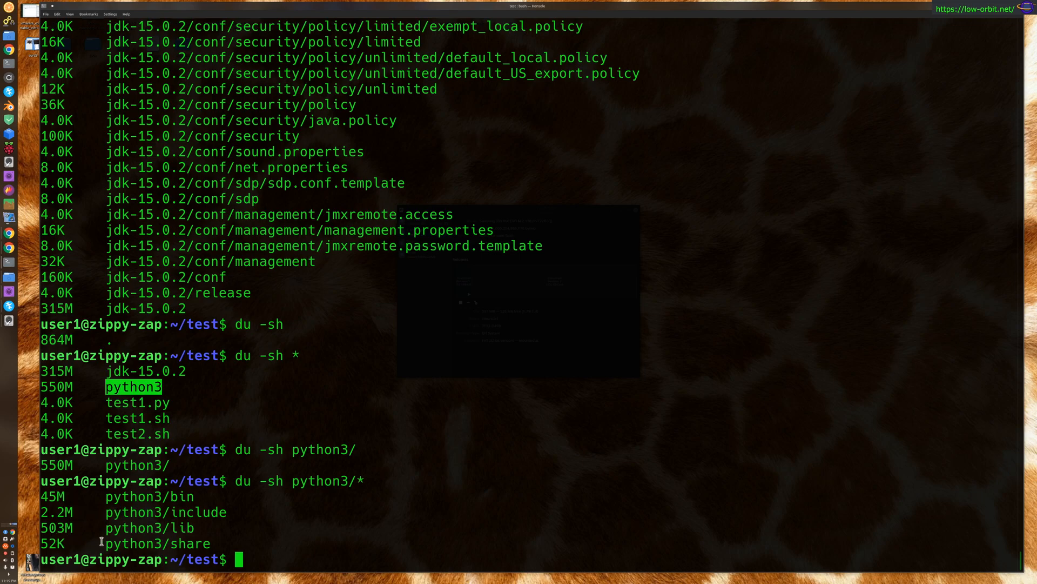
{"action": "double_click", "coordinate": [148, 528]}
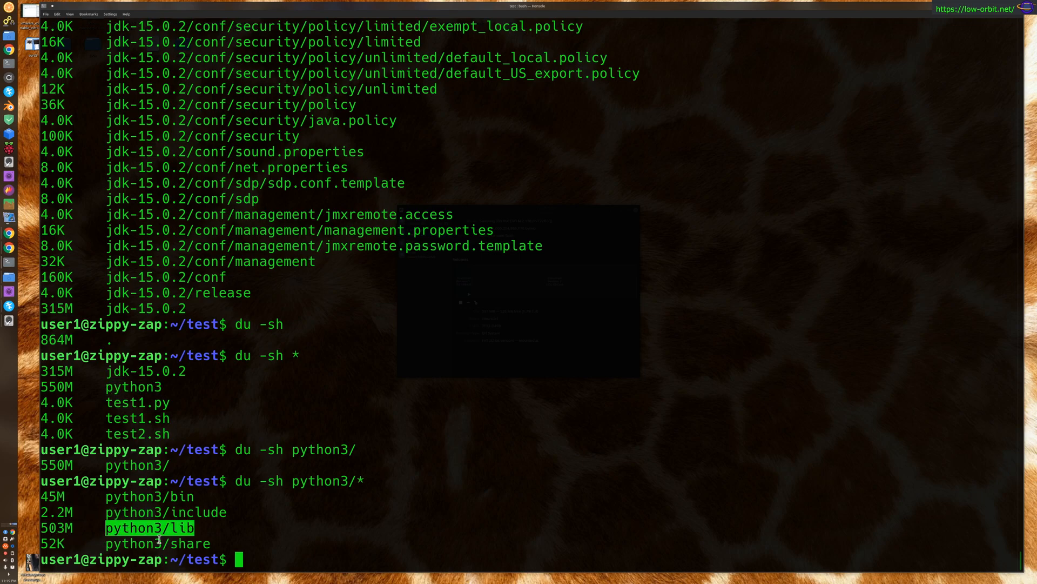
Break python3/lib down with du -sh python3/lib/*, showing python3.9 206M and python3.10 199M.
{"action": "type", "text": "du -sh python3/*"}
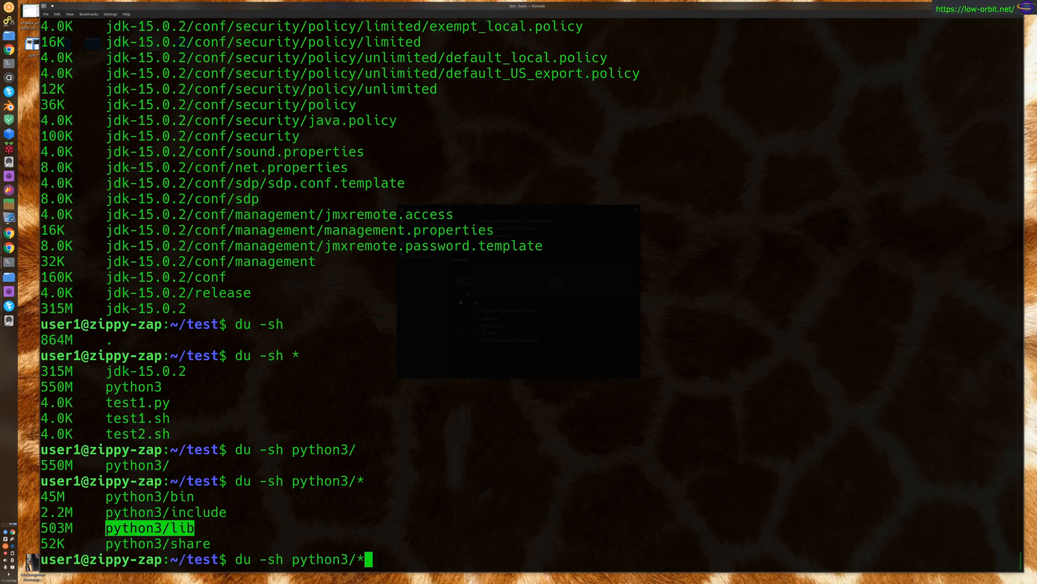
{"action": "type", "text": "li"}
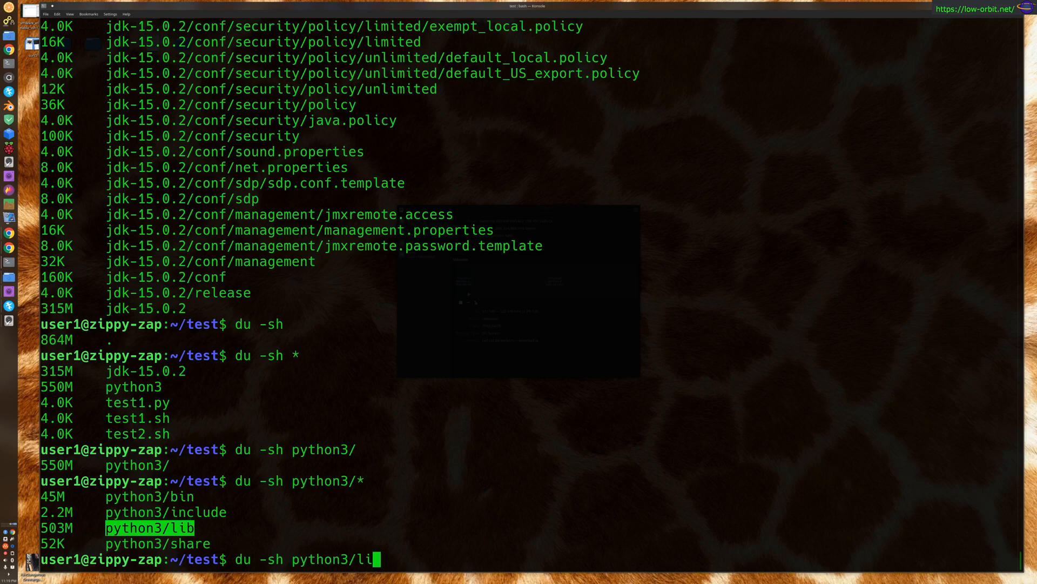
{"action": "key", "text": "Return"}
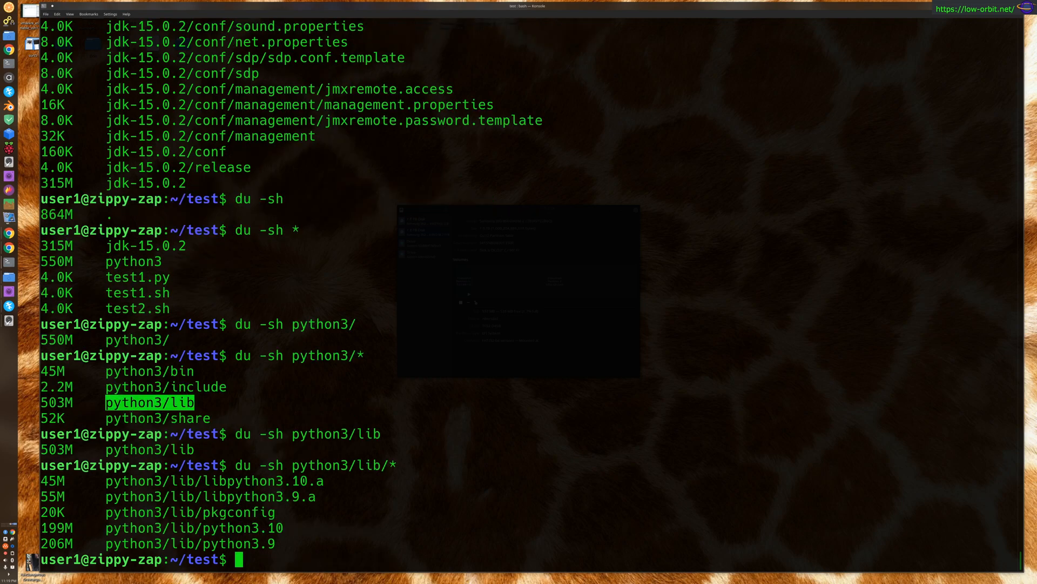
{"action": "mouse_move", "coordinate": [122, 501]}
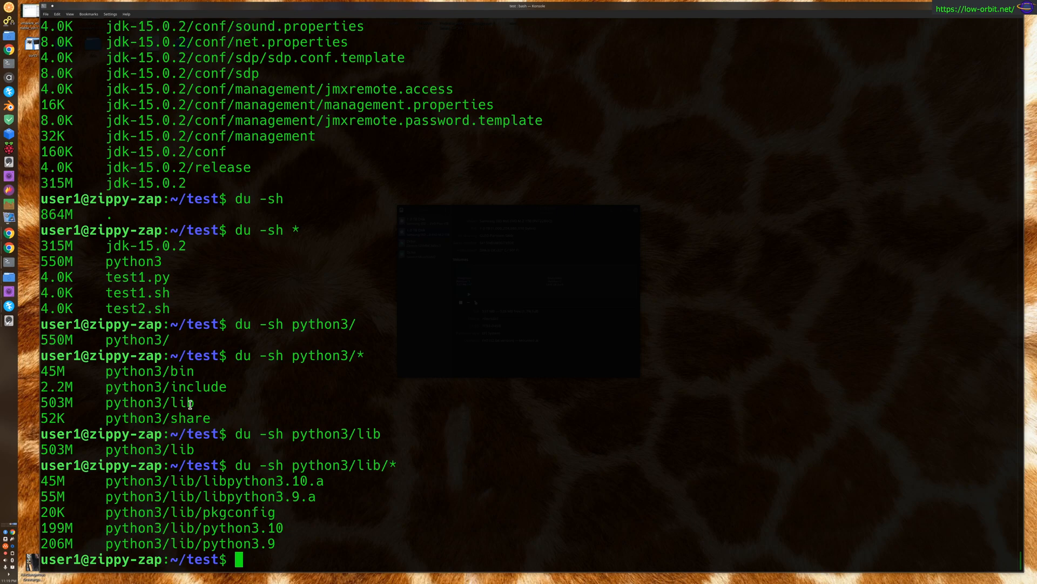
{"action": "mouse_move", "coordinate": [190, 404]}
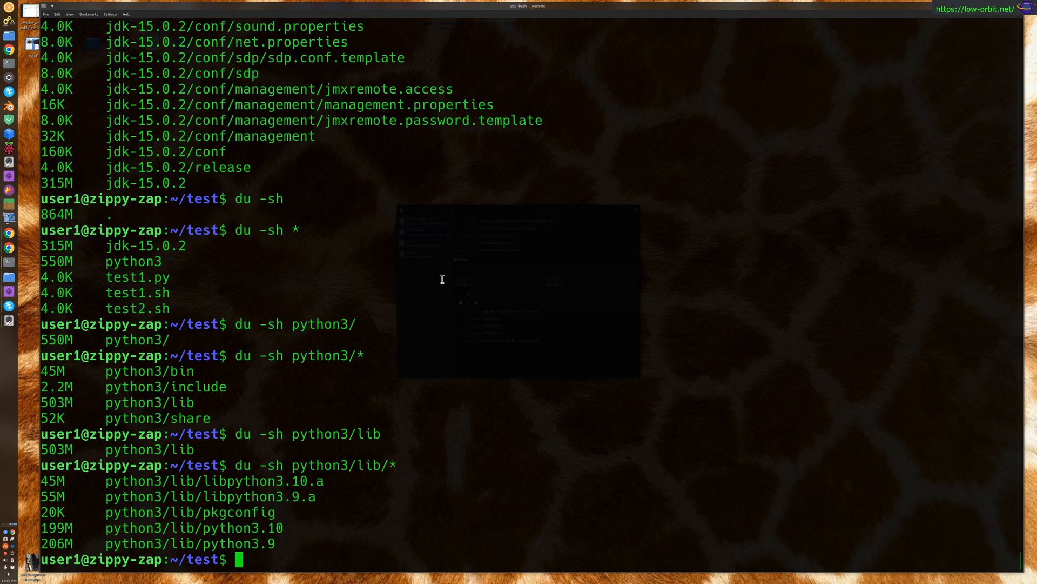
{"action": "type", "text": "du -sh python3/*"}
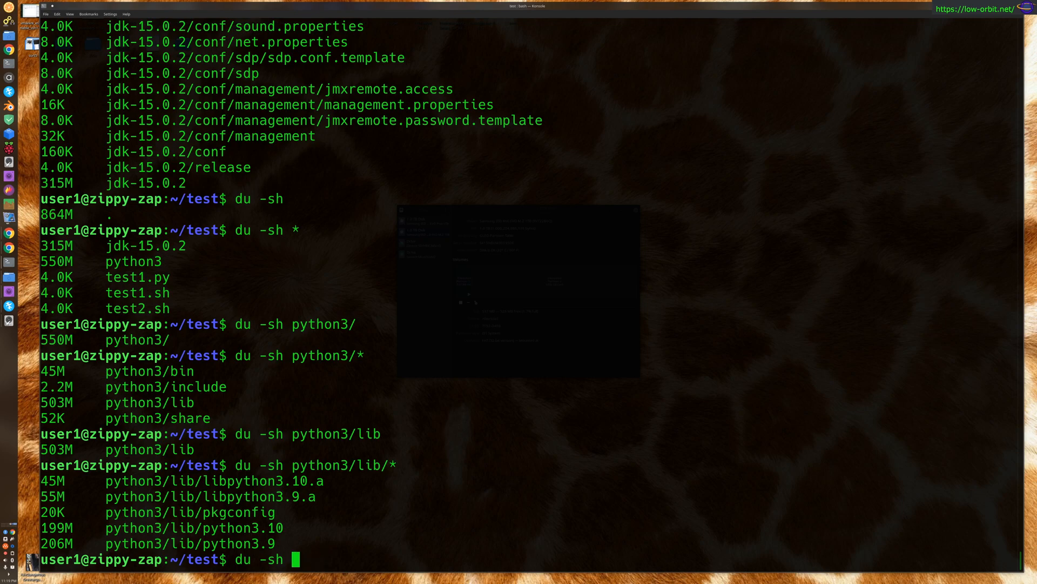
Run du -a for raw per-file sizes, then compose du -a | sort -nr | head at the prompt.
{"action": "type", "text": "h"}
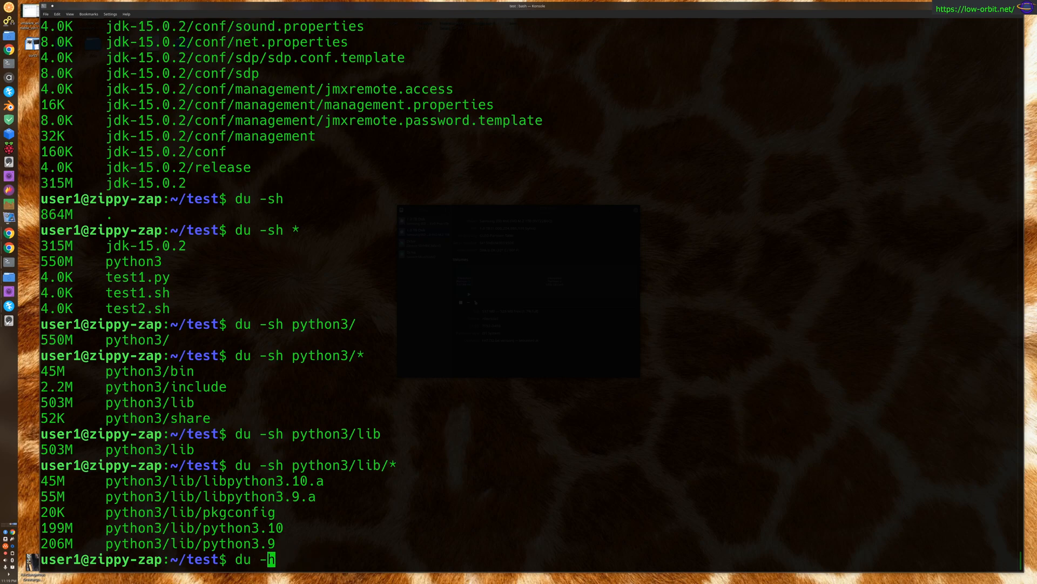
{"action": "type", "text": "a"}
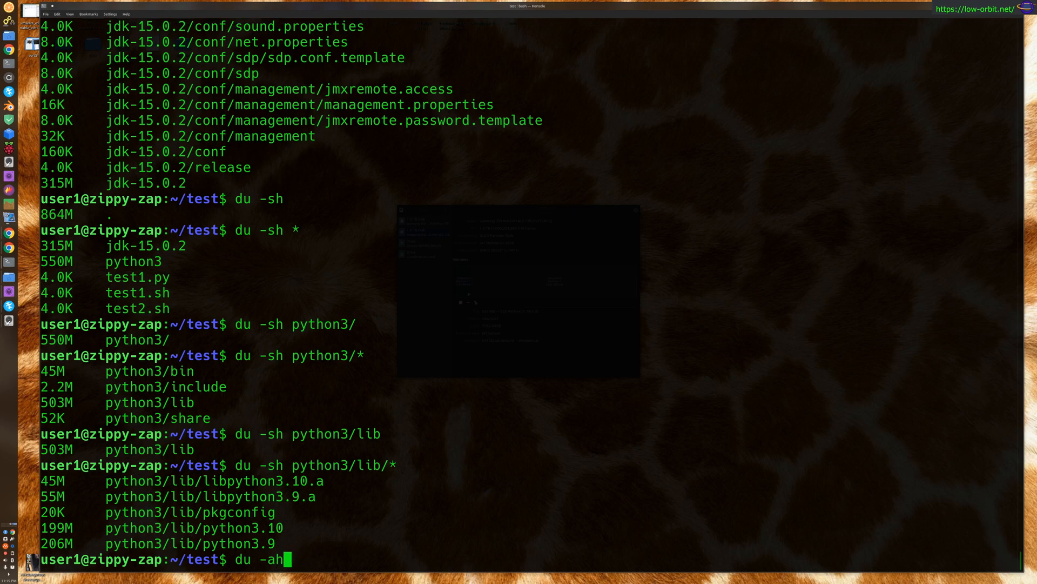
{"action": "key", "text": "BackSpace"}
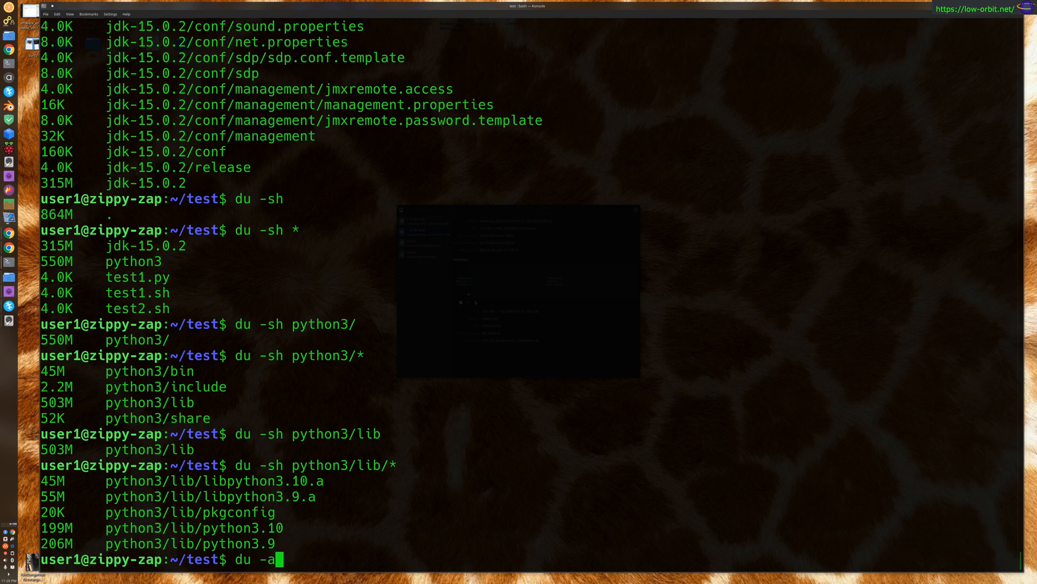
{"action": "type", "text": "\" \""}
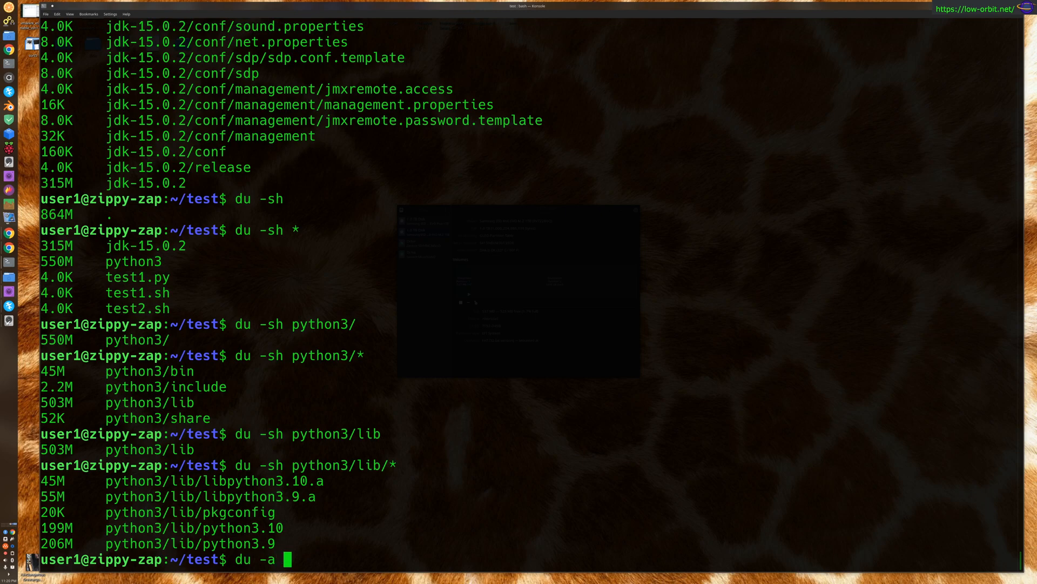
{"action": "key", "text": "Return"}
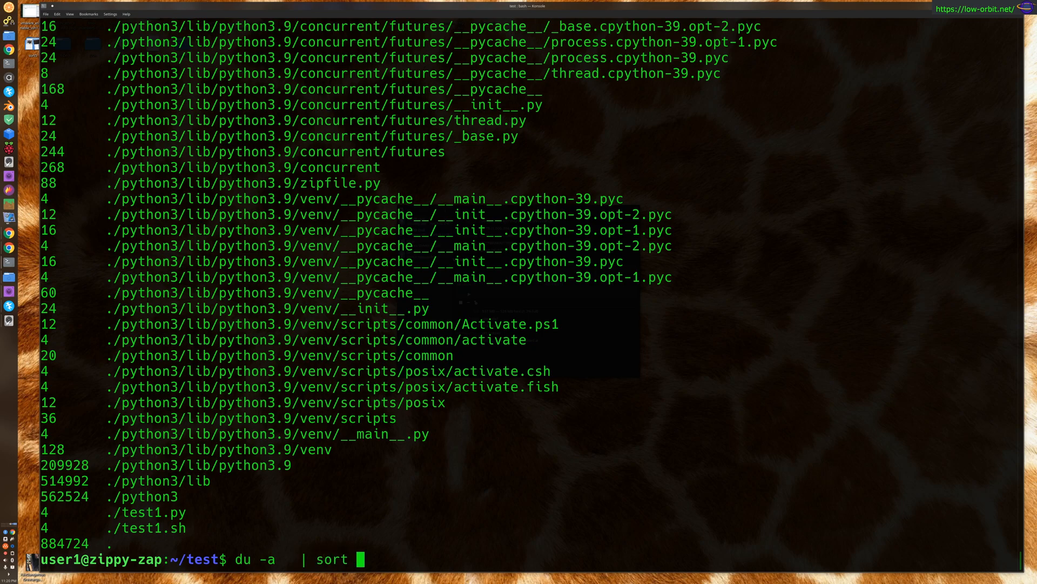
{"action": "type", "text": "n"}
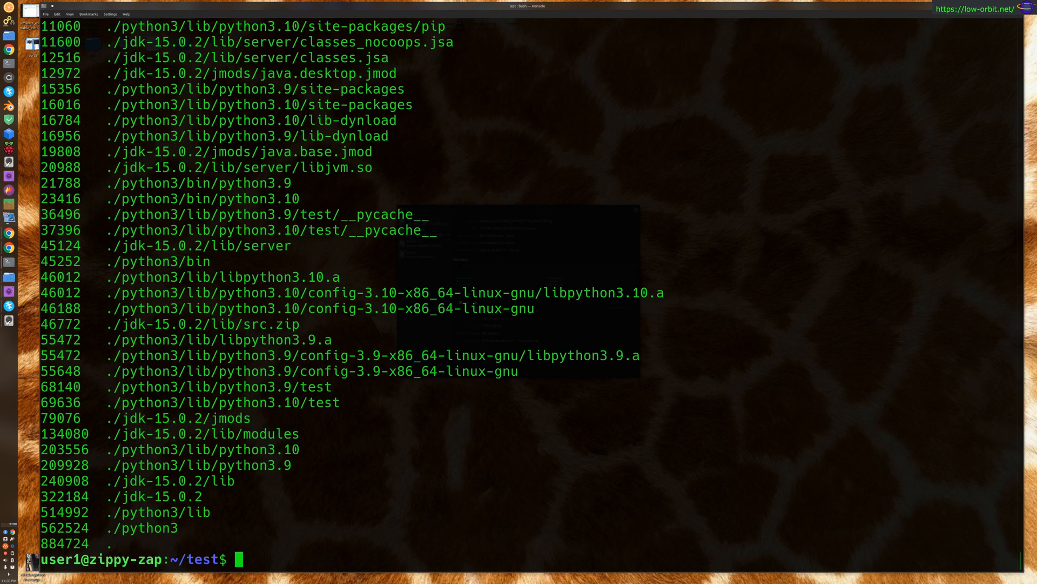
{"action": "type", "text": "du -a  | sort -nr |"}
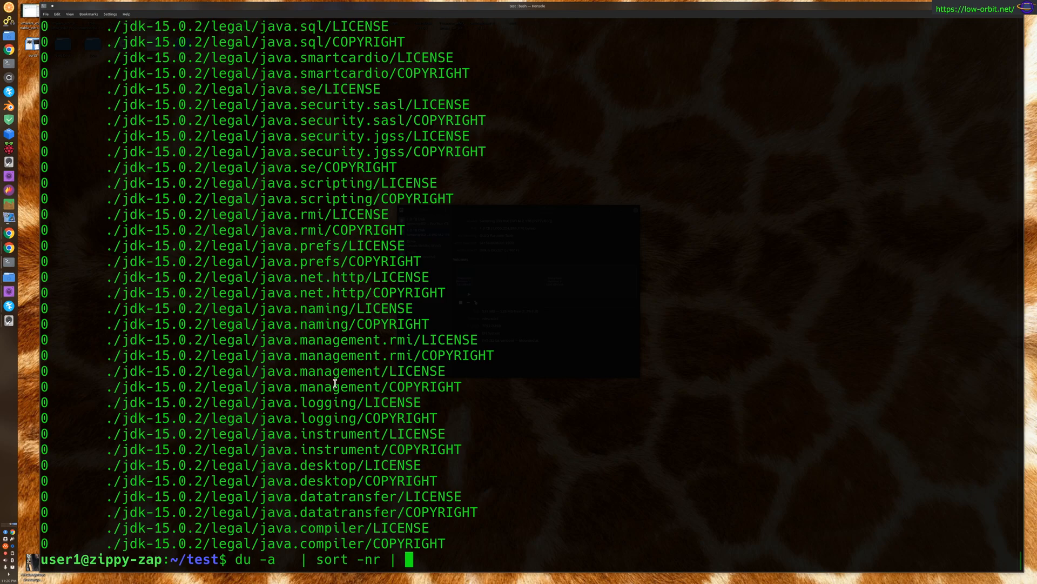
{"action": "mouse_move", "coordinate": [450, 496]}
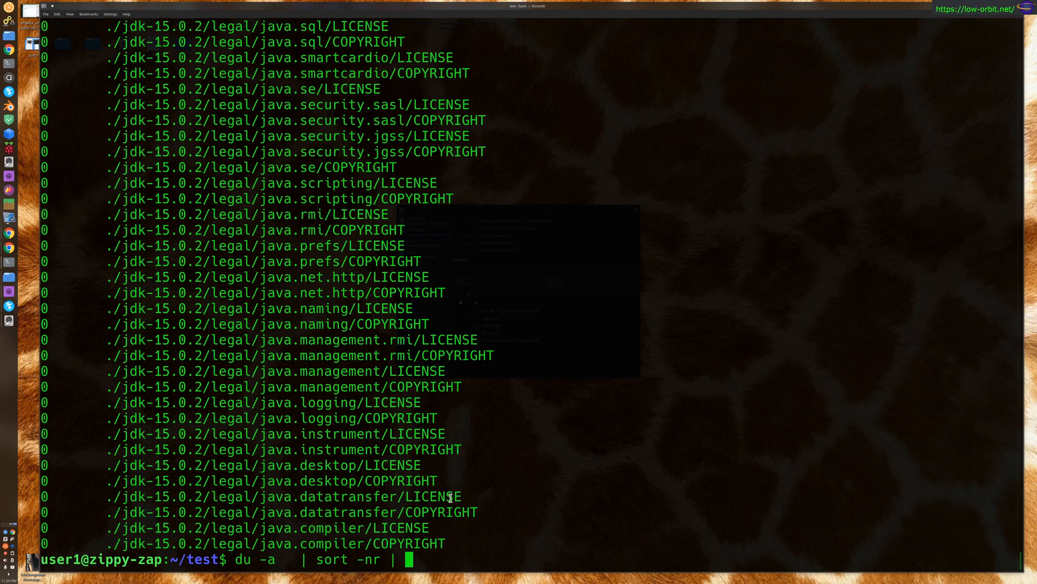
List the ten largest entries, confirm the count with wc -l, then list twenty with head -n 20.
{"action": "type", "text": "head"}
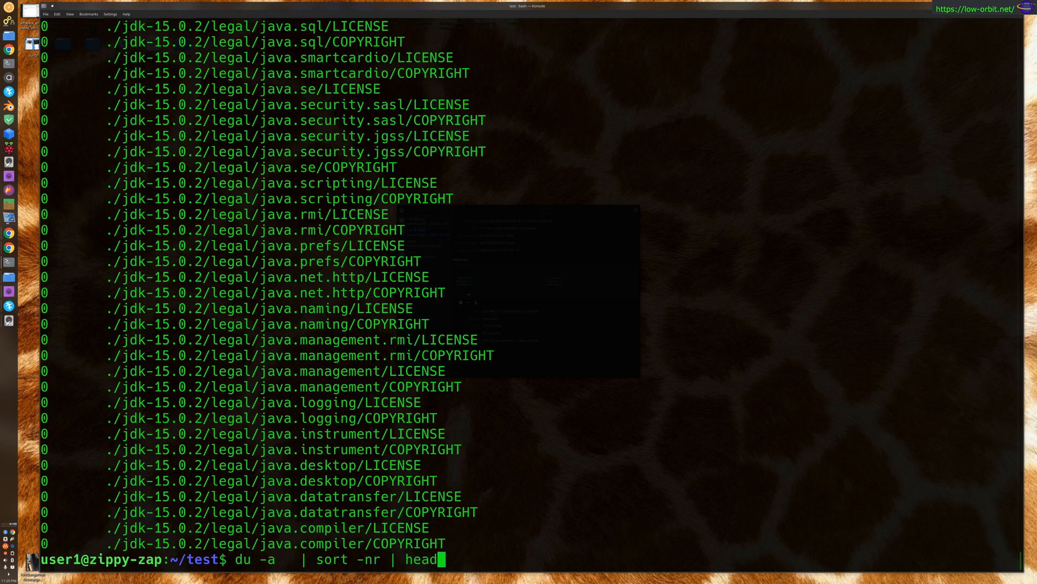
{"action": "key", "text": "Return"}
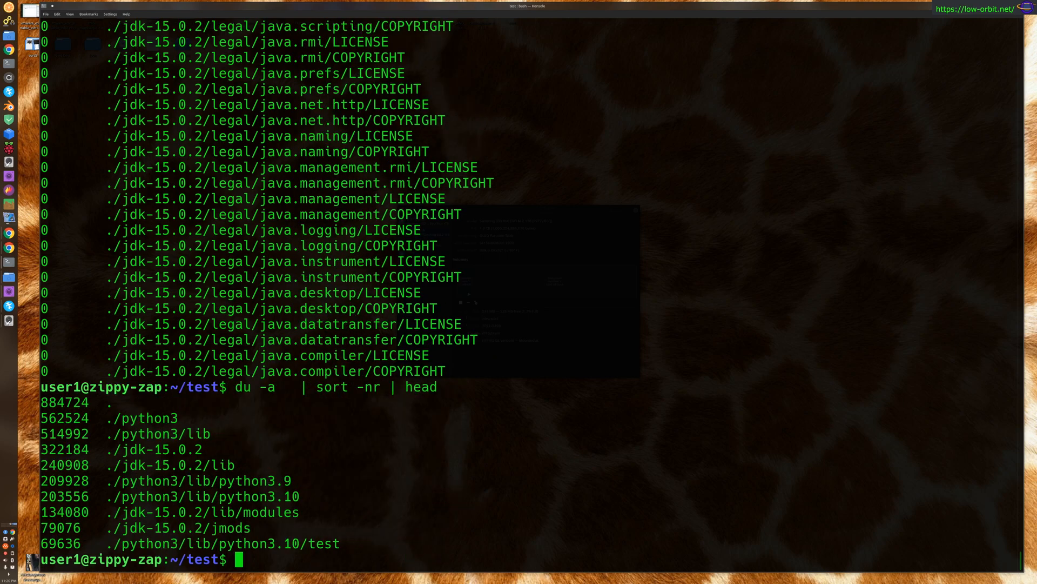
{"action": "type", "text": "1"}
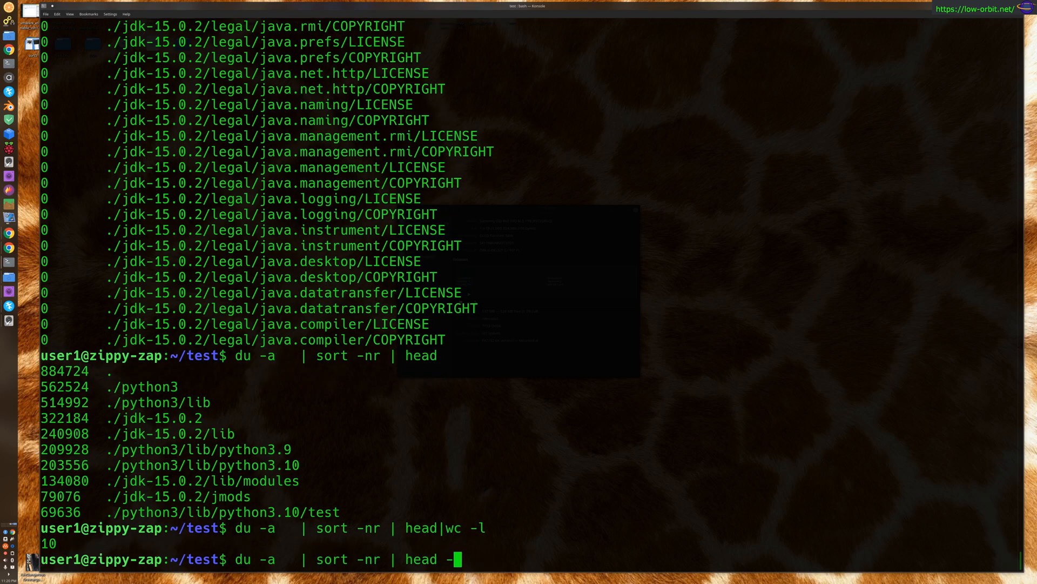
{"action": "type", "text": "n 20"}
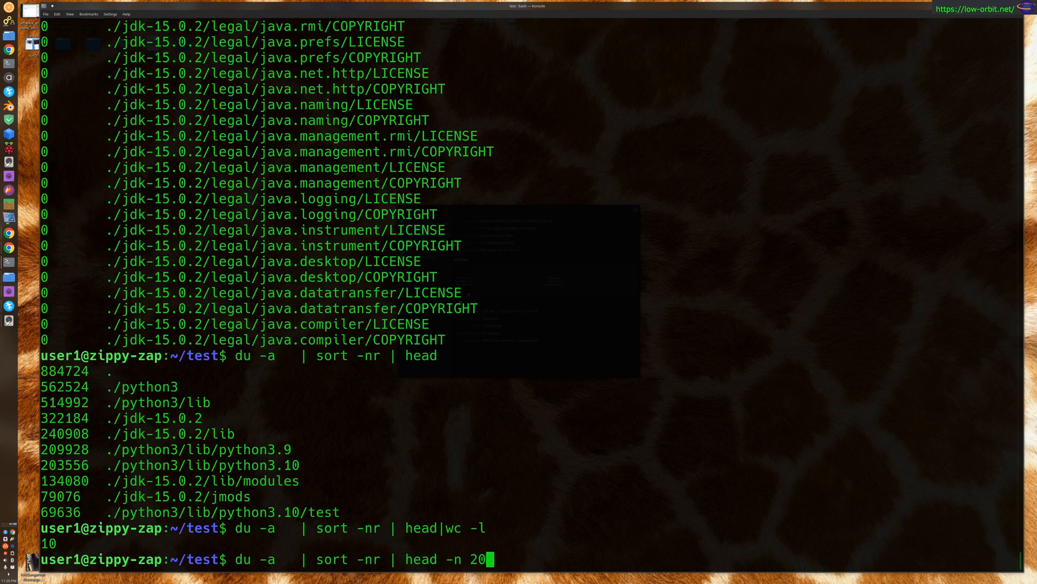
{"action": "key", "text": "Return"}
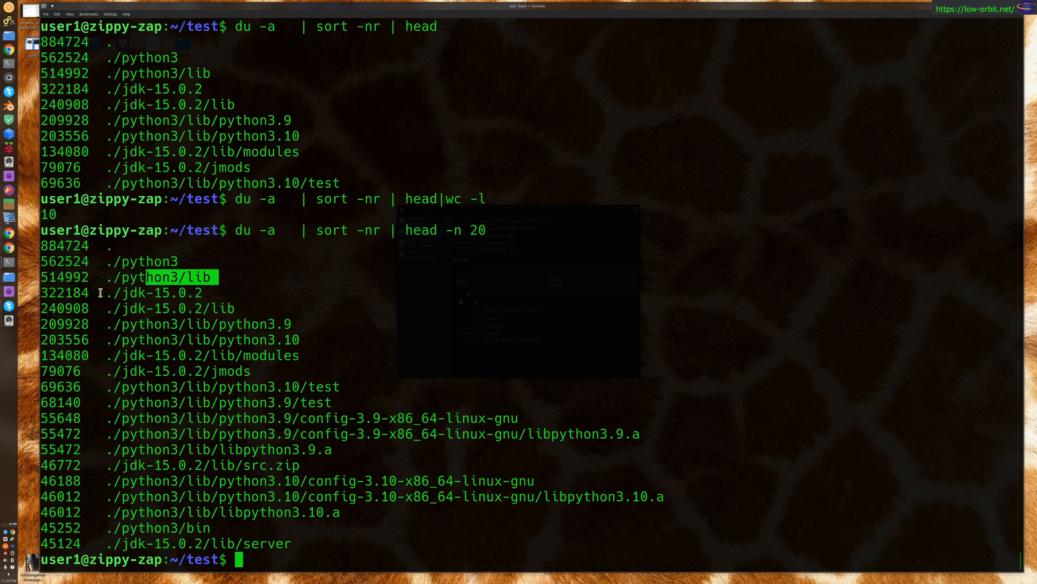
{"action": "mouse_move", "coordinate": [501, 386]}
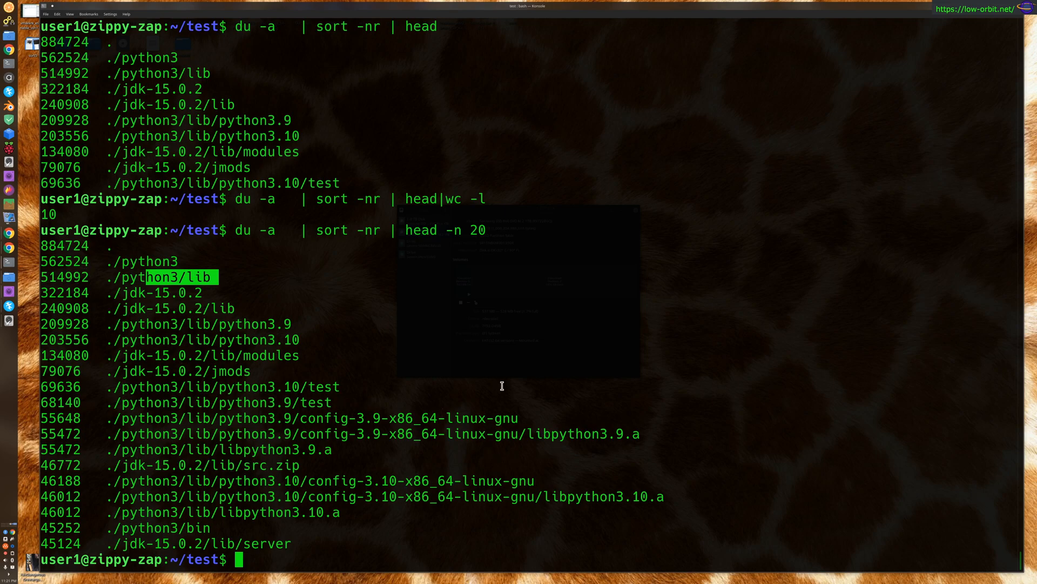
{"action": "double_click", "coordinate": [384, 496]}
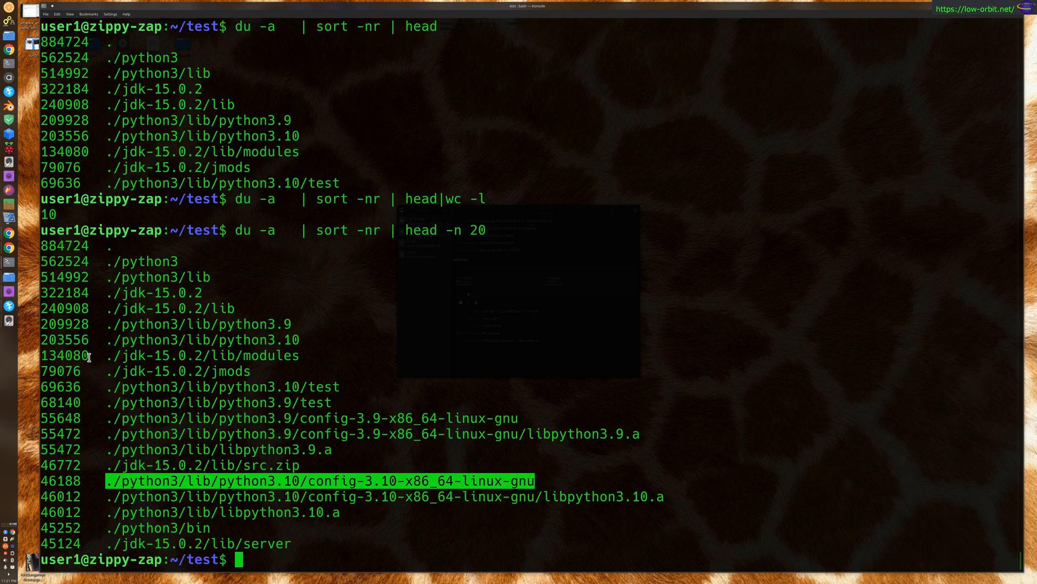
{"action": "mouse_move", "coordinate": [91, 424]}
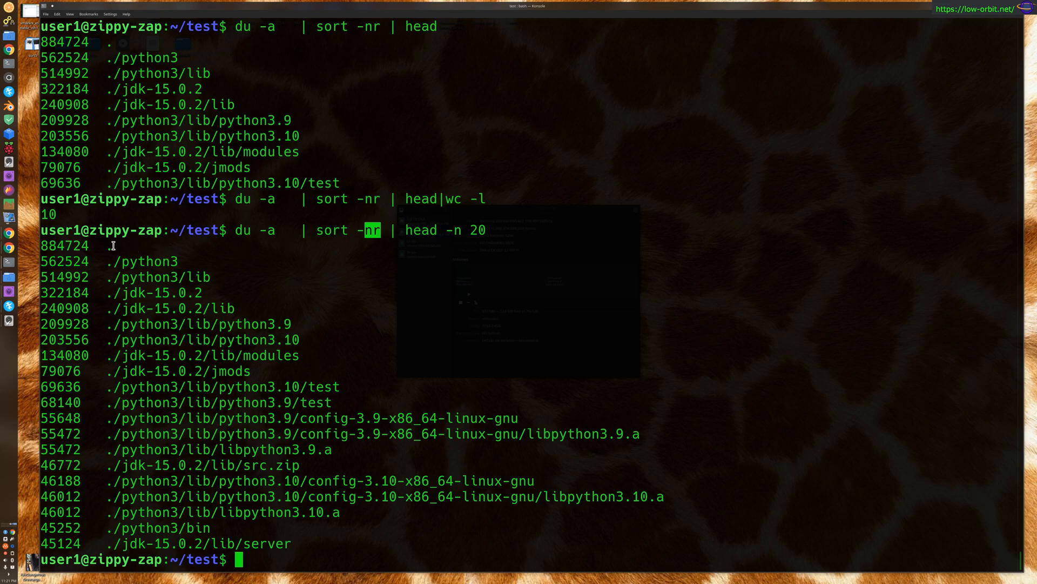
{"action": "mouse_move", "coordinate": [164, 487]}
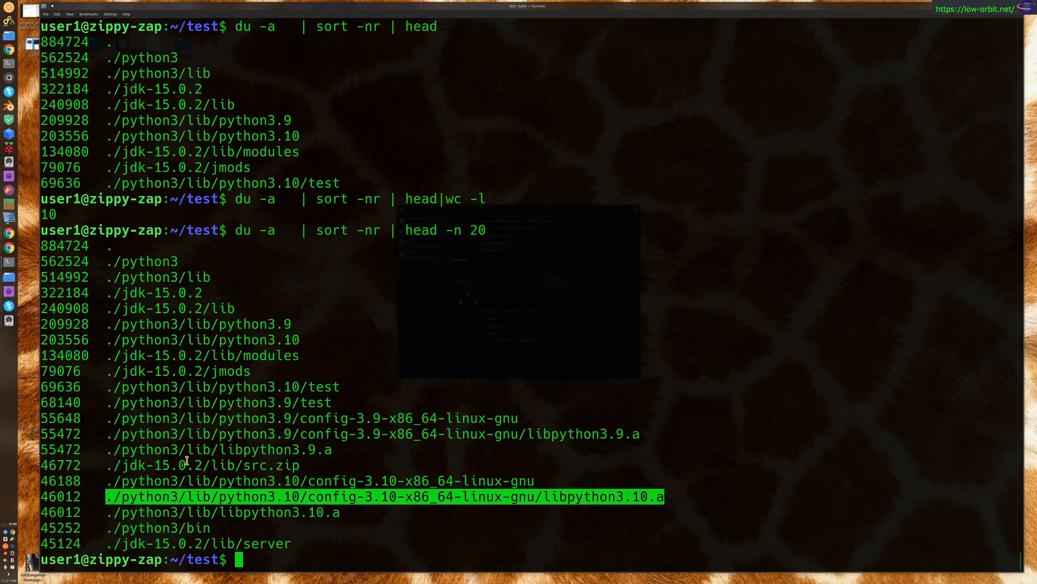
Confirm libpython3.10.a is 45M via ls -lh and du -h on its full path.
{"action": "type", "text": "ls -l"}
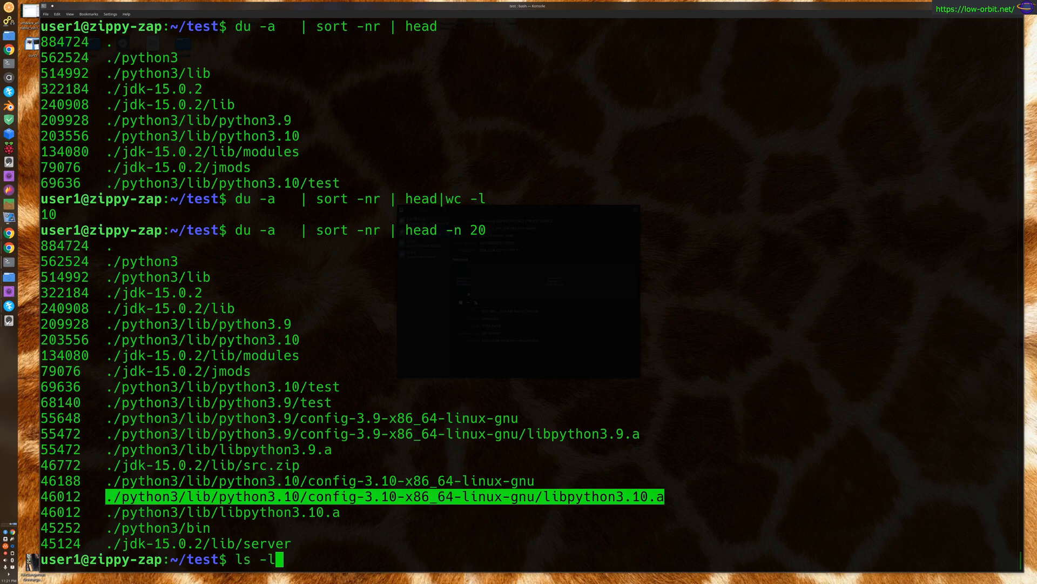
{"action": "type", "text": "h"}
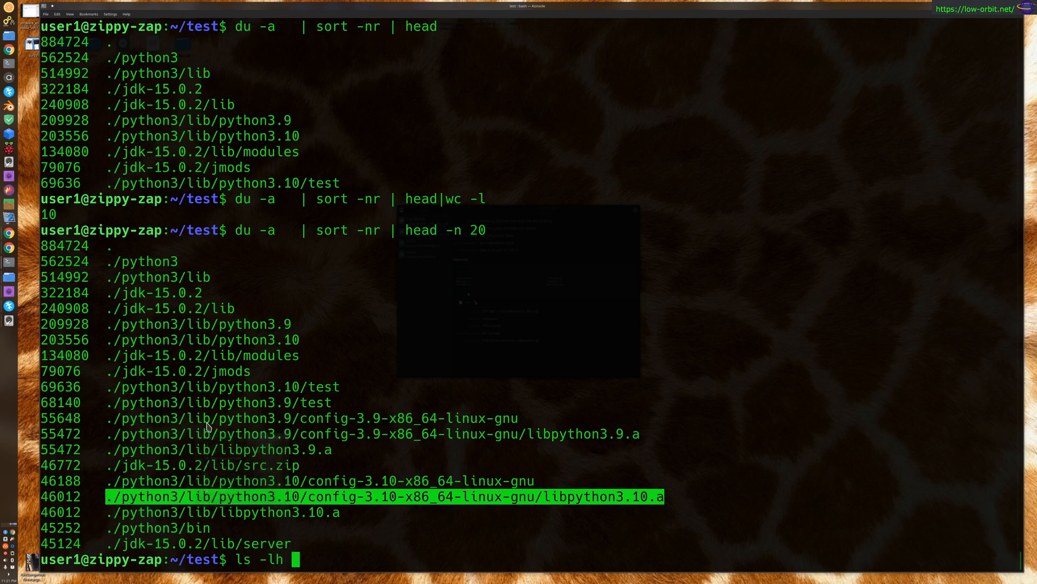
{"action": "key", "text": "Return"}
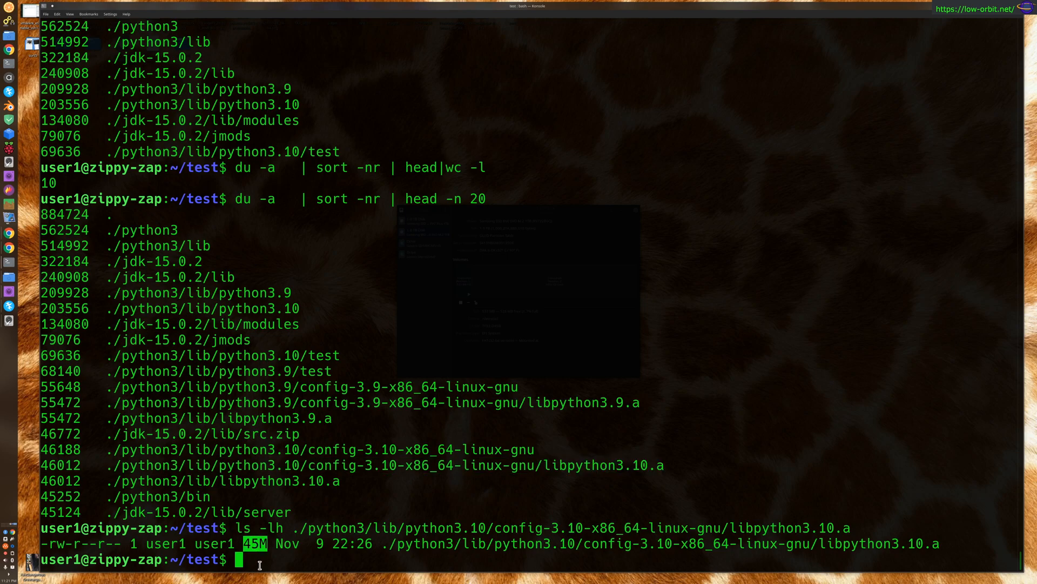
{"action": "mouse_move", "coordinate": [320, 333]}
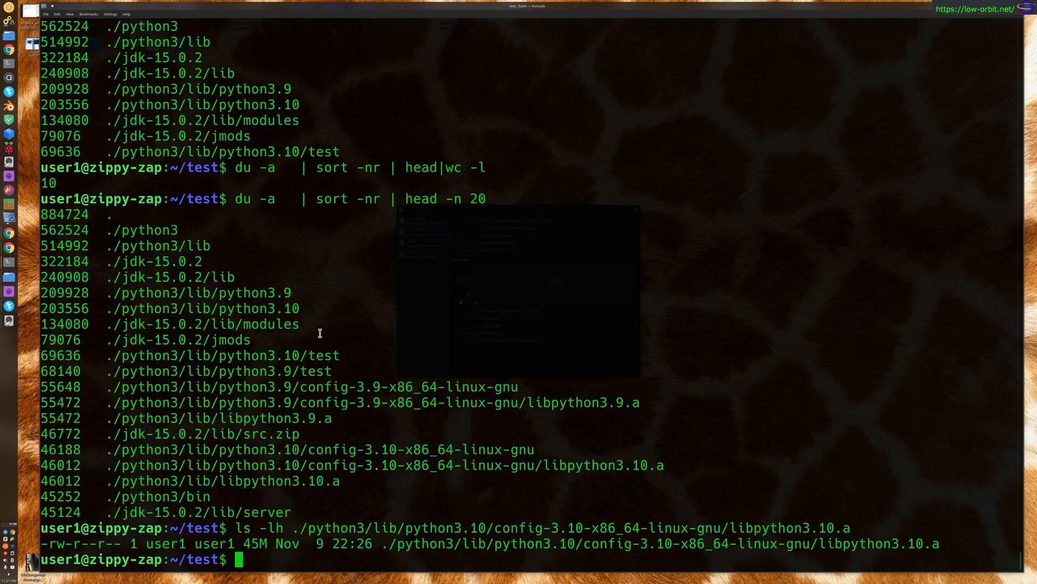
{"action": "type", "text": "ls -lh ./python3/lib/python3.10/config-3.10-x86_64-linux-gnu/libpython3.10.a"}
{"action": "type", "text": "du -h ./python3/lib/python3.10/config-3.10-x86_64-linux-gnu/libpython3.10.a"}
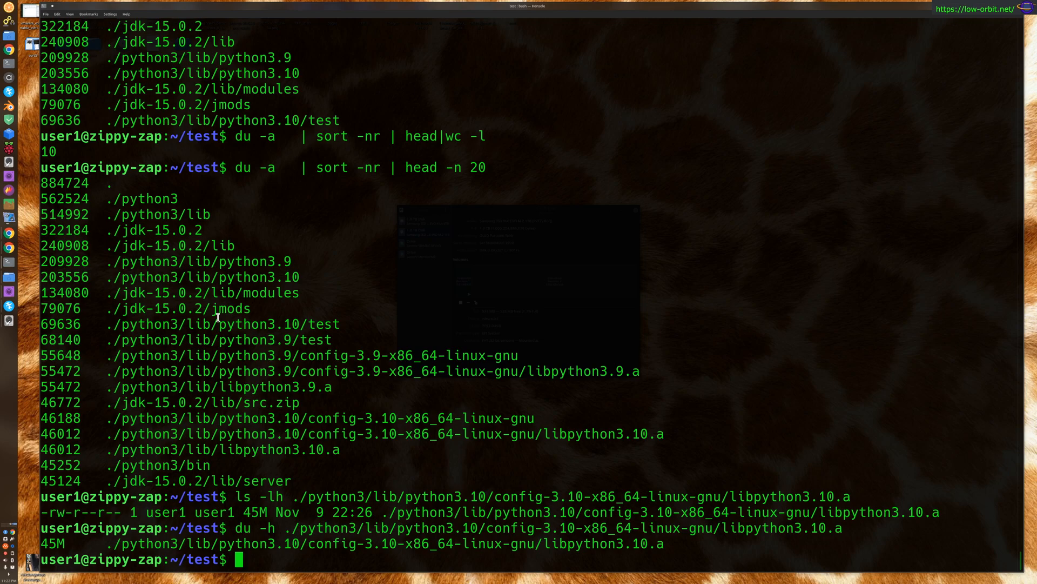
Run df and df -h on all mounted filesystems, pointing out /dev/loop0 at 128K.
{"action": "type", "text": "df"}
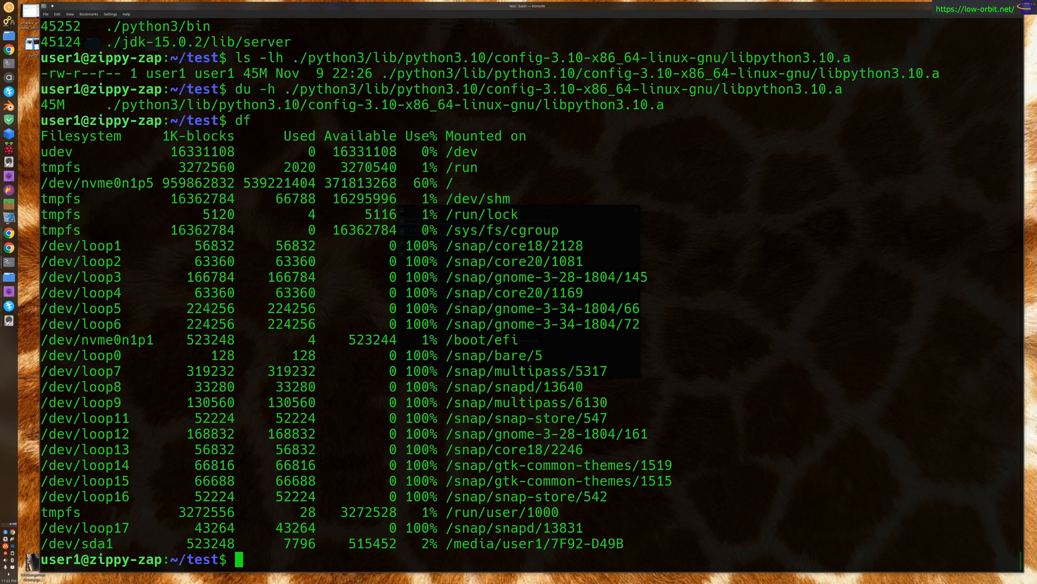
{"action": "type", "text": "df"}
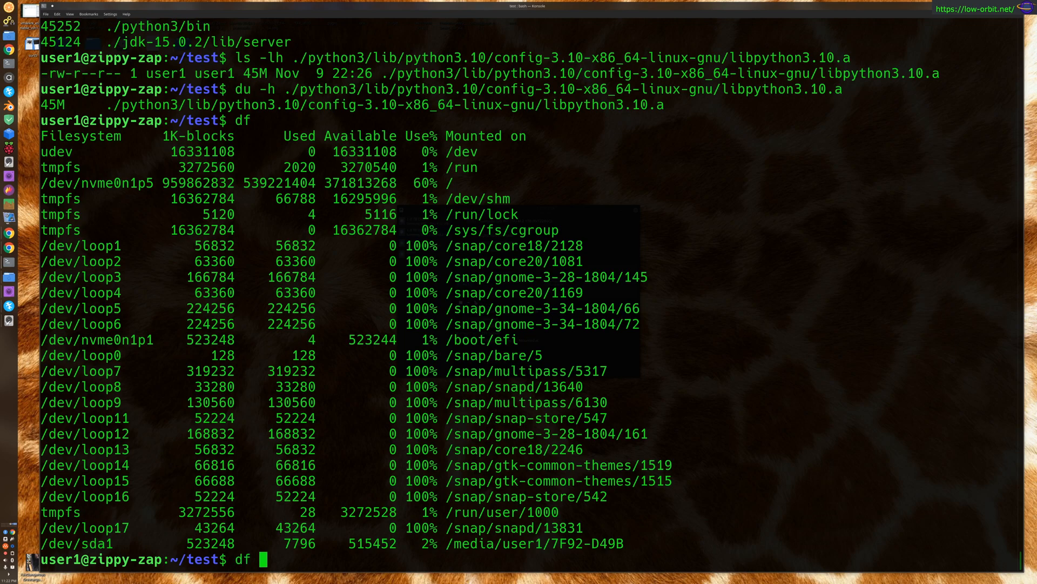
{"action": "type", "text": "-h"}
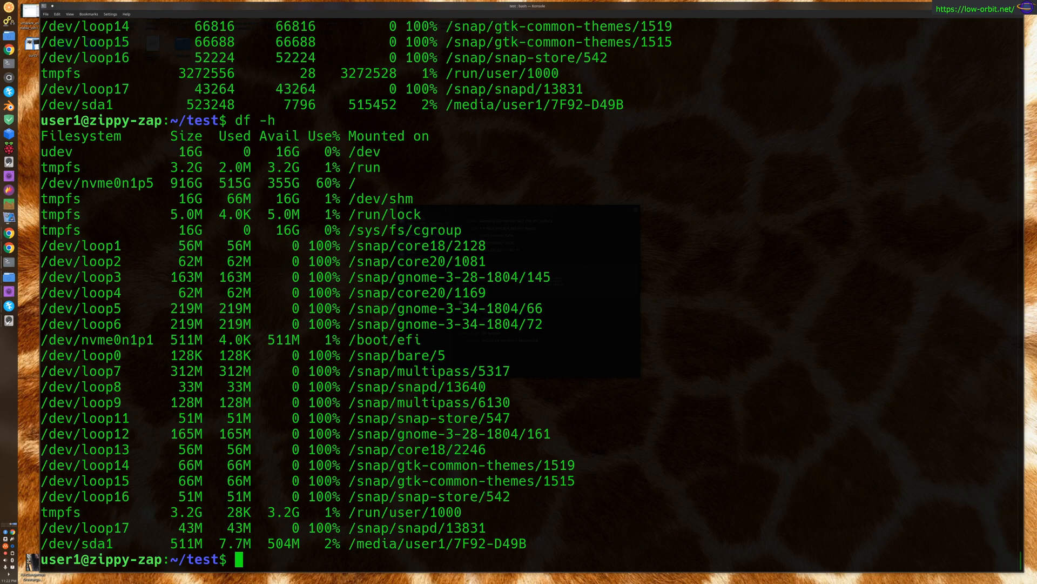
{"action": "double_click", "coordinate": [190, 166]}
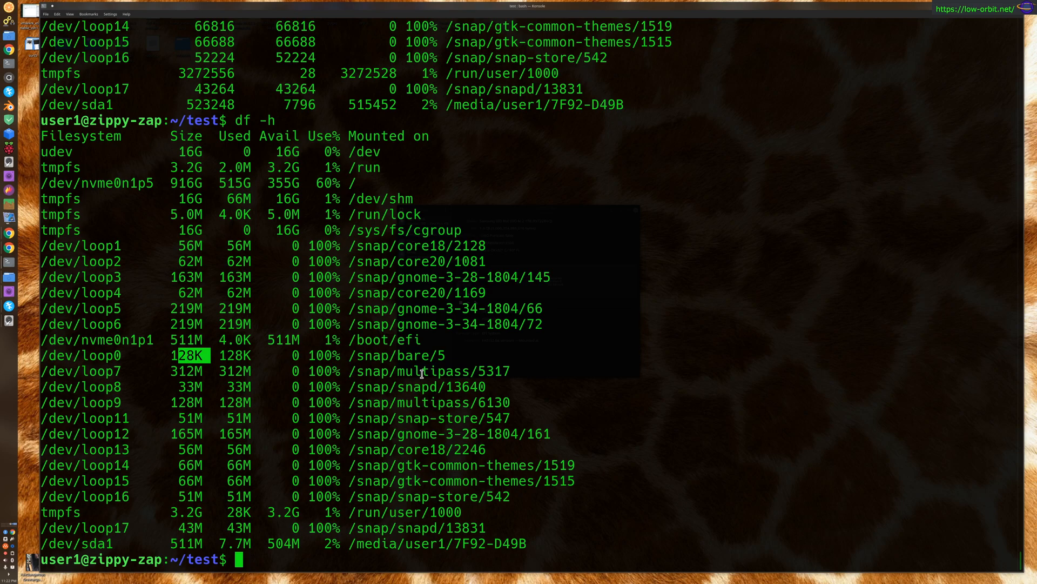
Show filesystem usage in megabyte blocks (df -m) and human-readable sizes (df -h).
{"action": "type", "text": "df -h"}
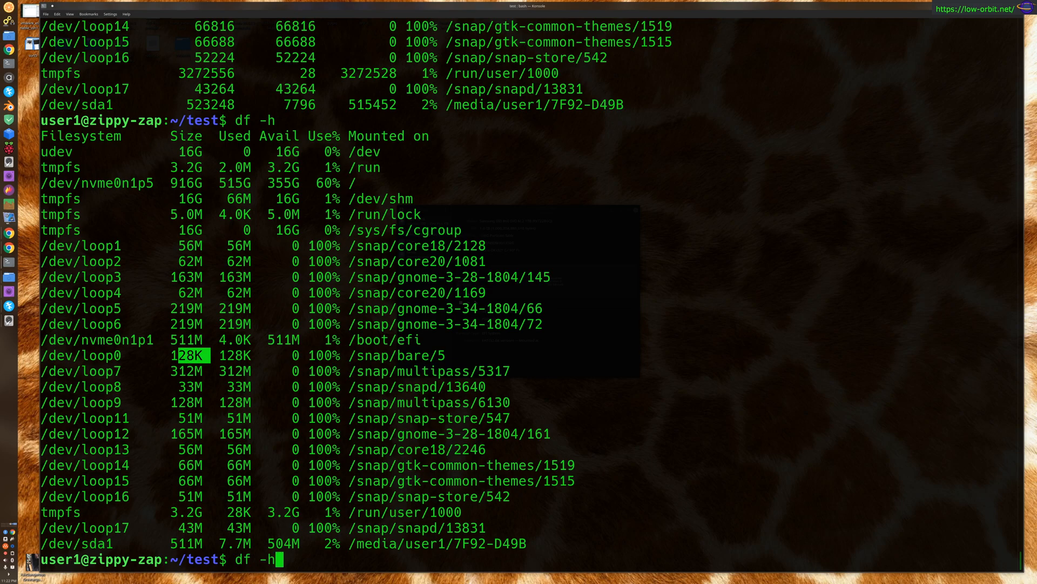
{"action": "key", "text": "BackSpace"}
{"action": "type", "text": "m"}
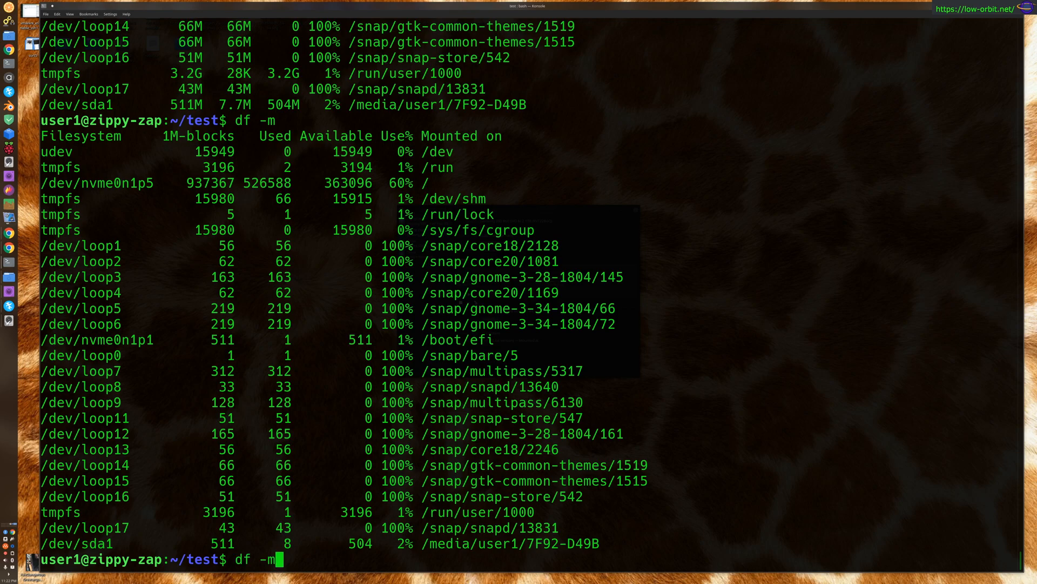
{"action": "key", "text": "Return"}
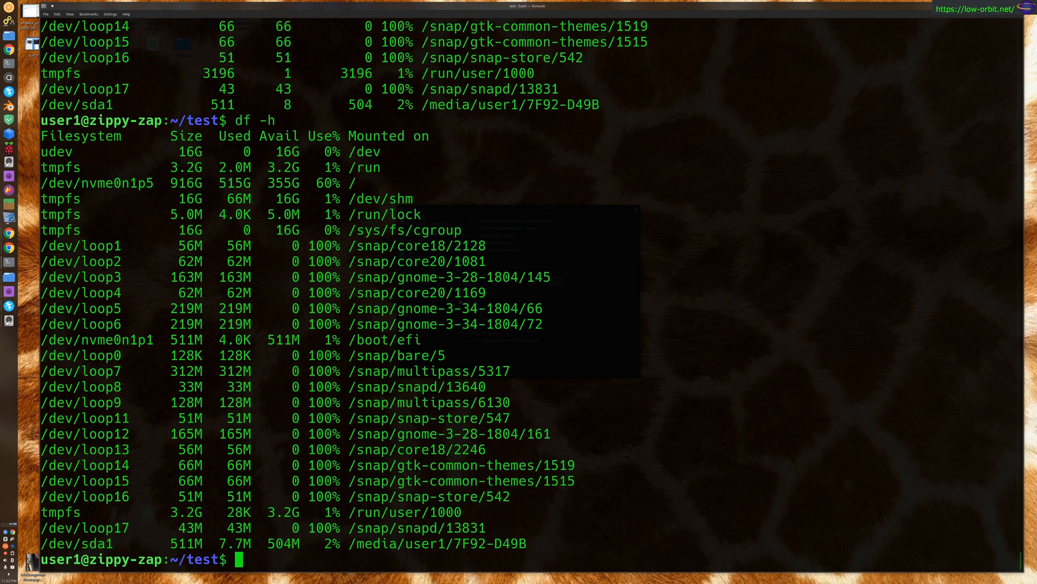
{"action": "type", "text": "df -m"}
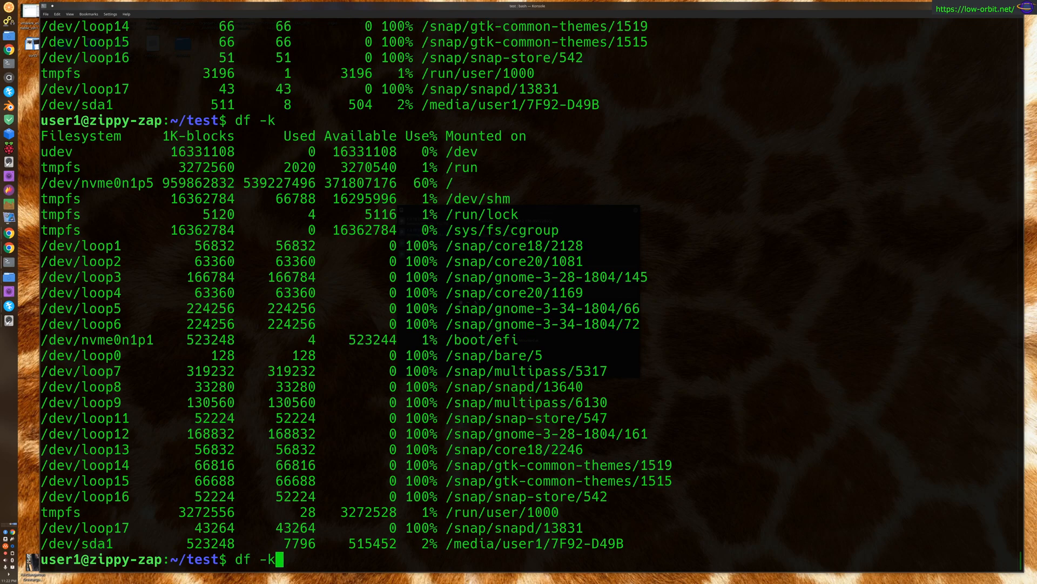
Show usage in kilobytes (df -k), then plain default df, and recall df -k.
{"action": "key", "text": "BackSpace"}
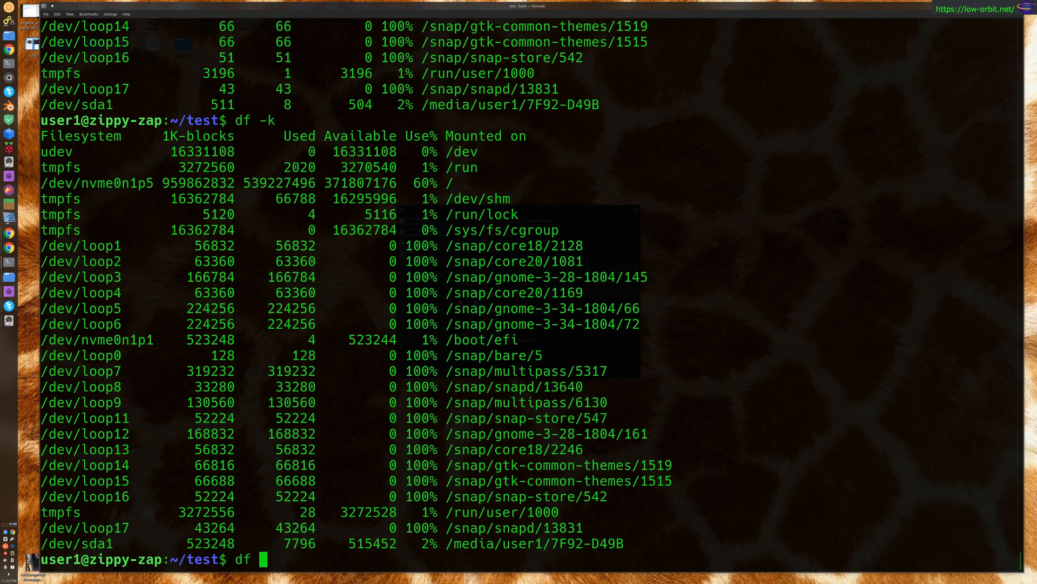
{"action": "key", "text": "Return"}
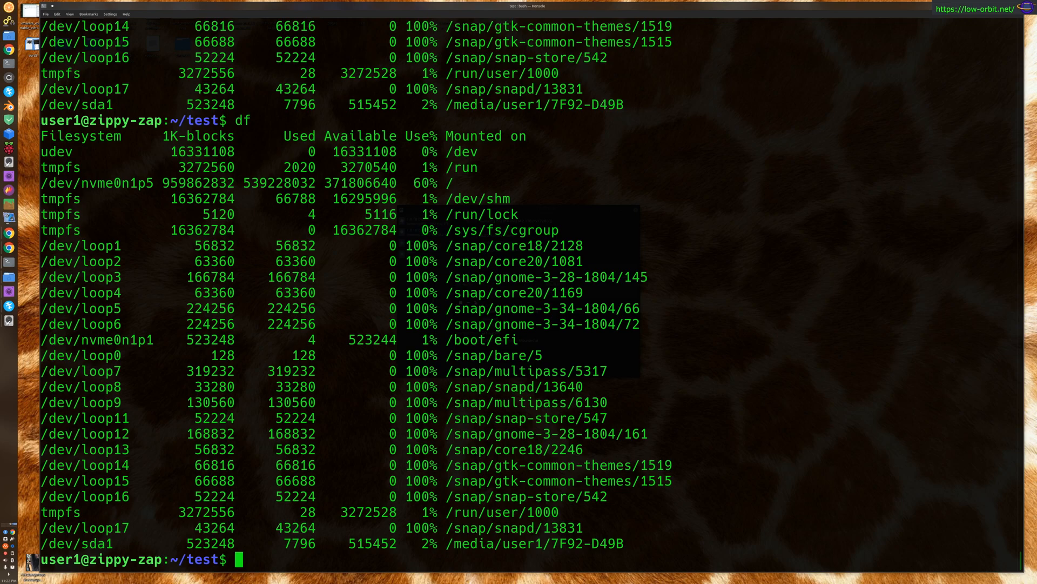
{"action": "type", "text": "df"}
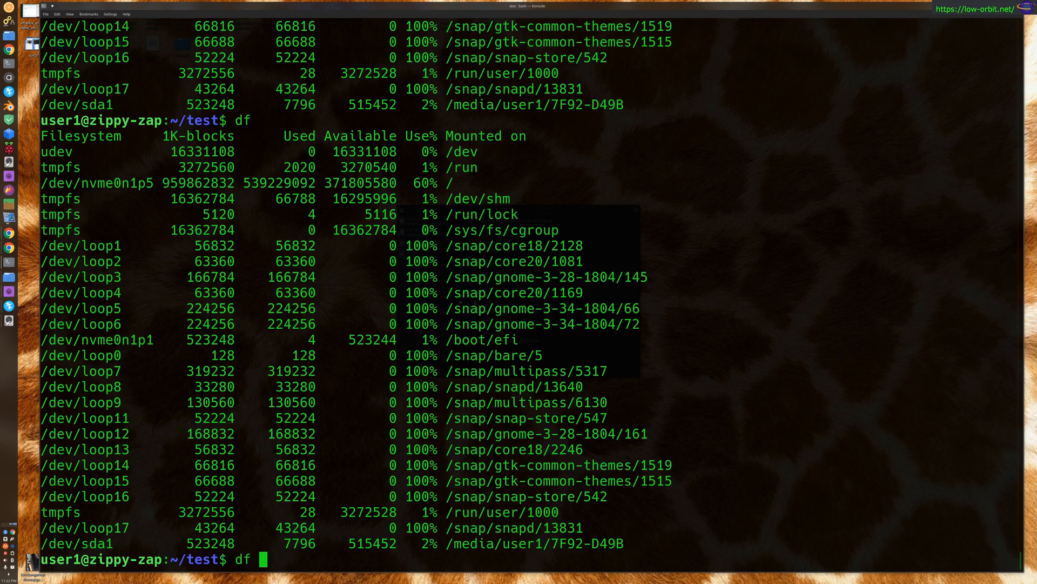
{"action": "type", "text": "k"}
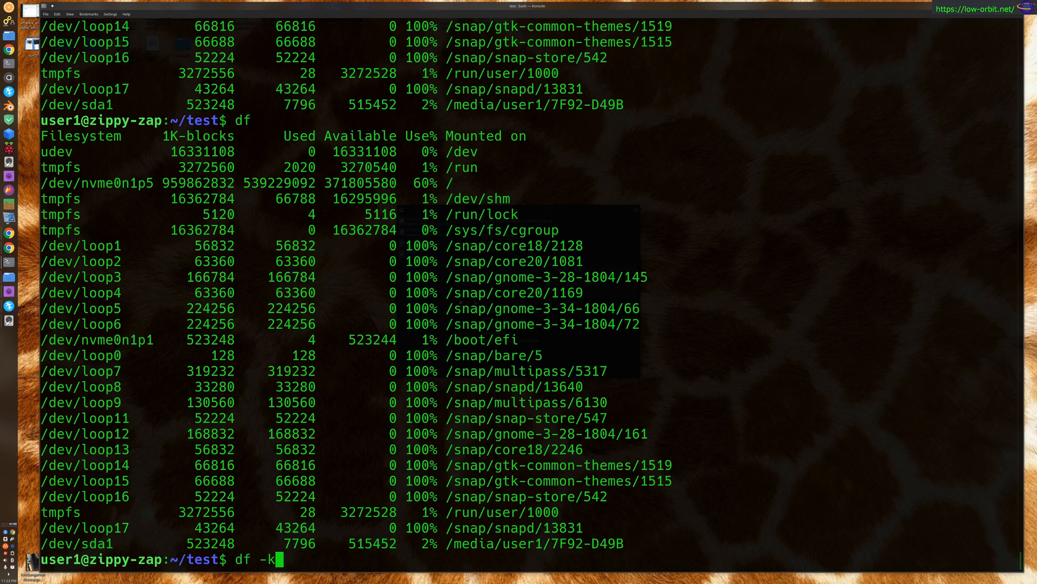